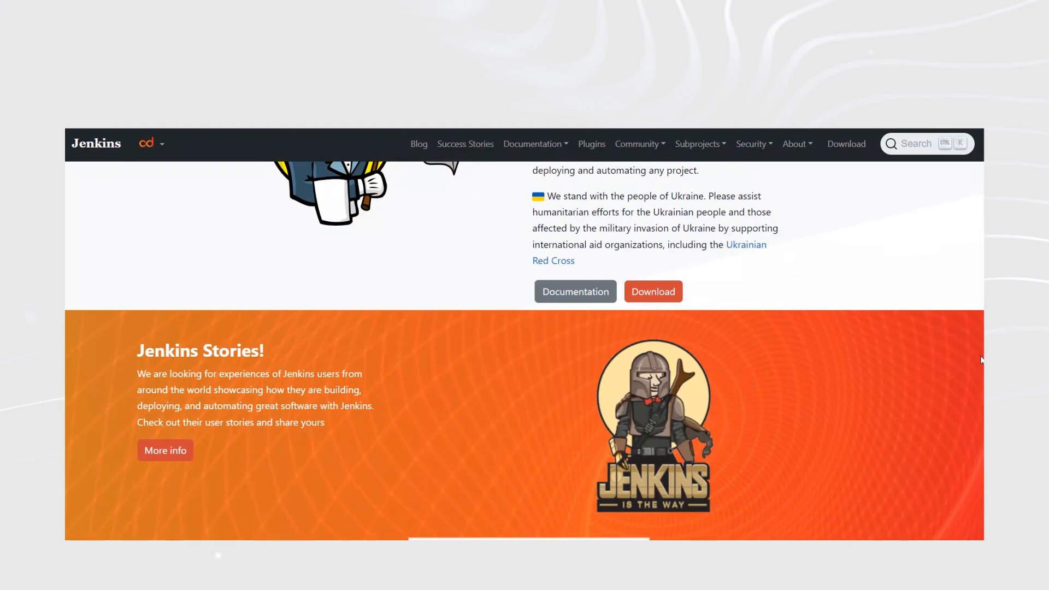
# - Walk through the jenkins service's privileged and ports settings in docker-compose.yml, highlighting every 'ports' occurrence
pyautogui.scroll(-3)
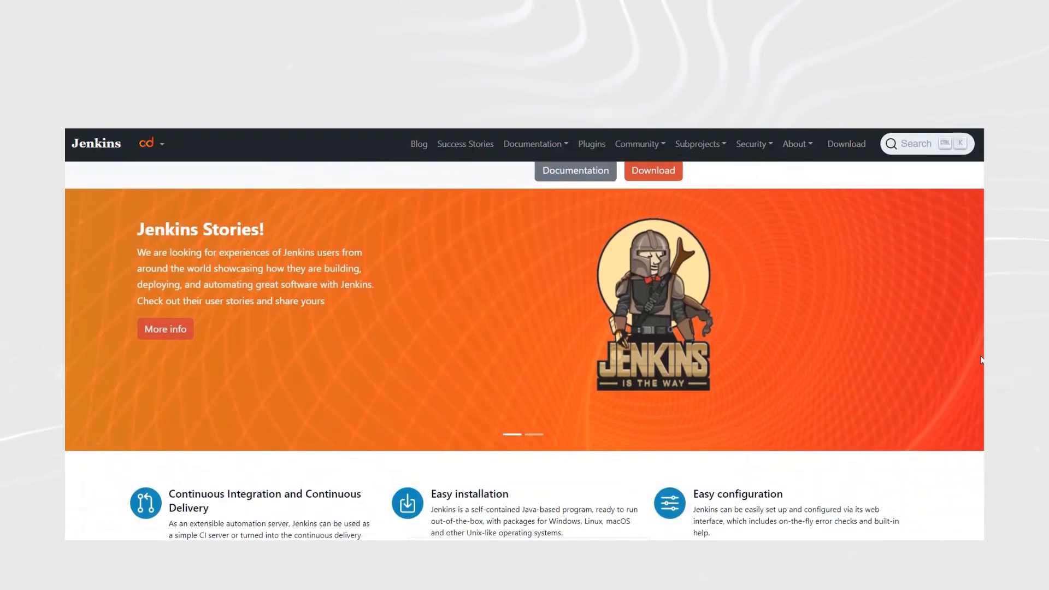
pyautogui.scroll(-3)
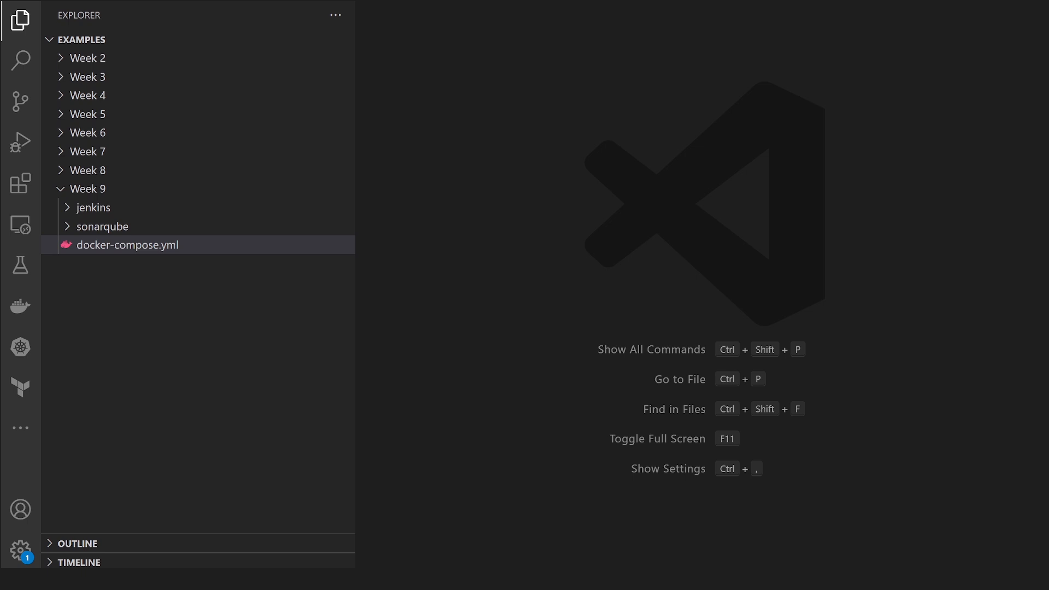
pyautogui.moveTo(735, 226)
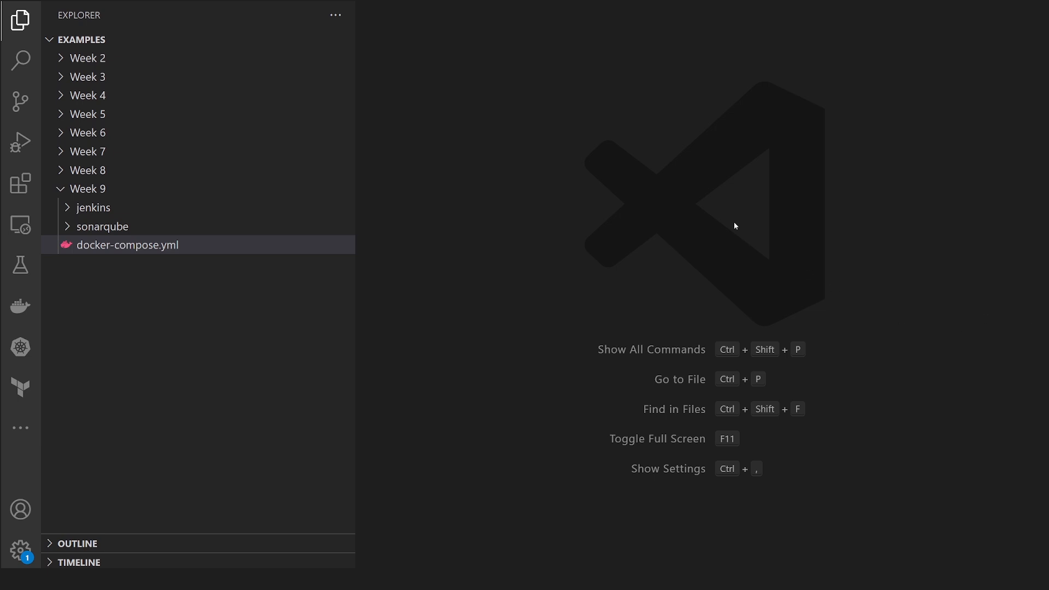
pyautogui.moveTo(372, 222)
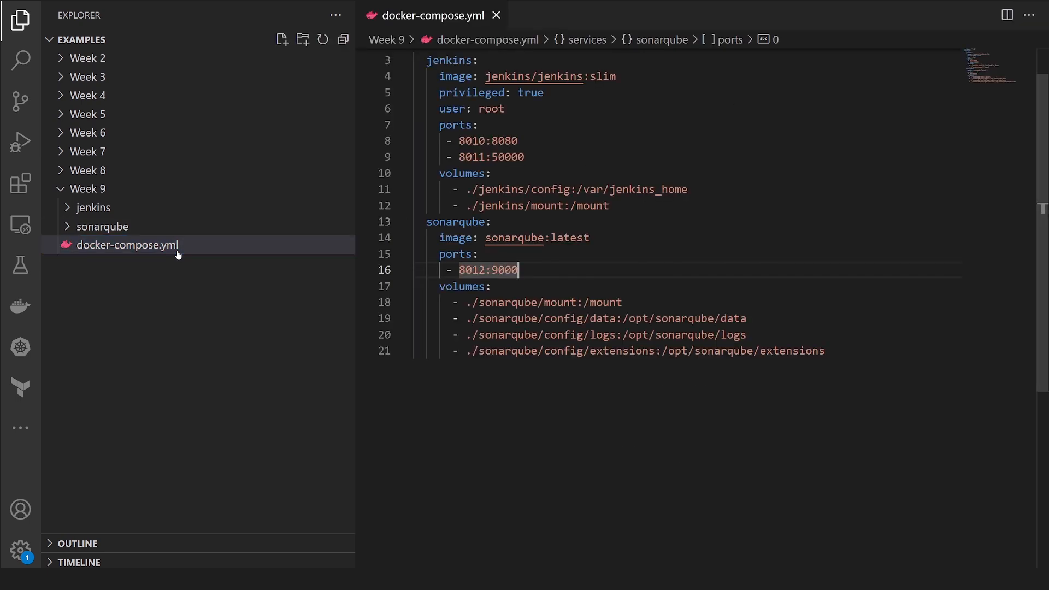
pyautogui.scroll(3)
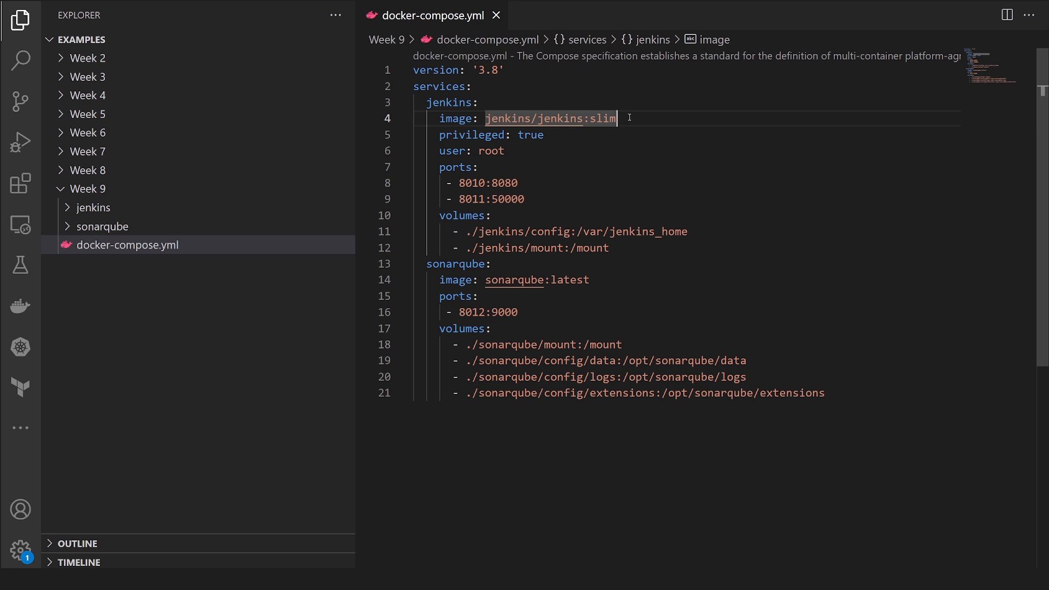
pyautogui.moveTo(529, 94)
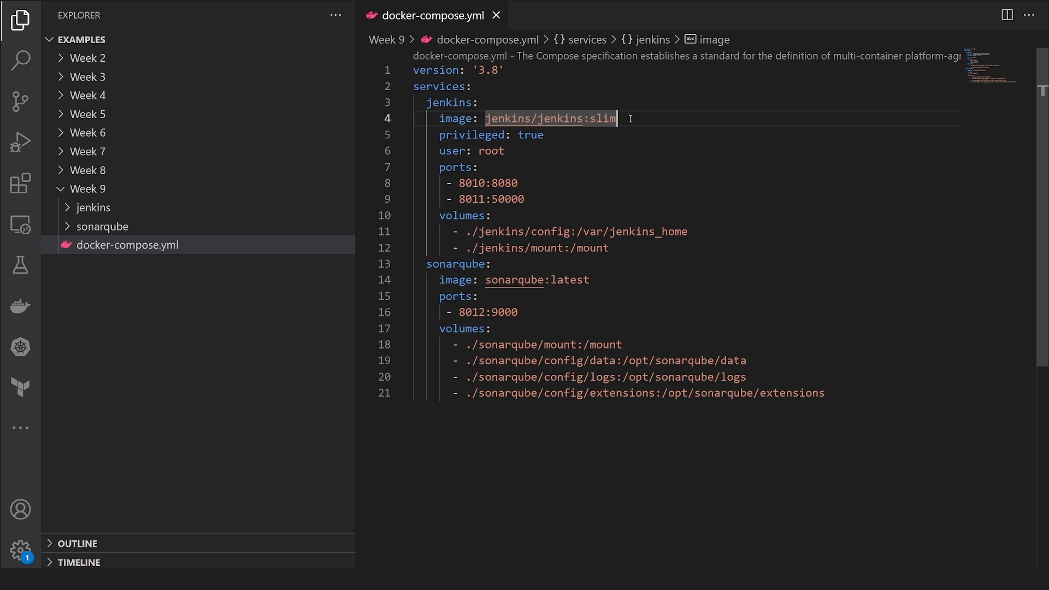
pyautogui.moveTo(548, 118)
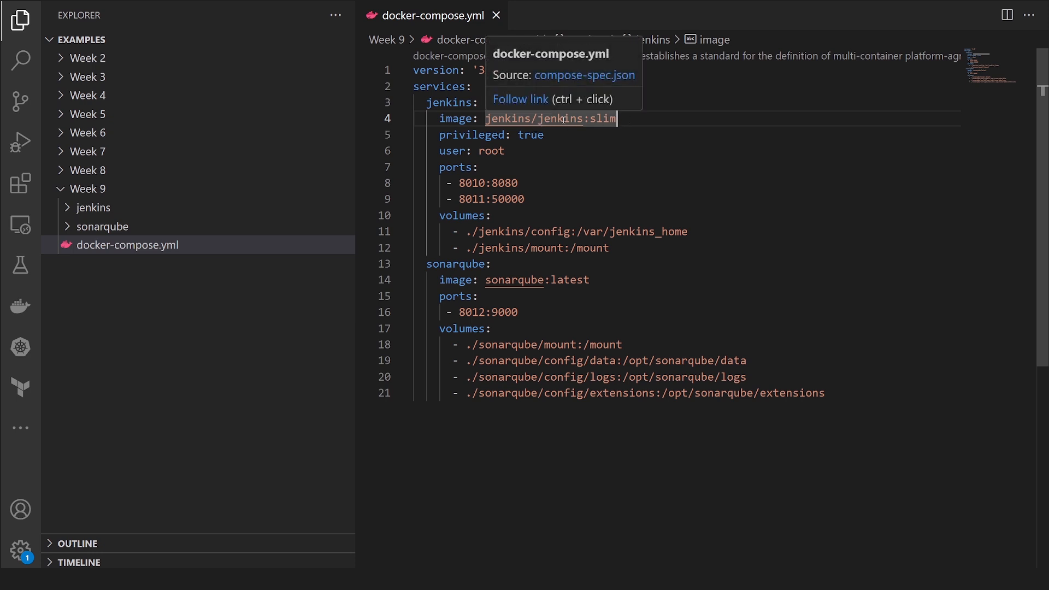
pyautogui.moveTo(627, 118)
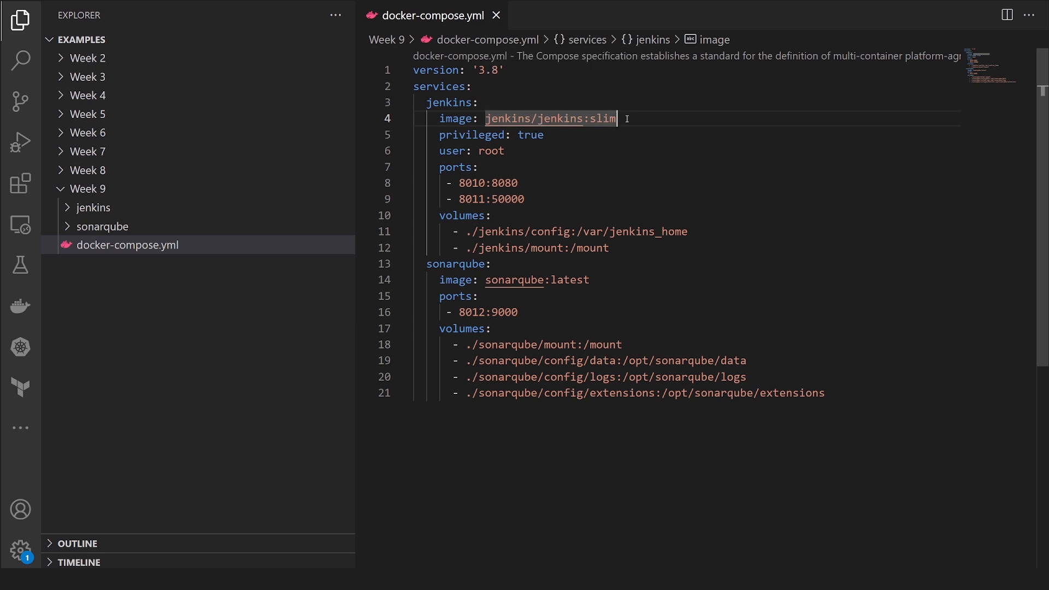
pyautogui.moveTo(625, 105)
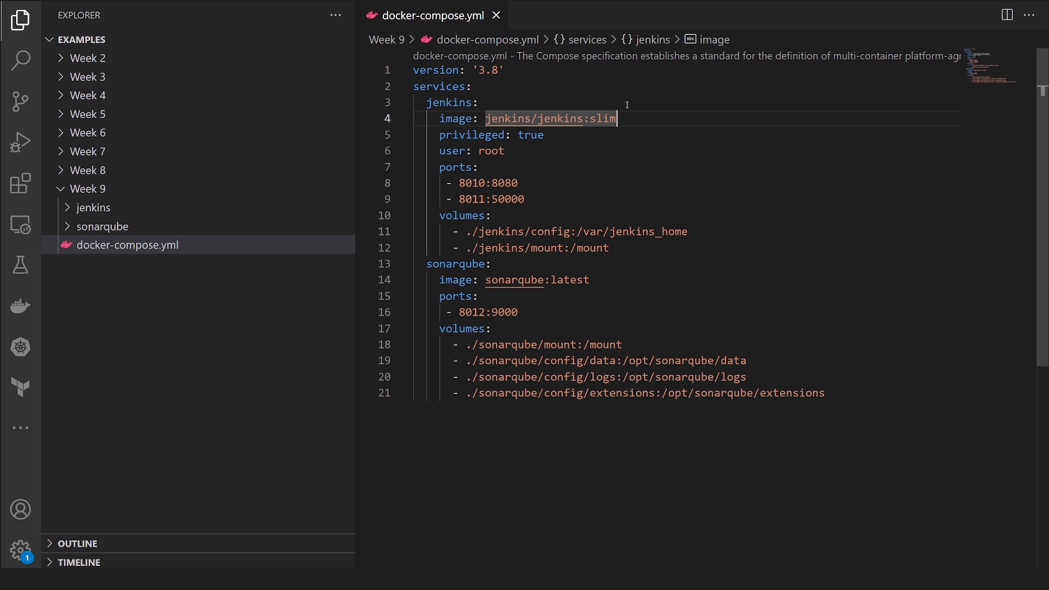
pyautogui.moveTo(633, 114)
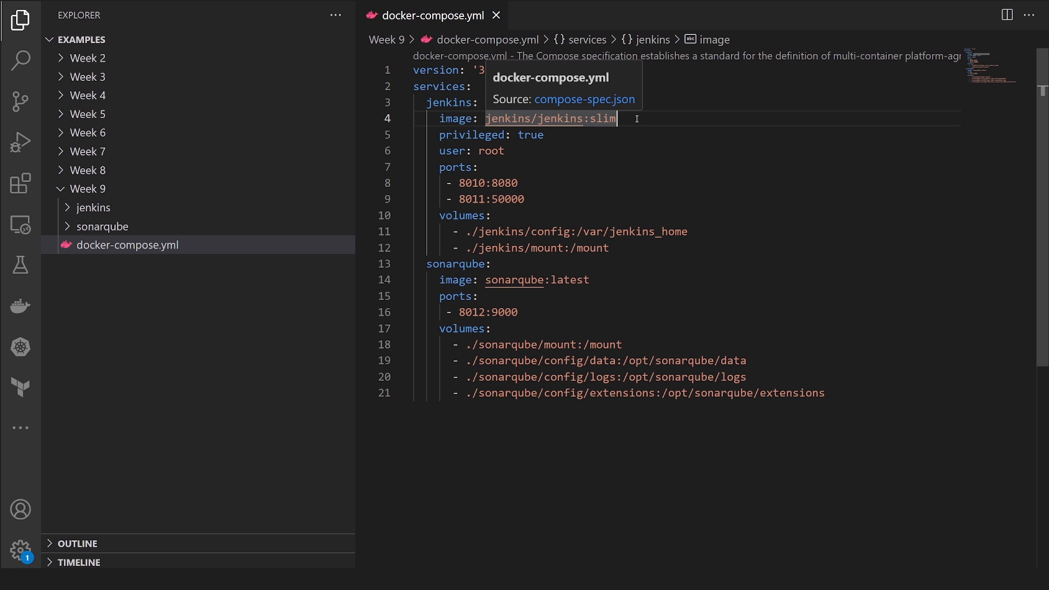
pyautogui.click(544, 135)
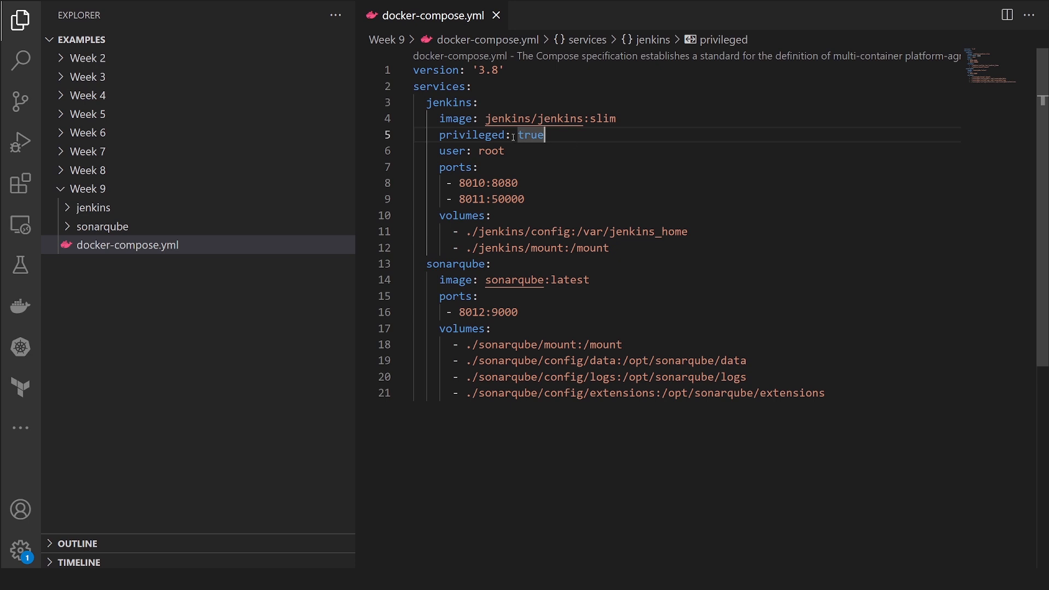
pyautogui.moveTo(473, 134)
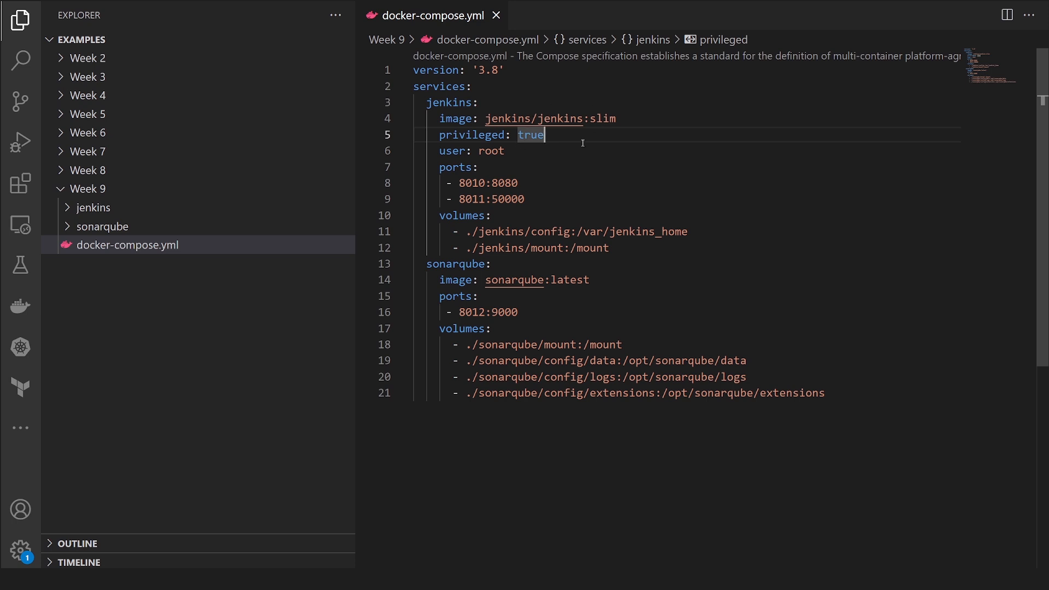
pyautogui.moveTo(522, 147)
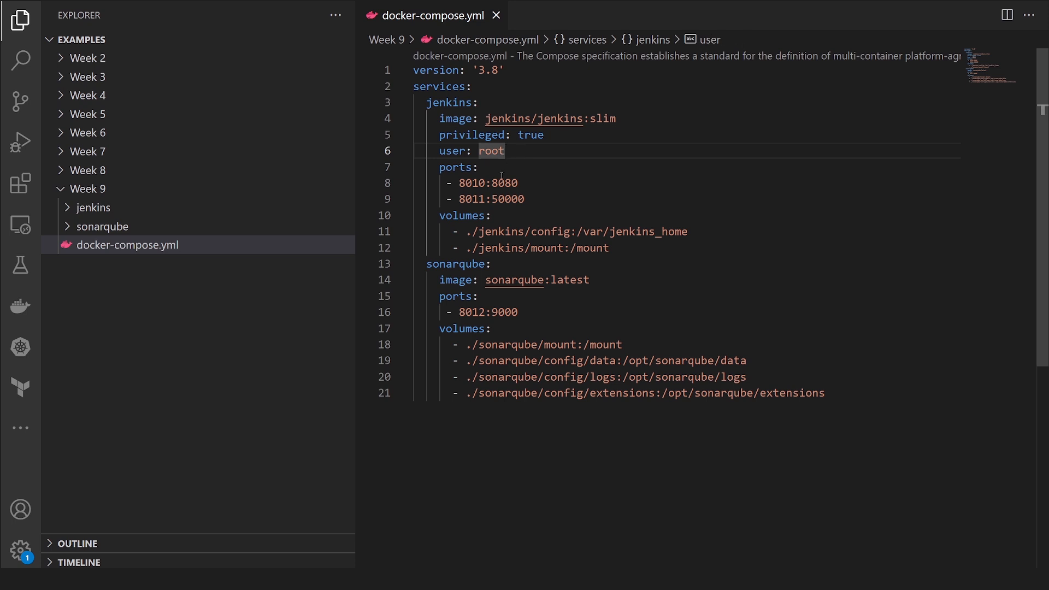
pyautogui.moveTo(452, 151)
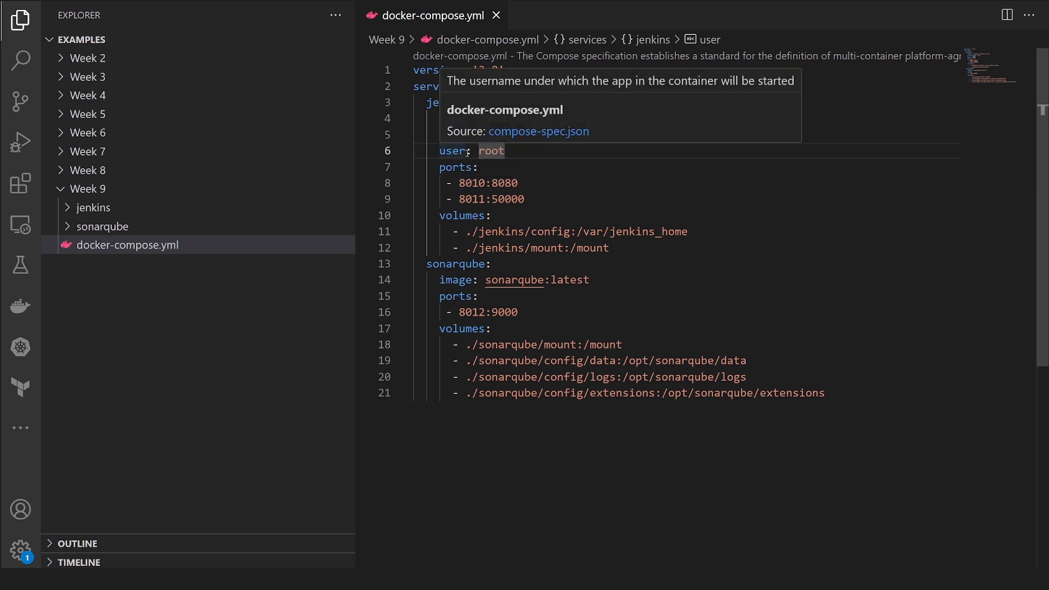
pyautogui.click(482, 166)
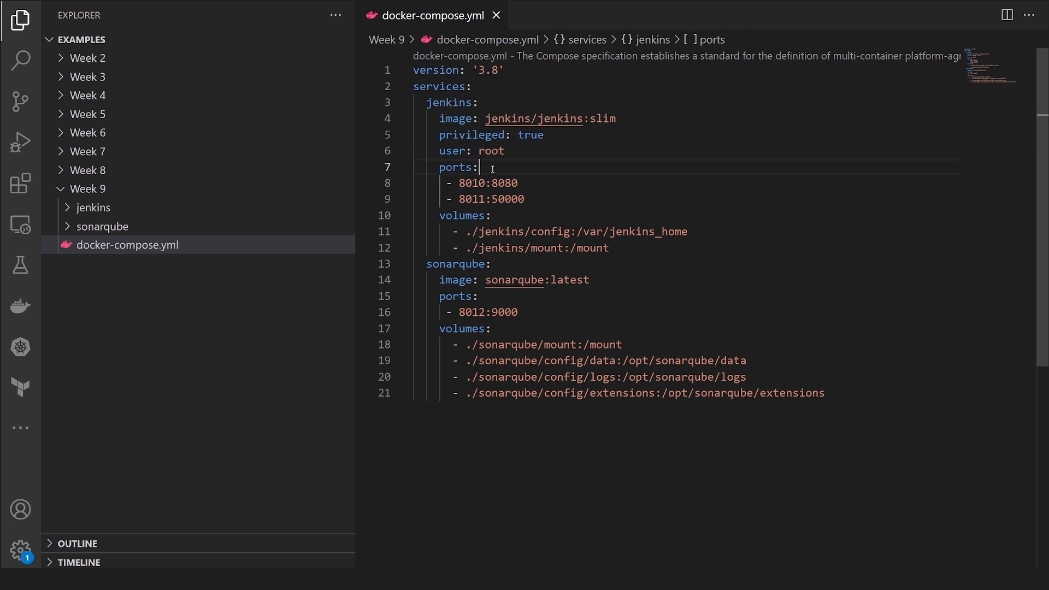
pyautogui.doubleClick(457, 167)
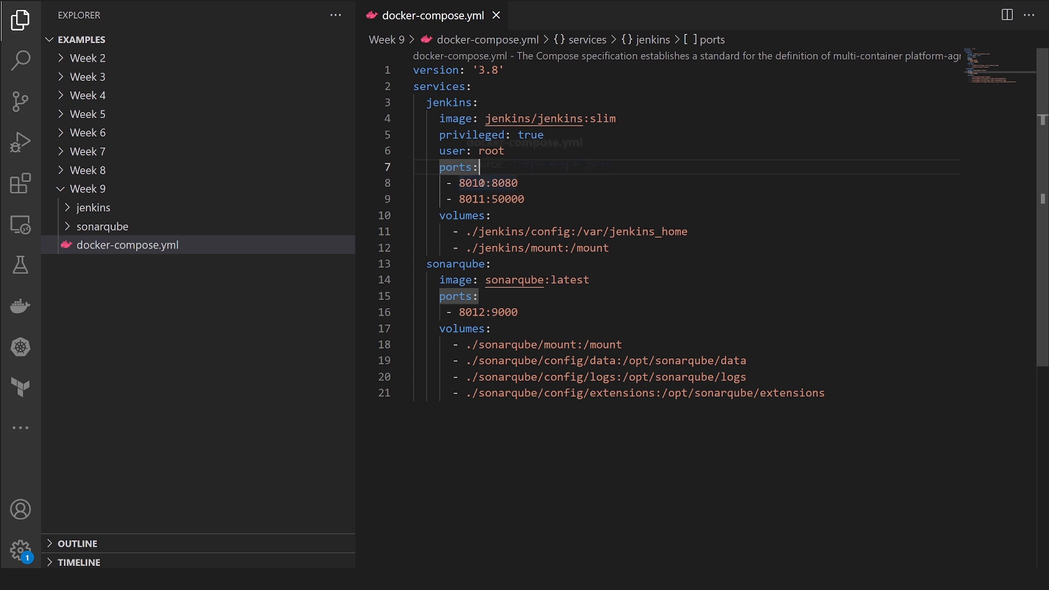
pyautogui.moveTo(457, 167)
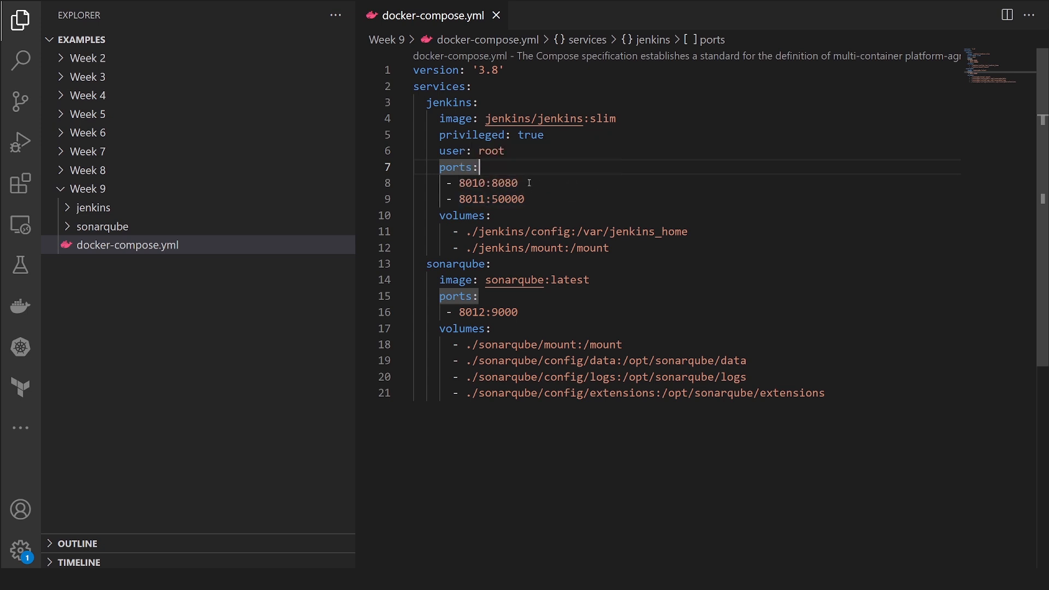
pyautogui.moveTo(529, 199)
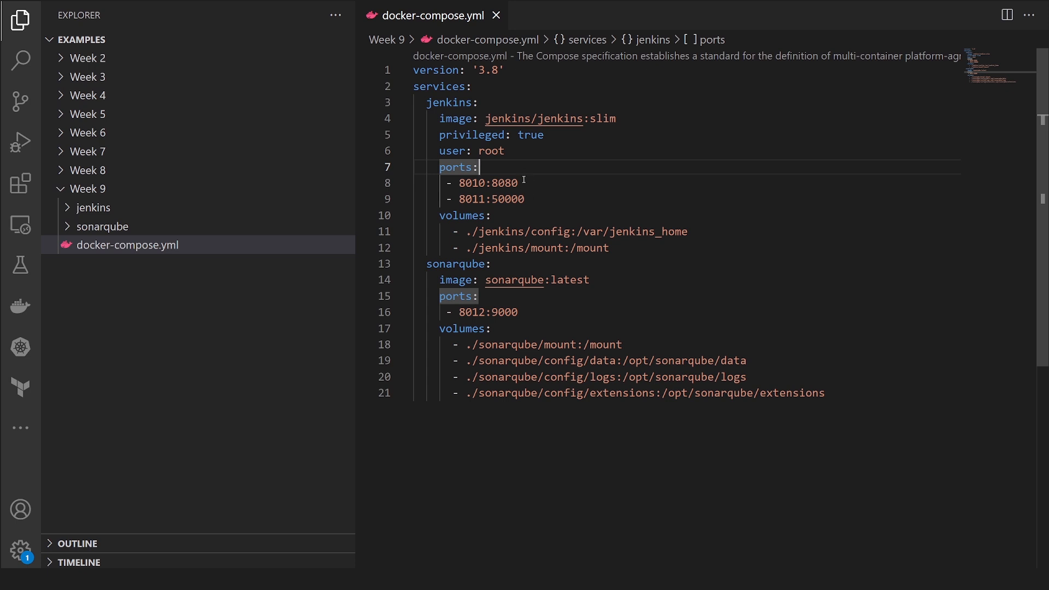
pyautogui.moveTo(533, 186)
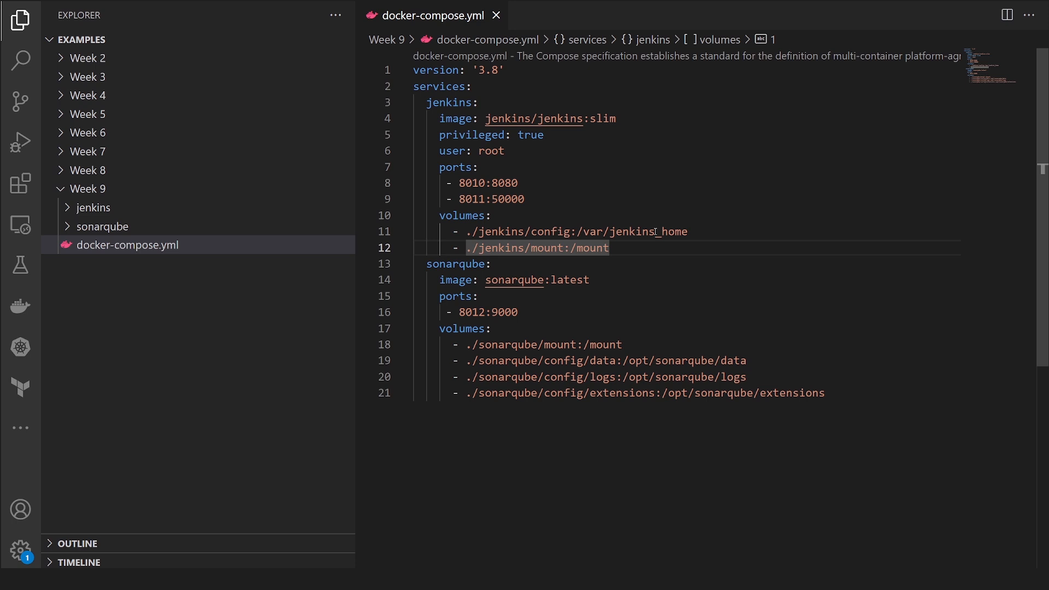
# - Review the jenkins config and mount volume mappings and reveal the matching folders under jenkins in the Explorer
pyautogui.click(576, 230)
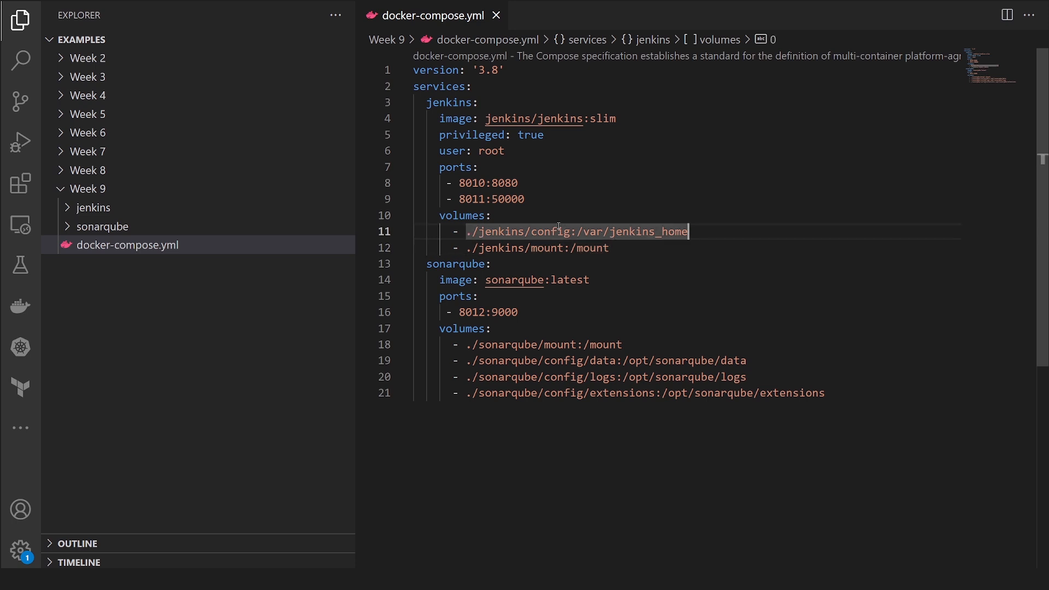
pyautogui.click(504, 215)
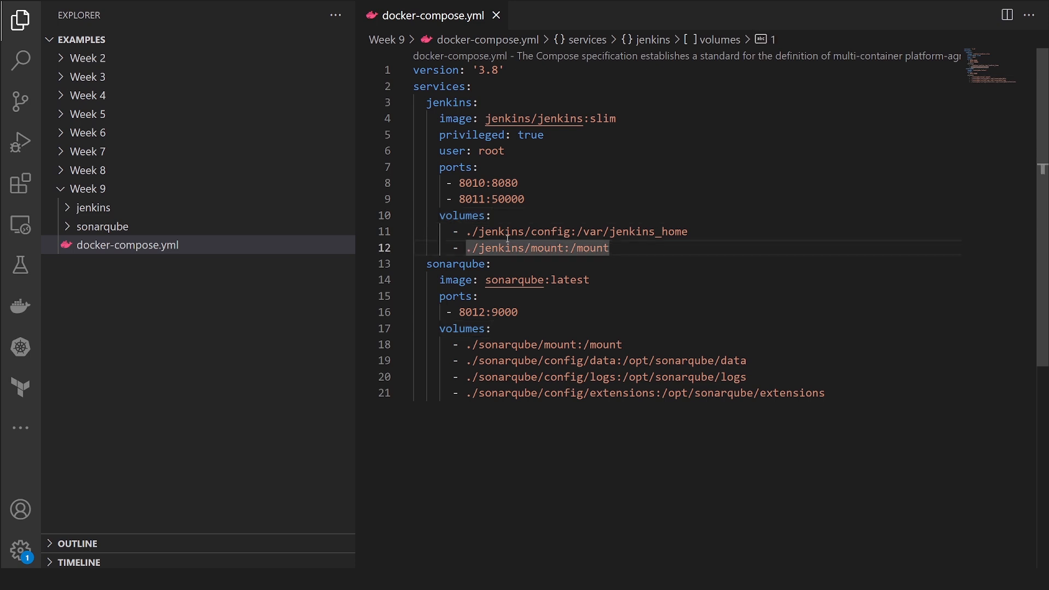
pyautogui.moveTo(548, 230)
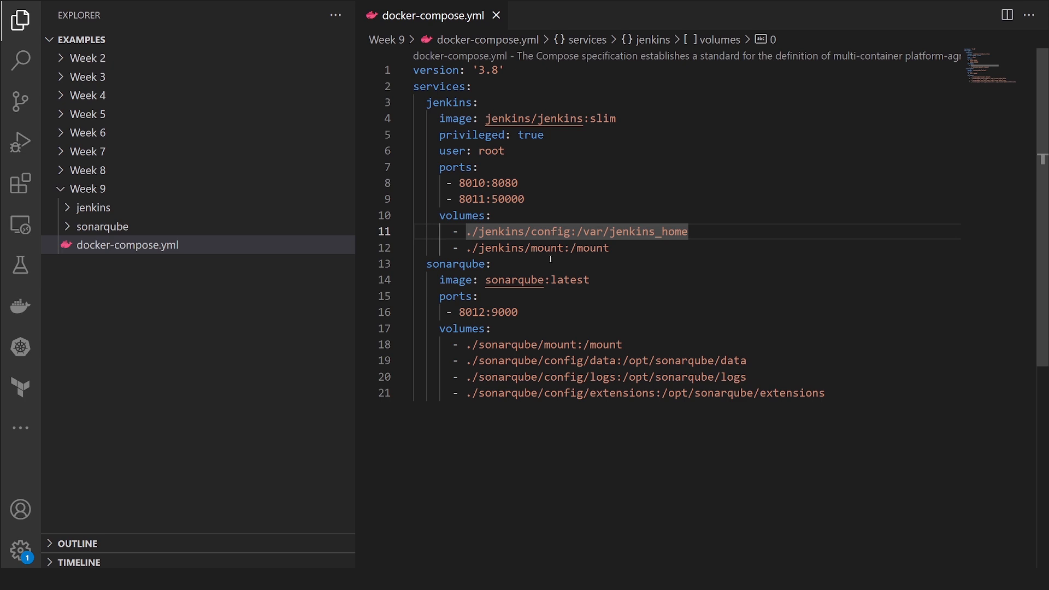
pyautogui.click(92, 208)
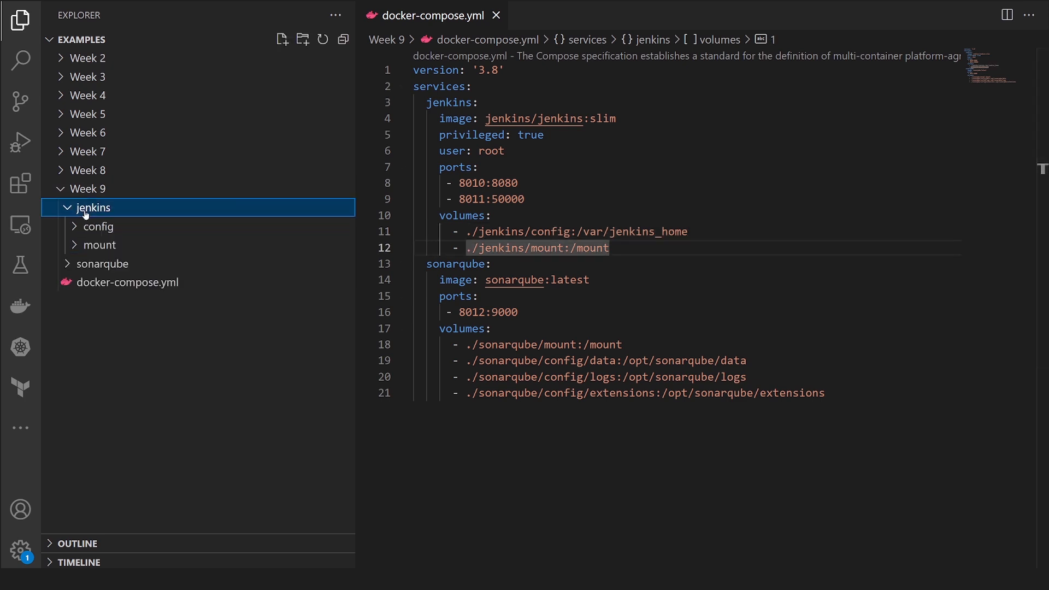
pyautogui.click(100, 226)
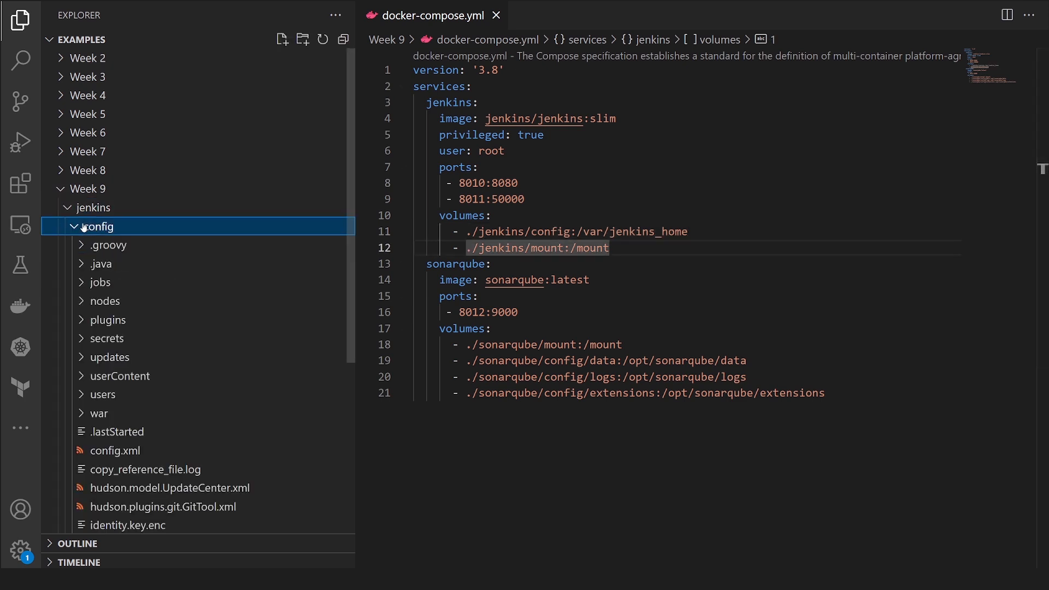
pyautogui.click(100, 226)
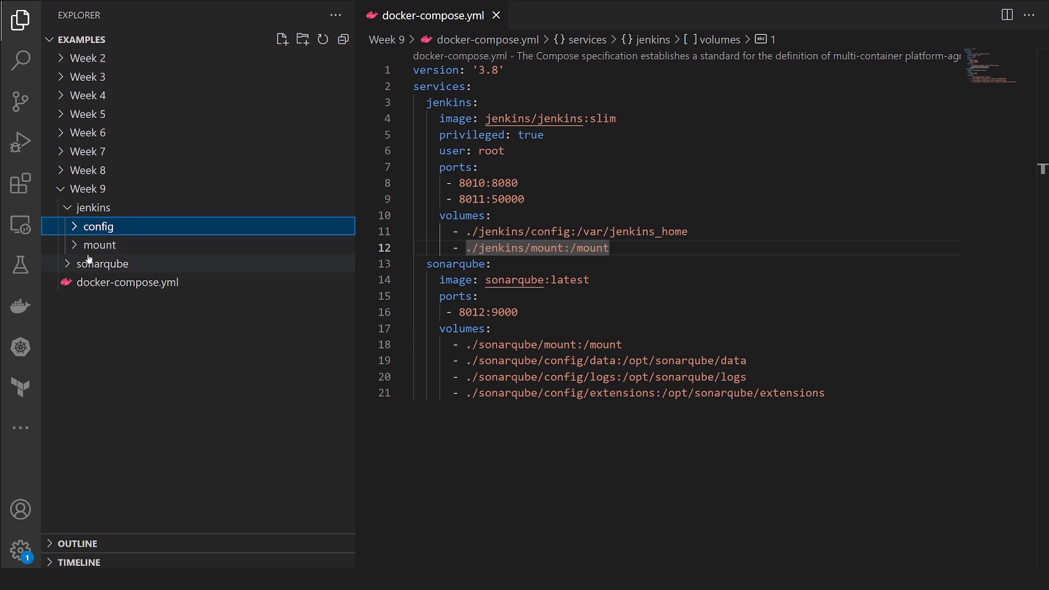
pyautogui.click(99, 243)
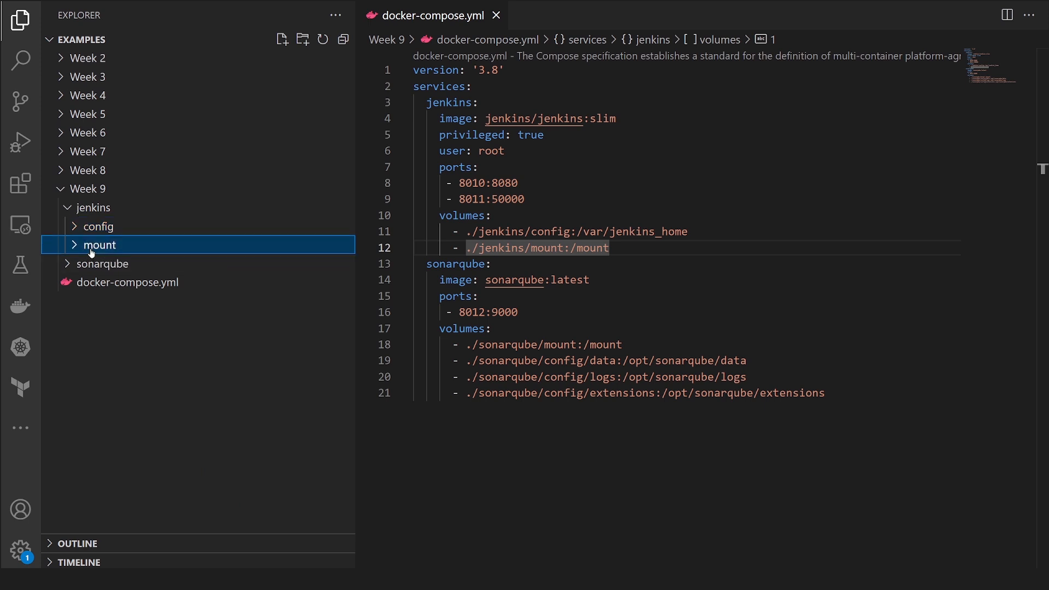
# - Show the Jenkins home files inside jenkins/config, collapse it again and return to the config volume line
pyautogui.click(99, 226)
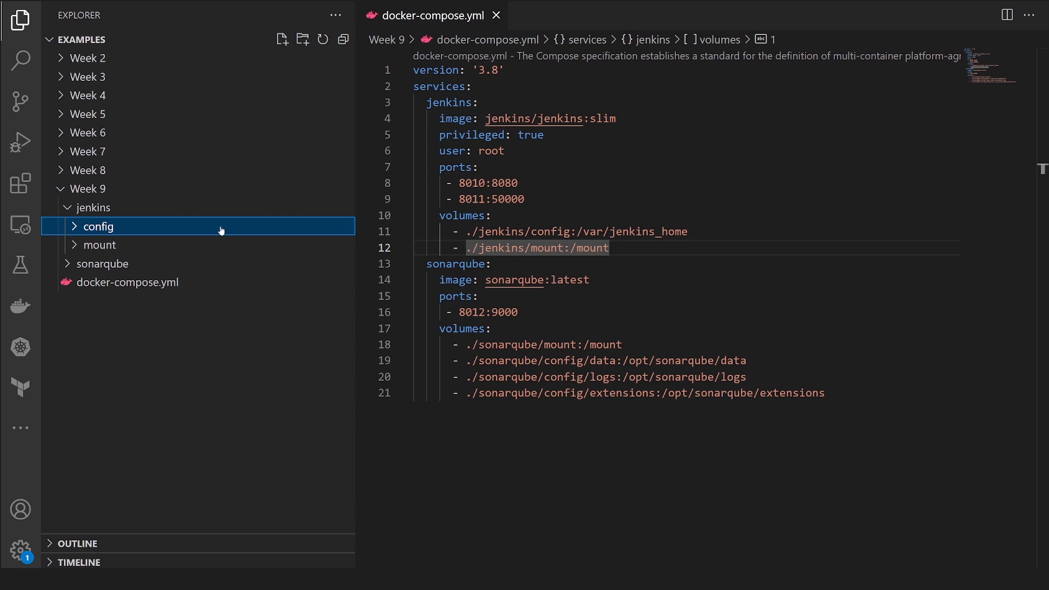
pyautogui.click(99, 227)
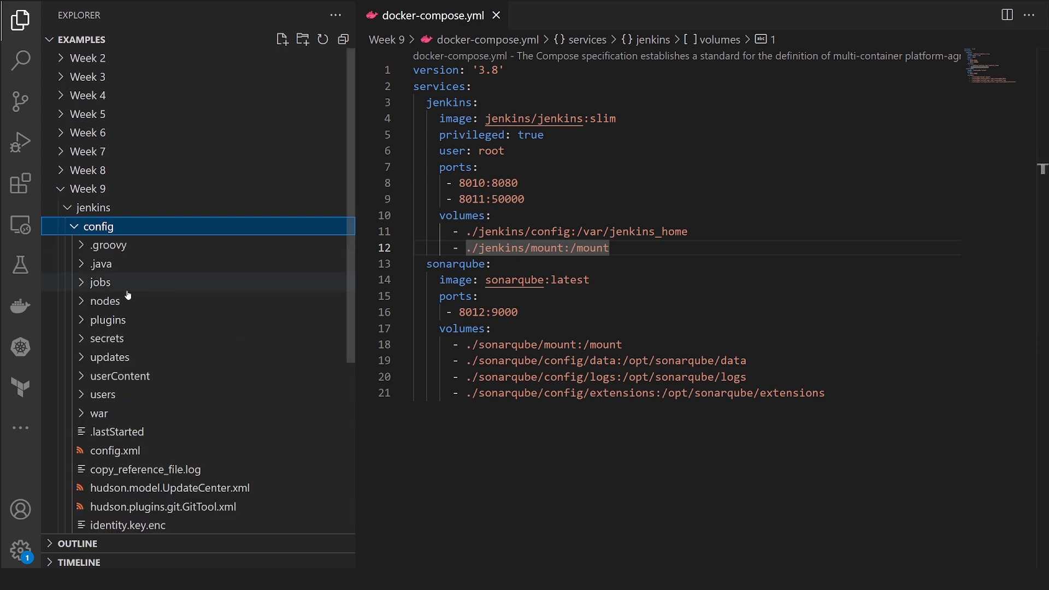
pyautogui.moveTo(137, 306)
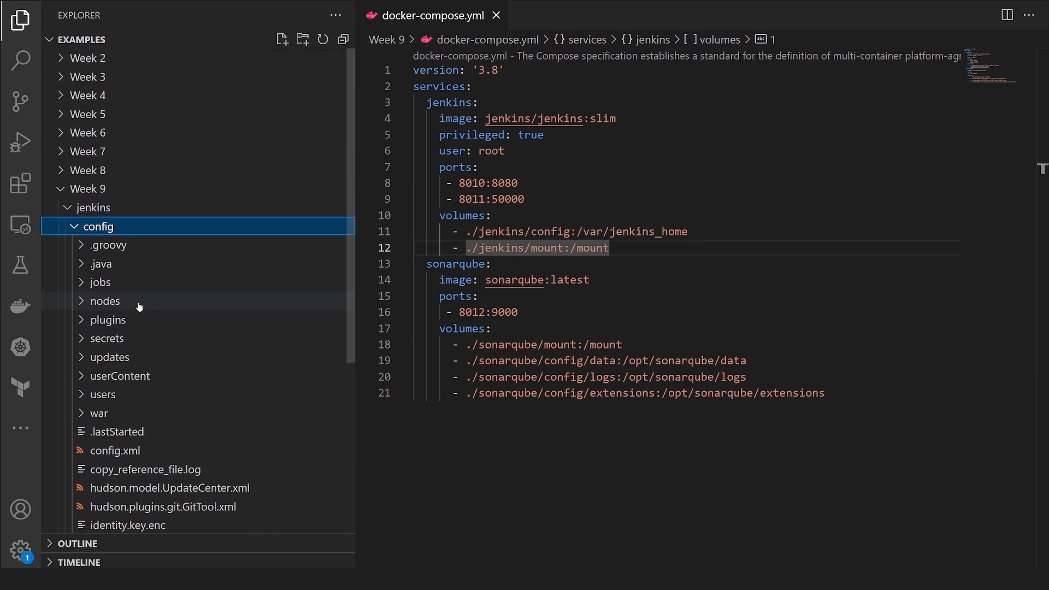
pyautogui.scroll(-3)
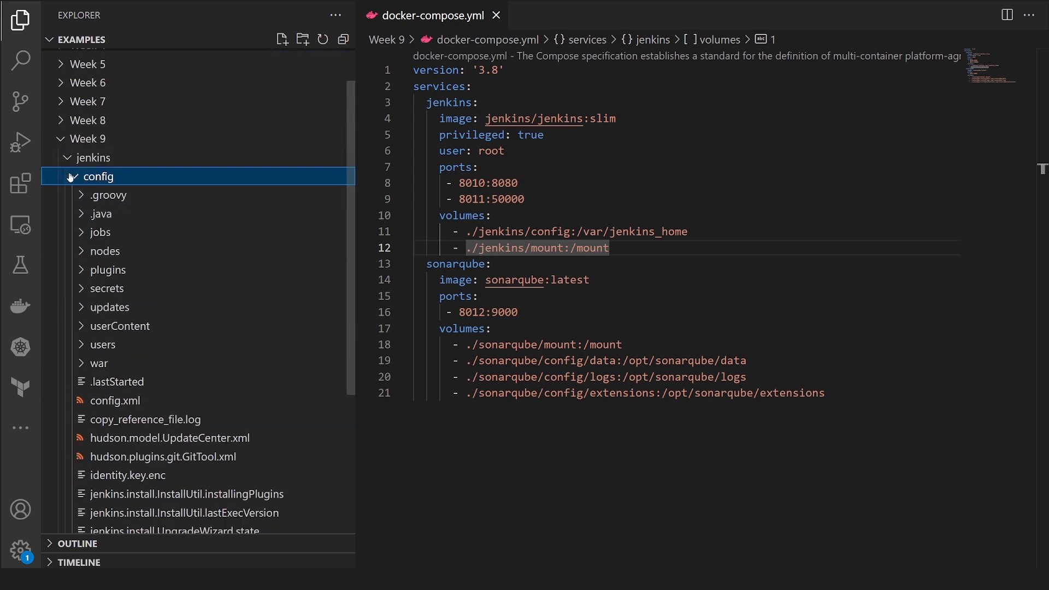
pyautogui.click(99, 176)
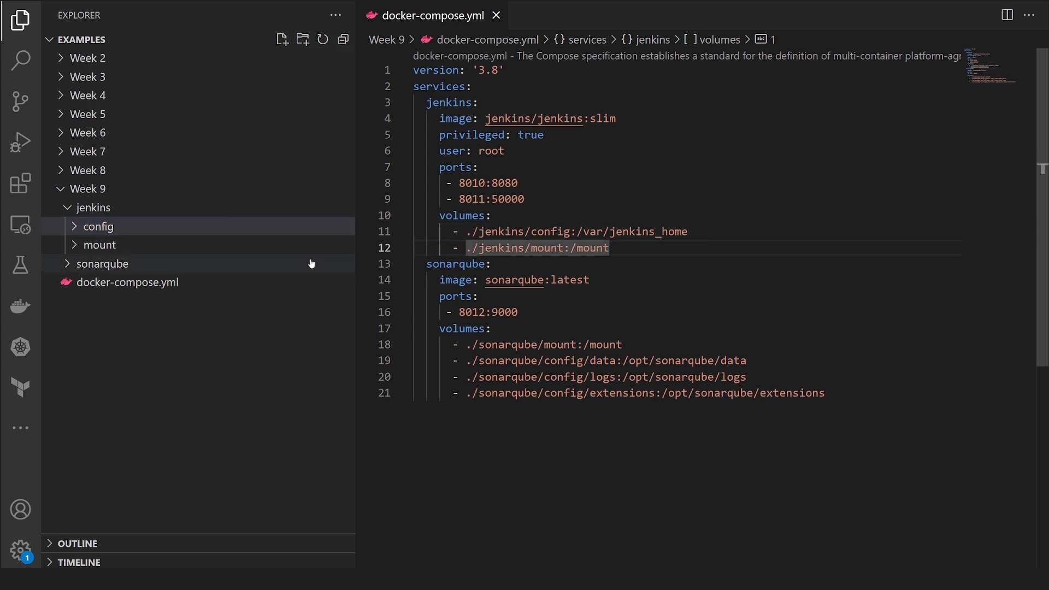
pyautogui.click(576, 232)
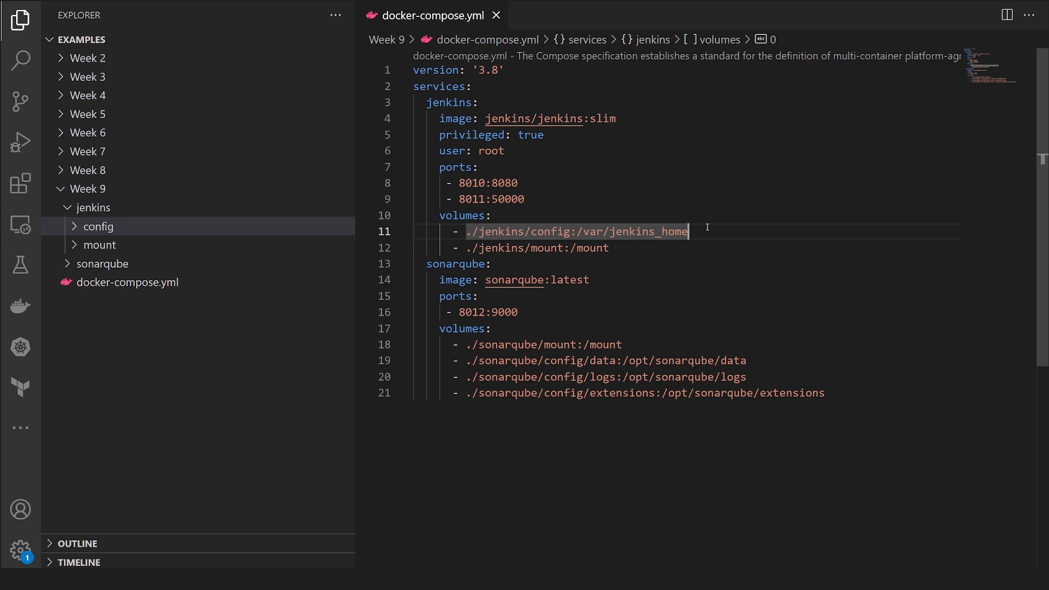
pyautogui.moveTo(350, 231)
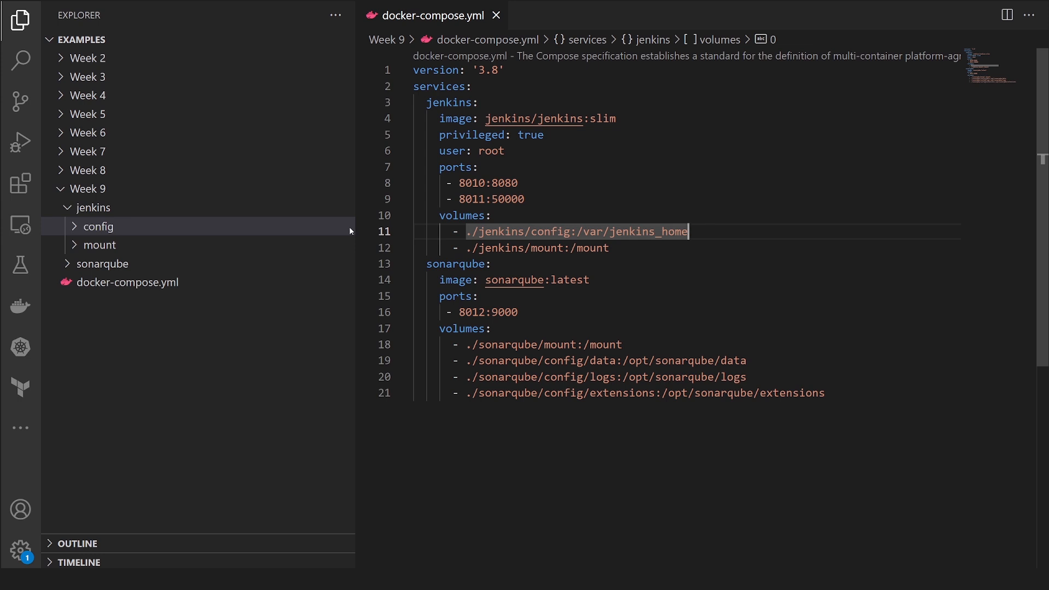
# - Delete the populated jenkins/config folder, sending it to the Recycle Bin
pyautogui.rightClick(97, 226)
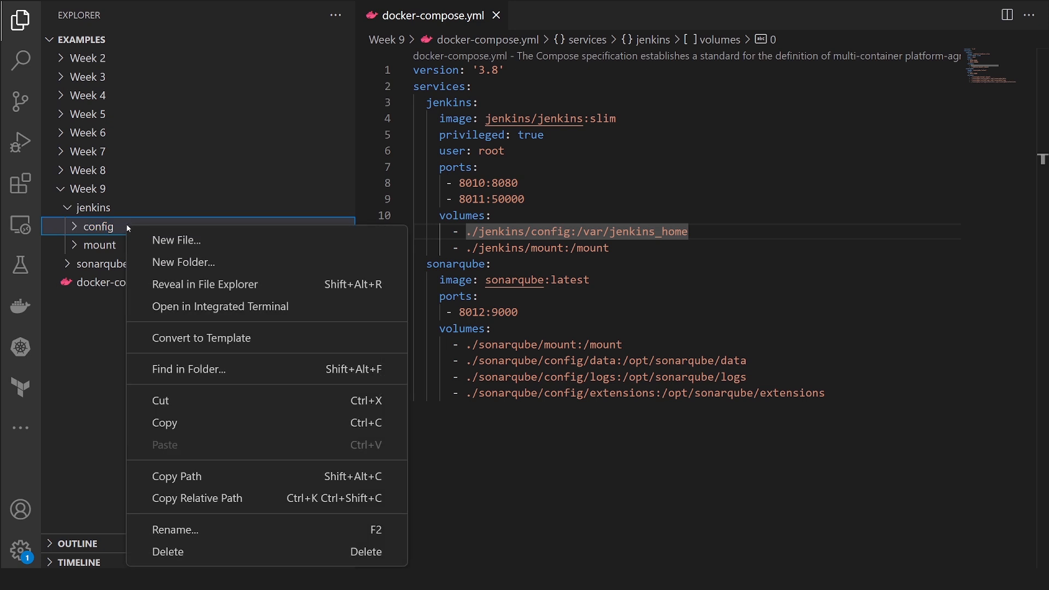
pyautogui.click(167, 551)
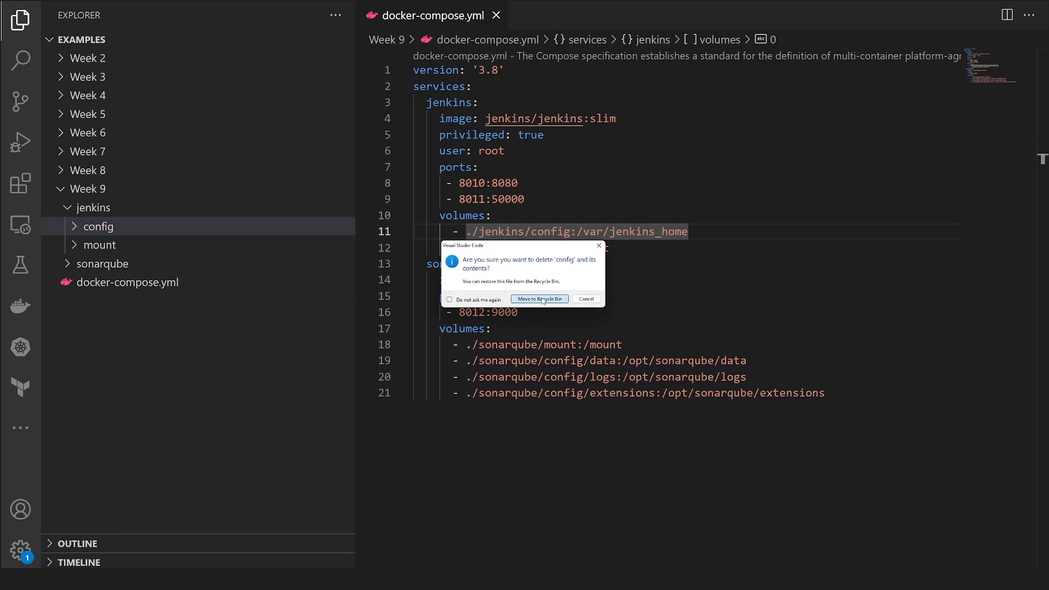
pyautogui.click(539, 299)
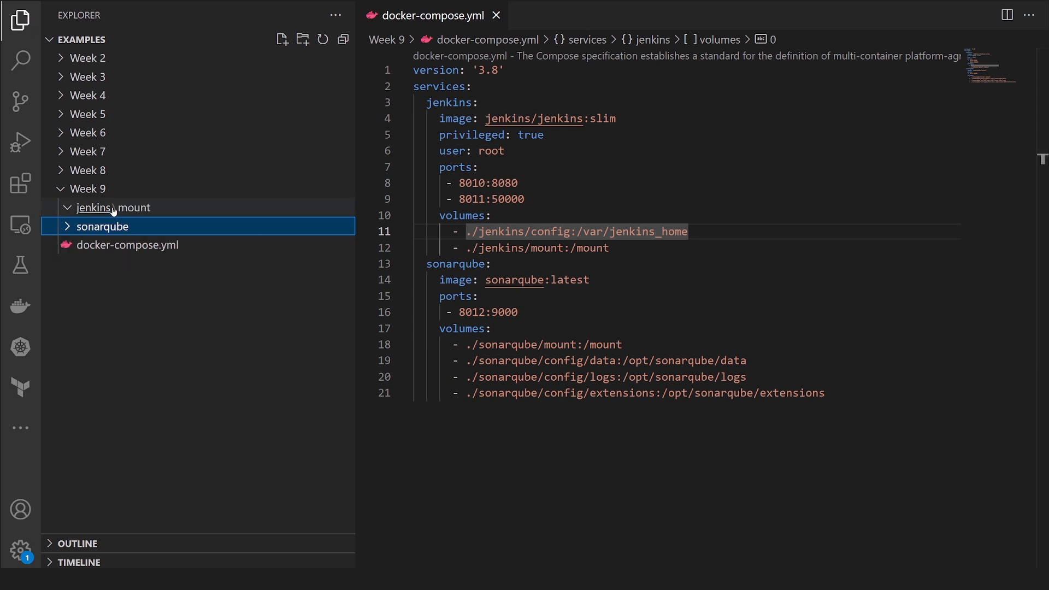
pyautogui.moveTo(110, 213)
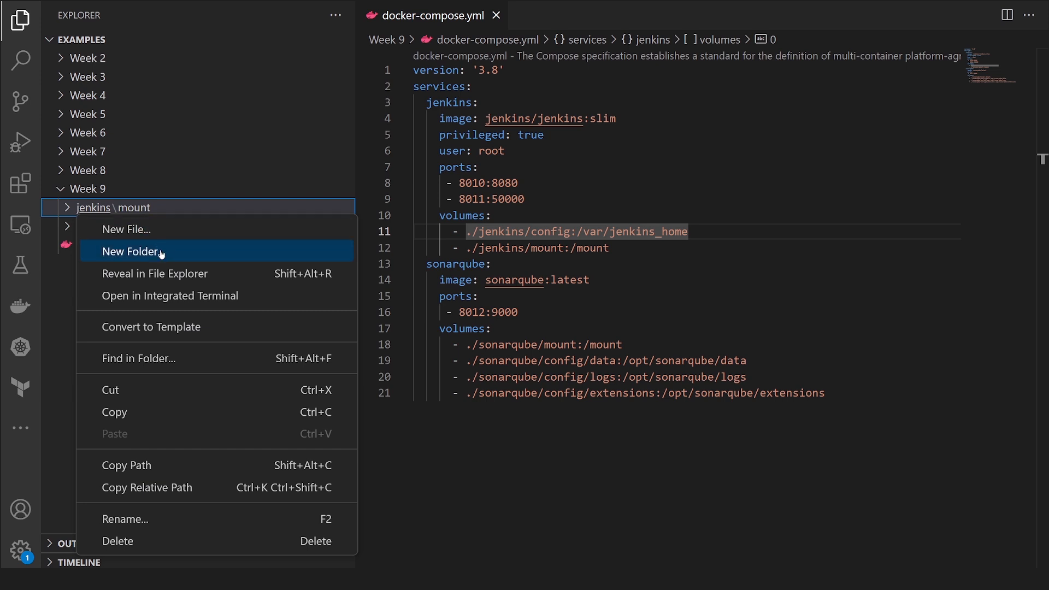
# - Recreate an empty config folder inside jenkins alongside mount and move on to the sonarqube service
pyautogui.click(132, 251)
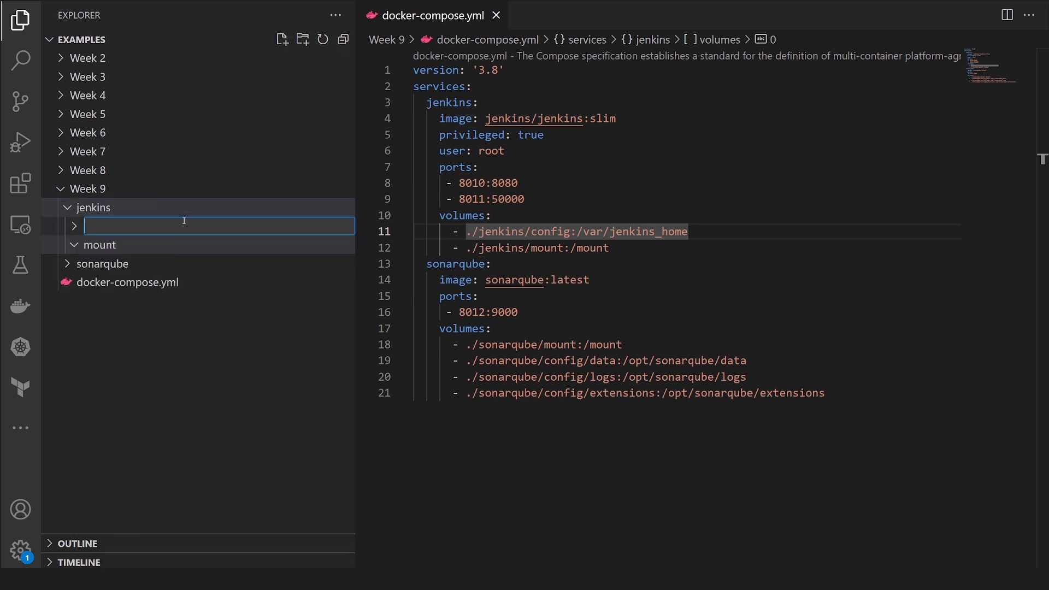
pyautogui.write('config')
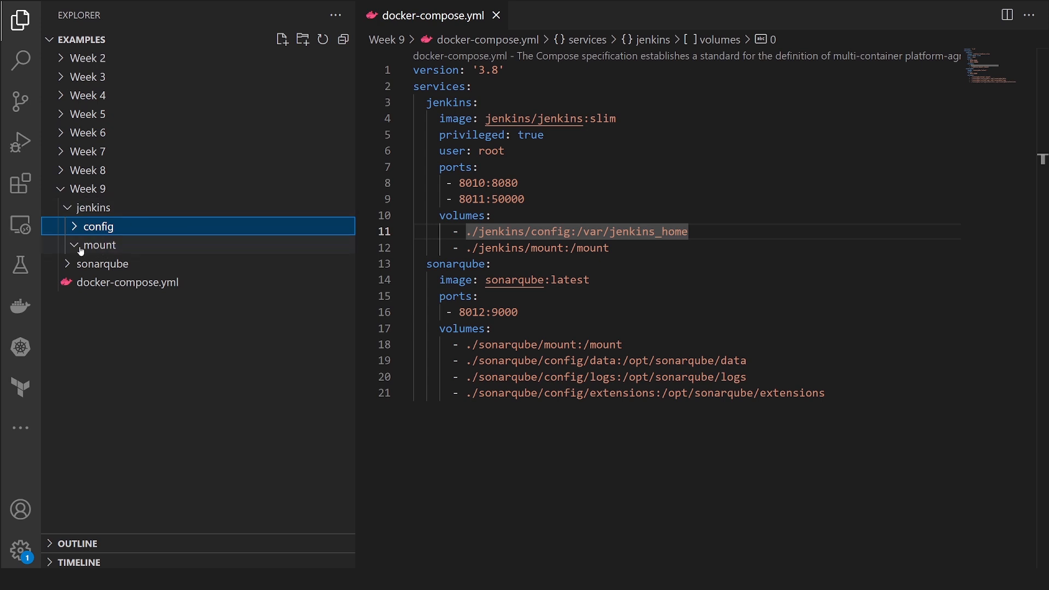
pyautogui.click(98, 243)
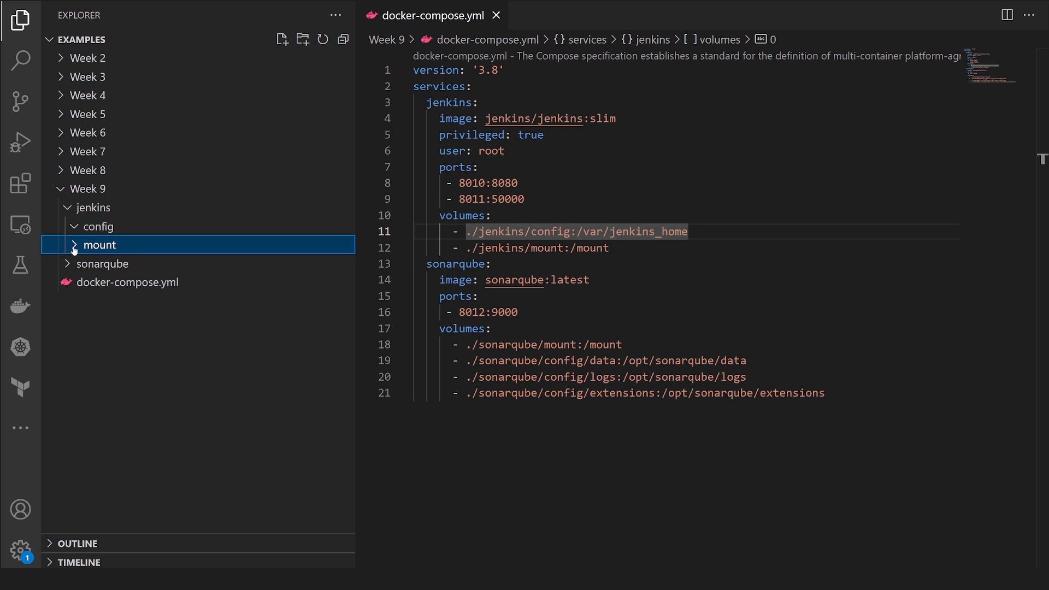
pyautogui.click(76, 245)
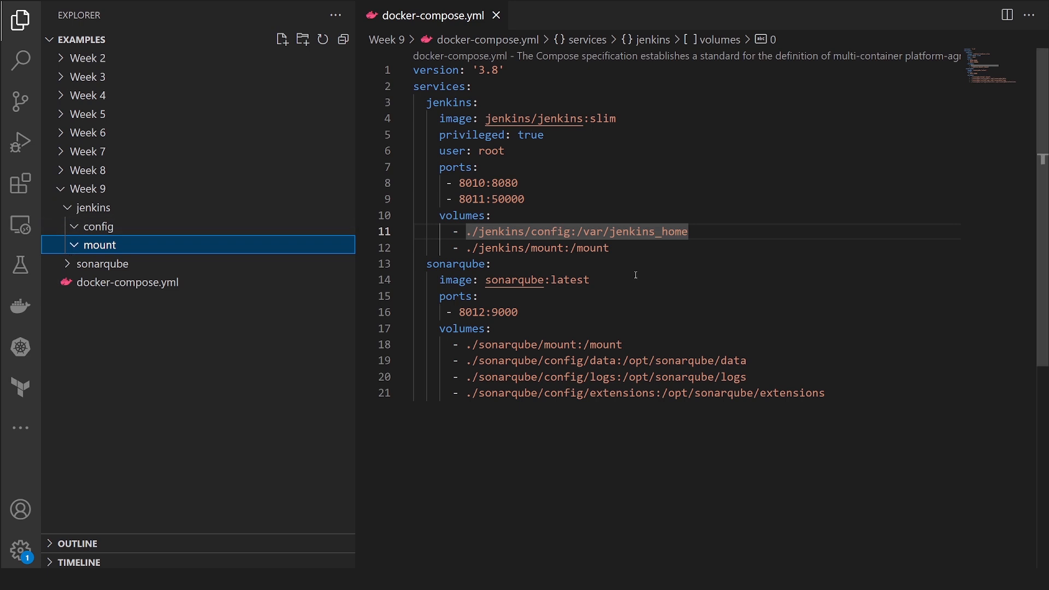
pyautogui.click(458, 263)
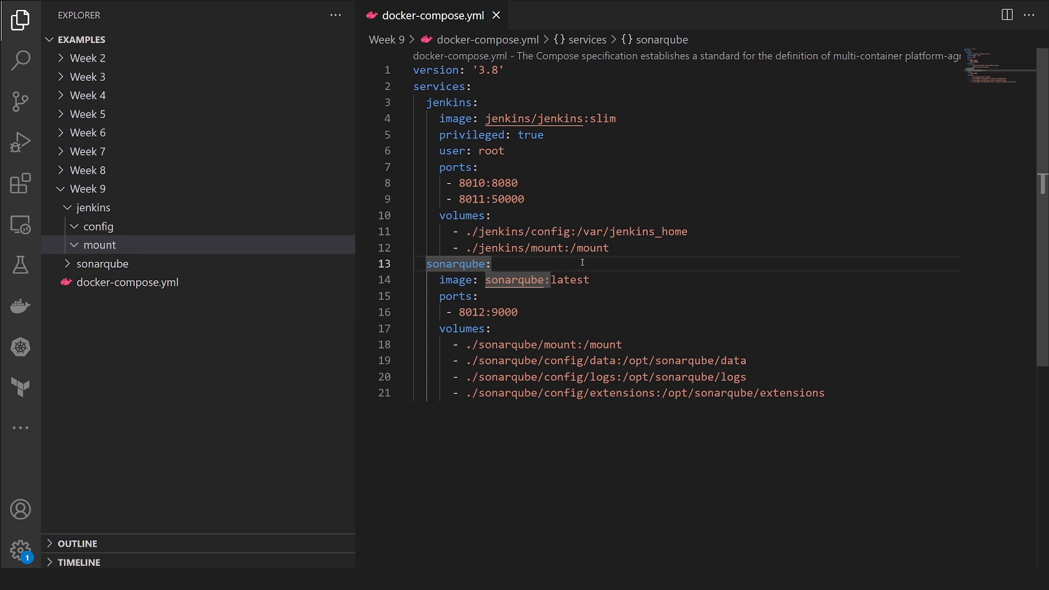
pyautogui.moveTo(493, 256)
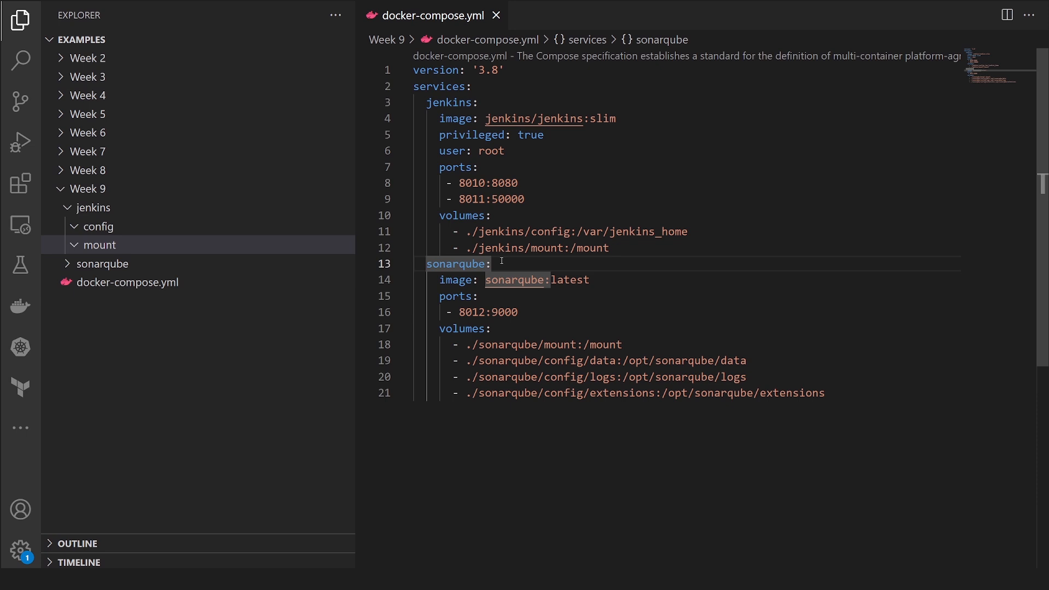
pyautogui.moveTo(646, 280)
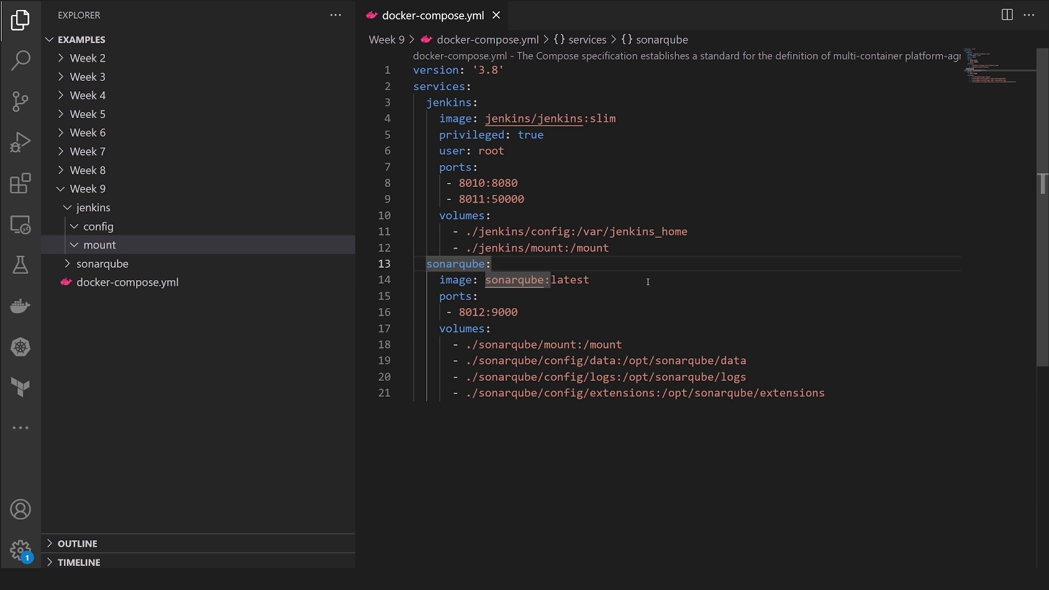
pyautogui.click(587, 279)
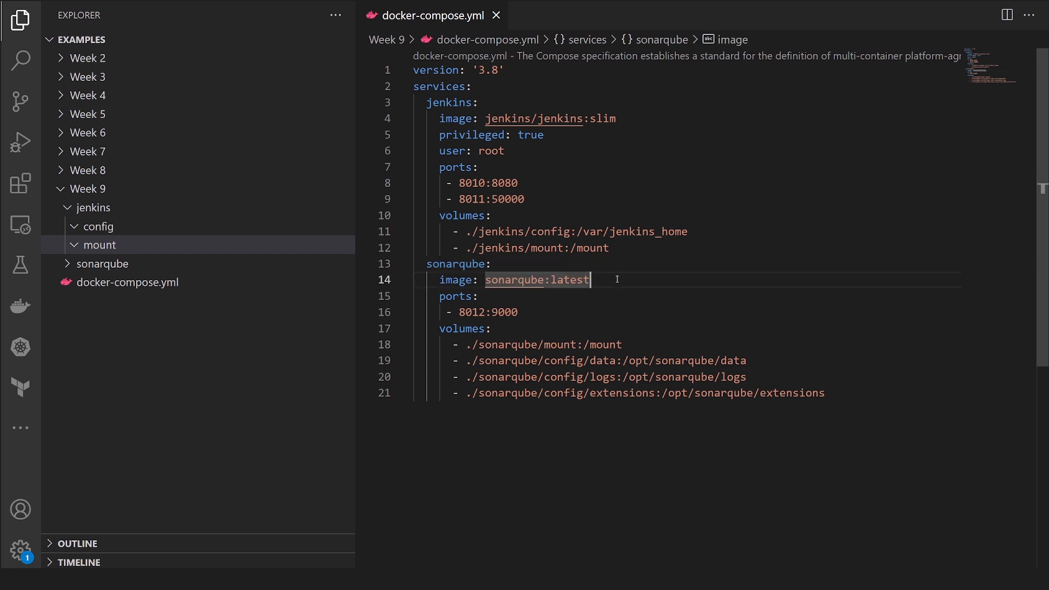
pyautogui.moveTo(456, 280)
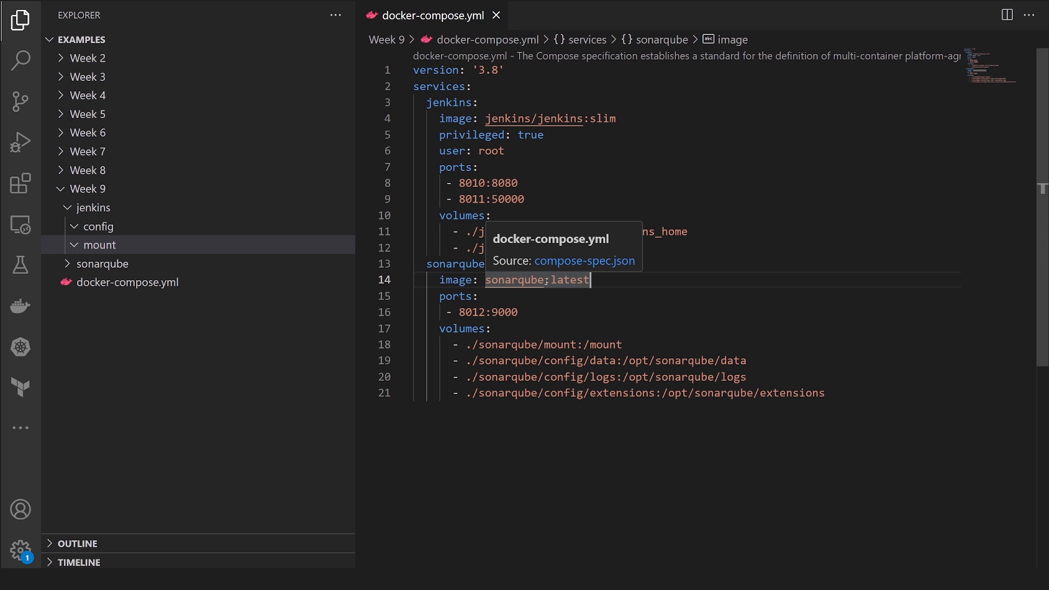
pyautogui.moveTo(602, 278)
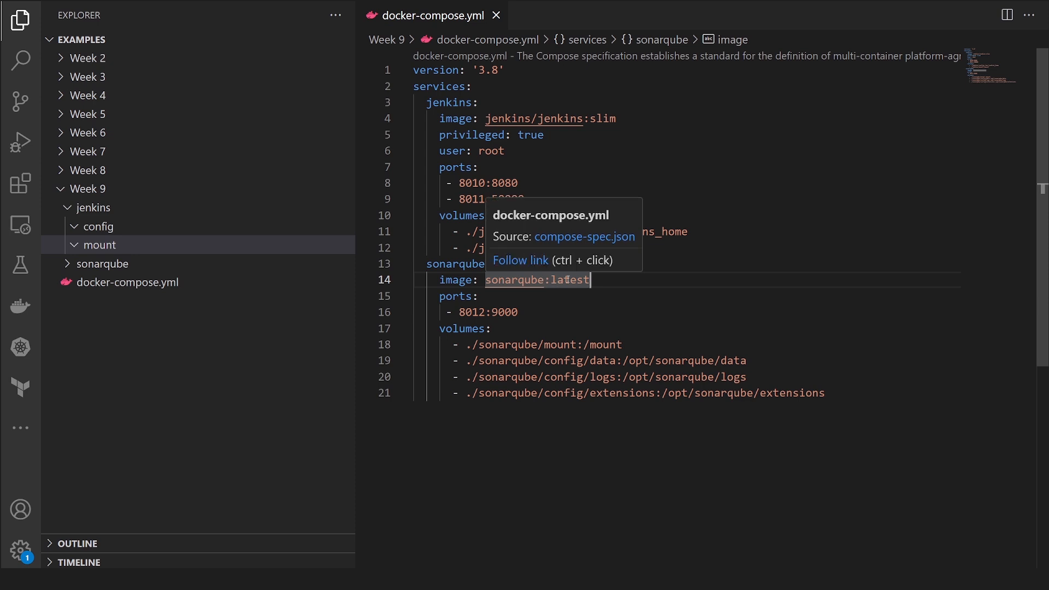
pyautogui.click(488, 312)
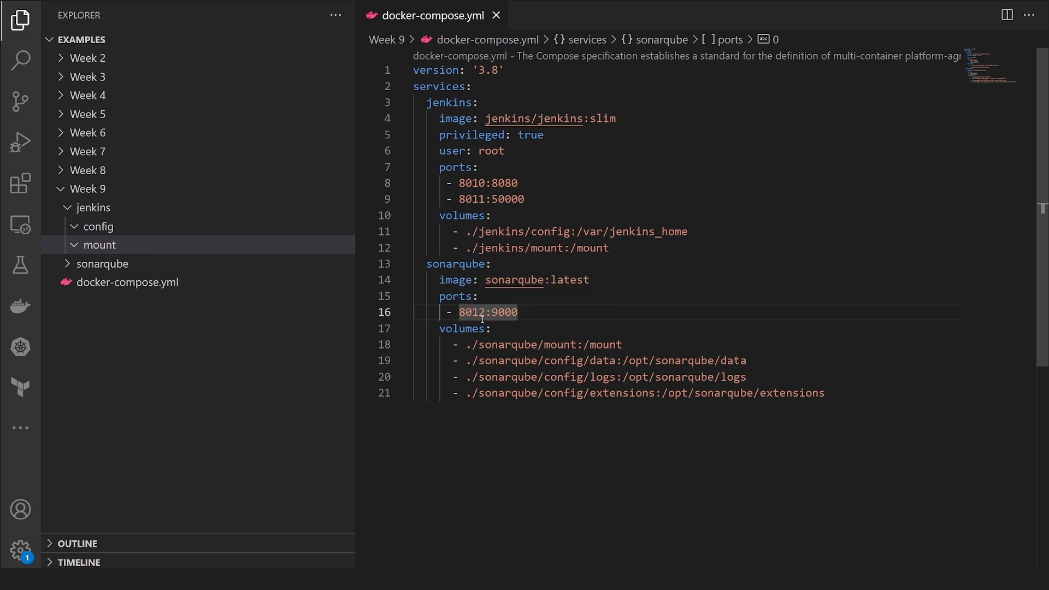
pyautogui.moveTo(488, 312)
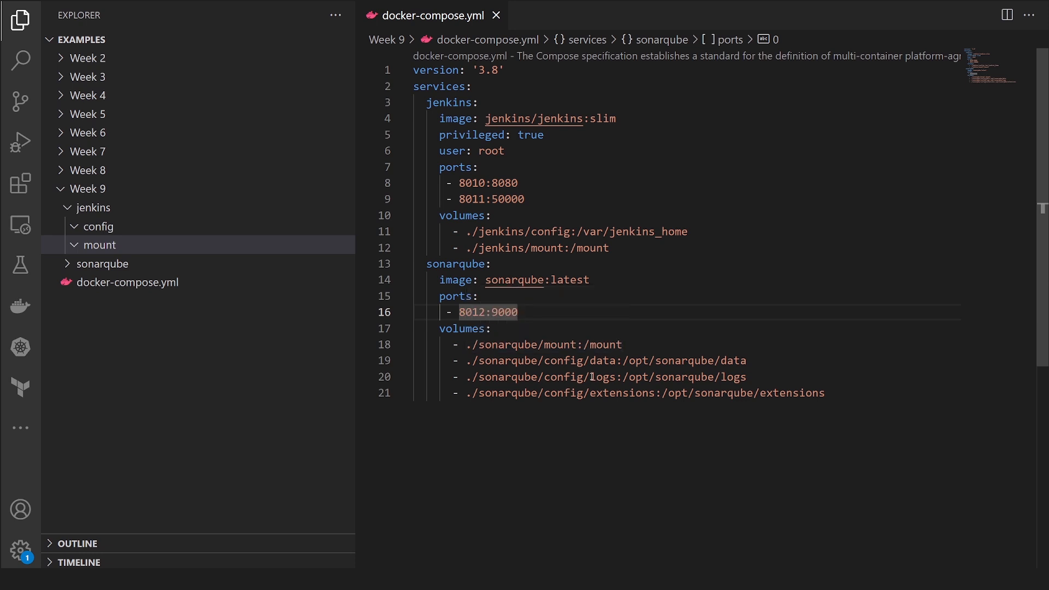
# - Inspect the sonarqube folder's config contents, including its logs, and its mount folder
pyautogui.click(103, 264)
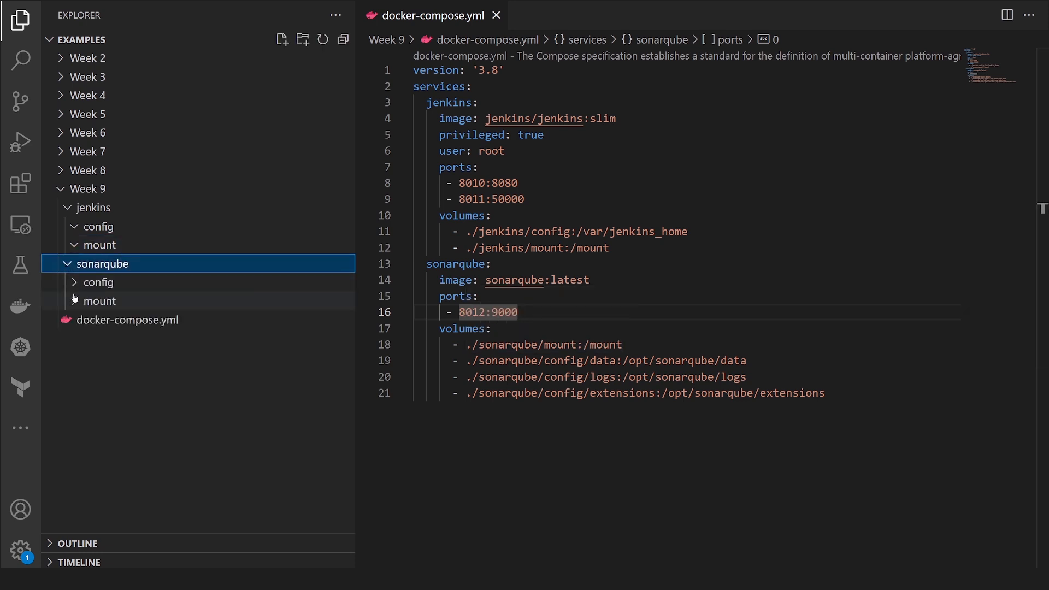
pyautogui.click(99, 282)
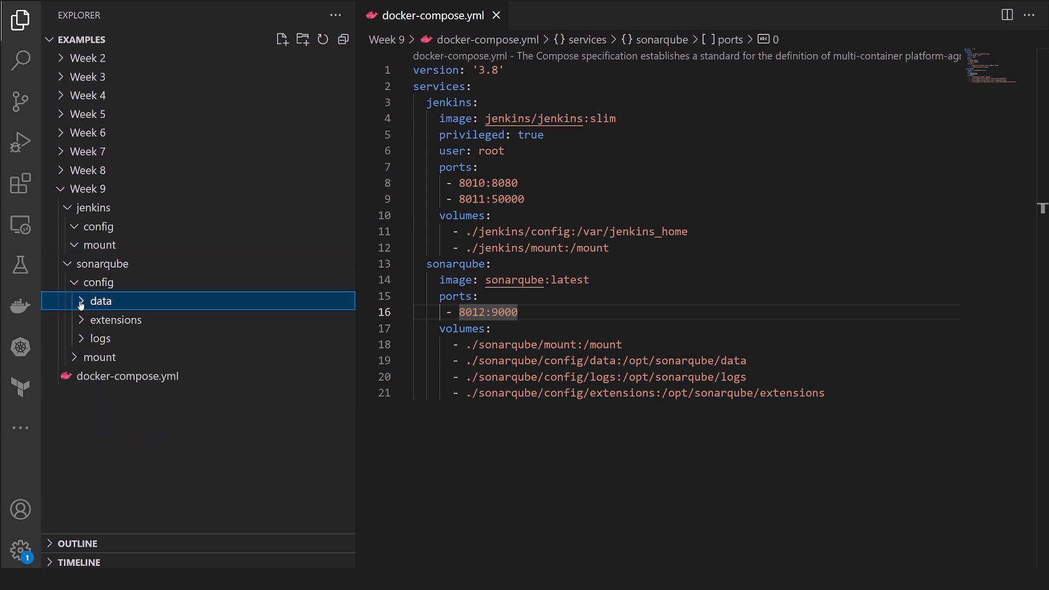
pyautogui.click(100, 337)
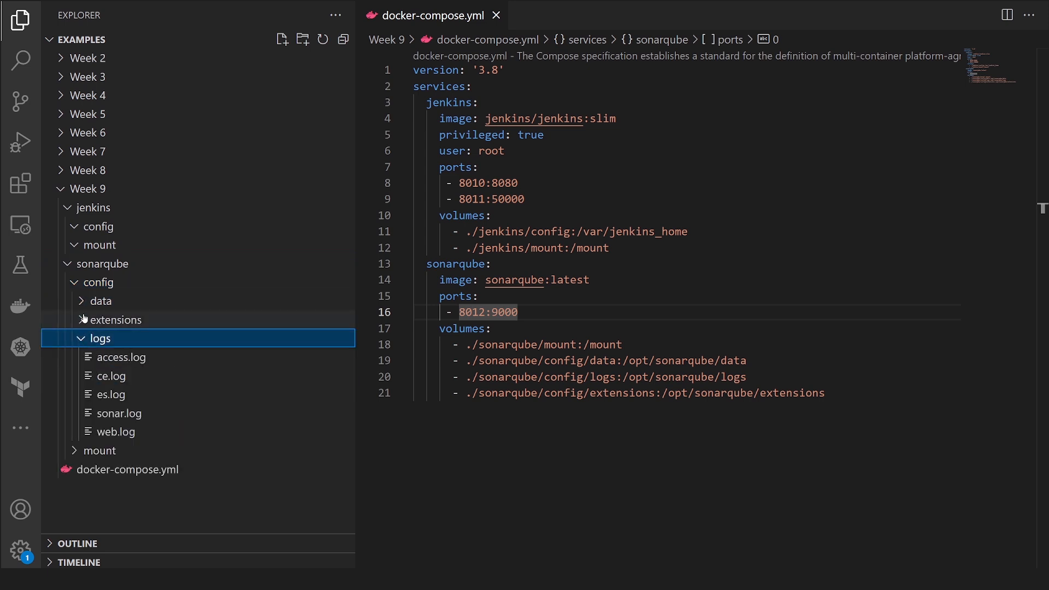
pyautogui.click(98, 337)
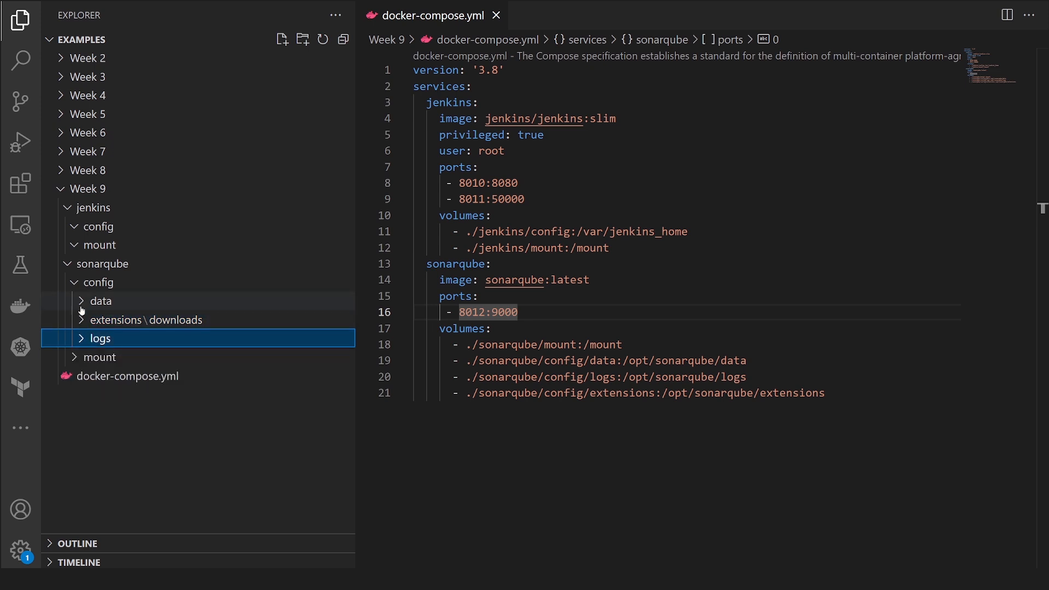
pyautogui.click(99, 357)
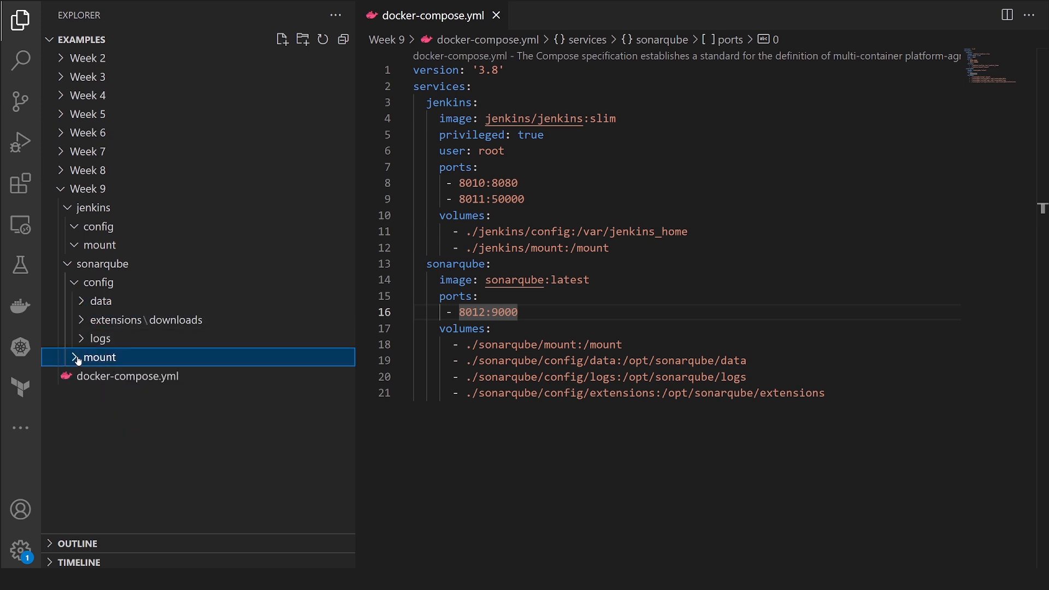
pyautogui.click(98, 282)
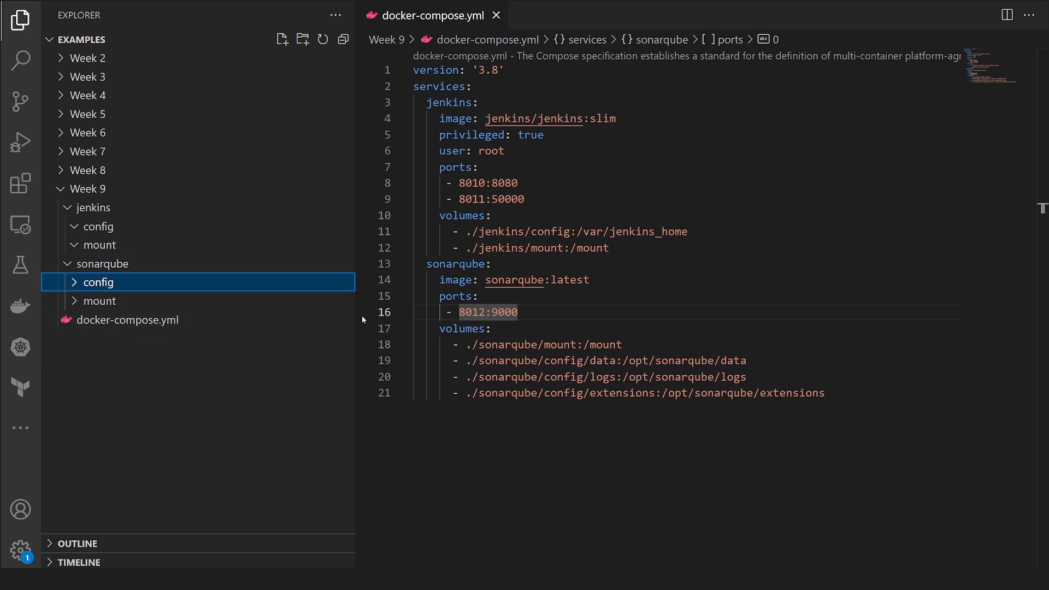
pyautogui.click(100, 282)
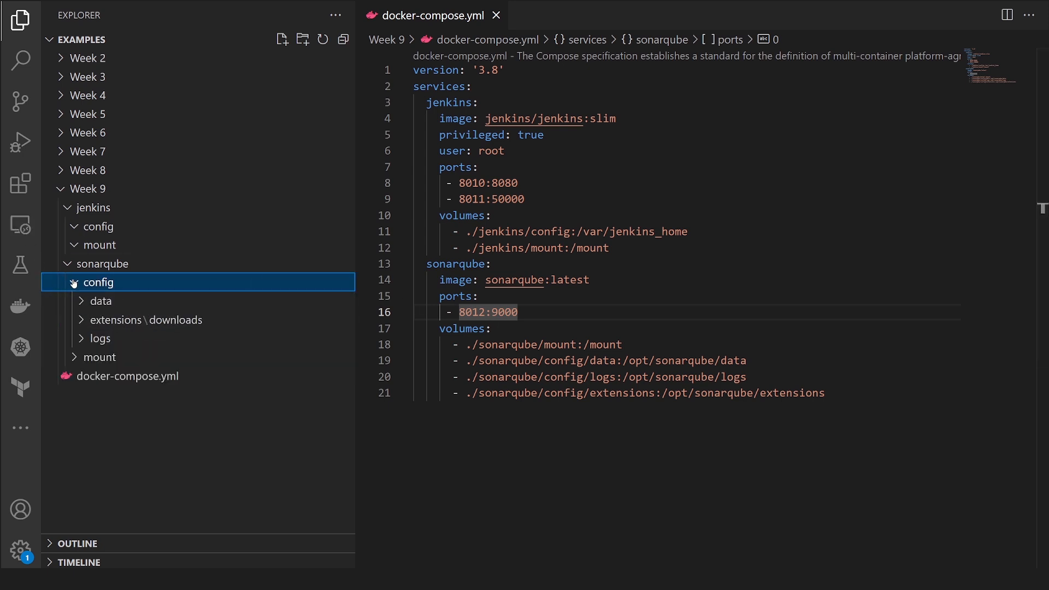
# - Delete sonarqube/config, give sonarqube fresh config and mount subfolders, then collapse both service folders
pyautogui.press('Delete')
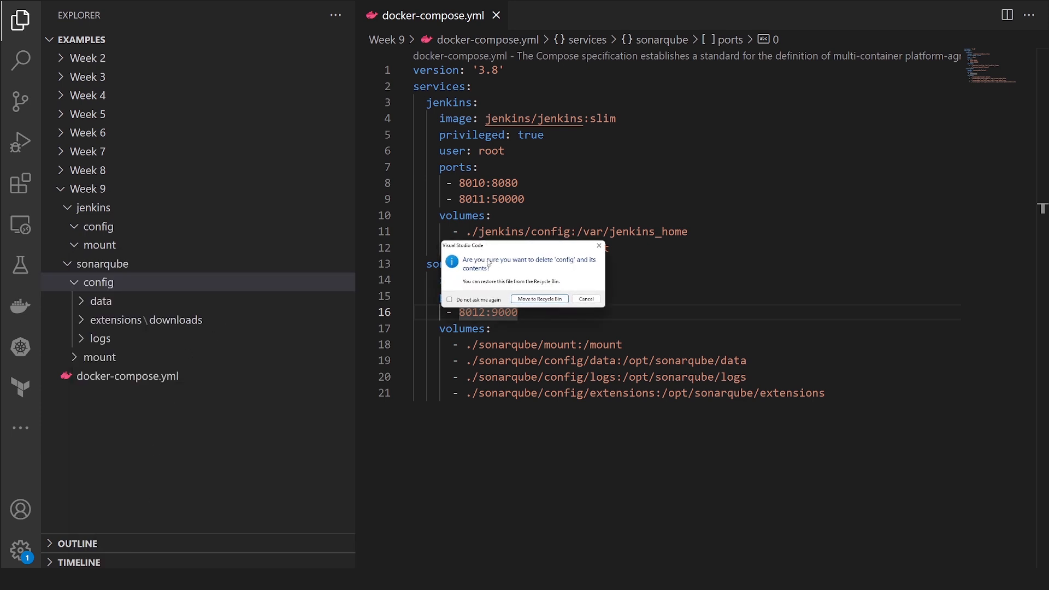
pyautogui.click(538, 300)
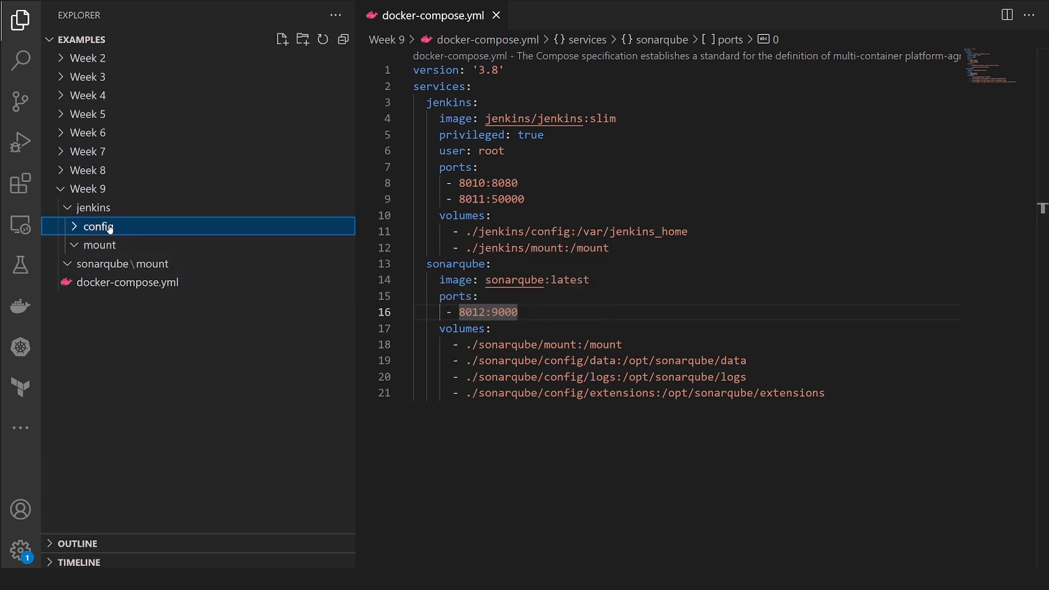
pyautogui.rightClick(97, 226)
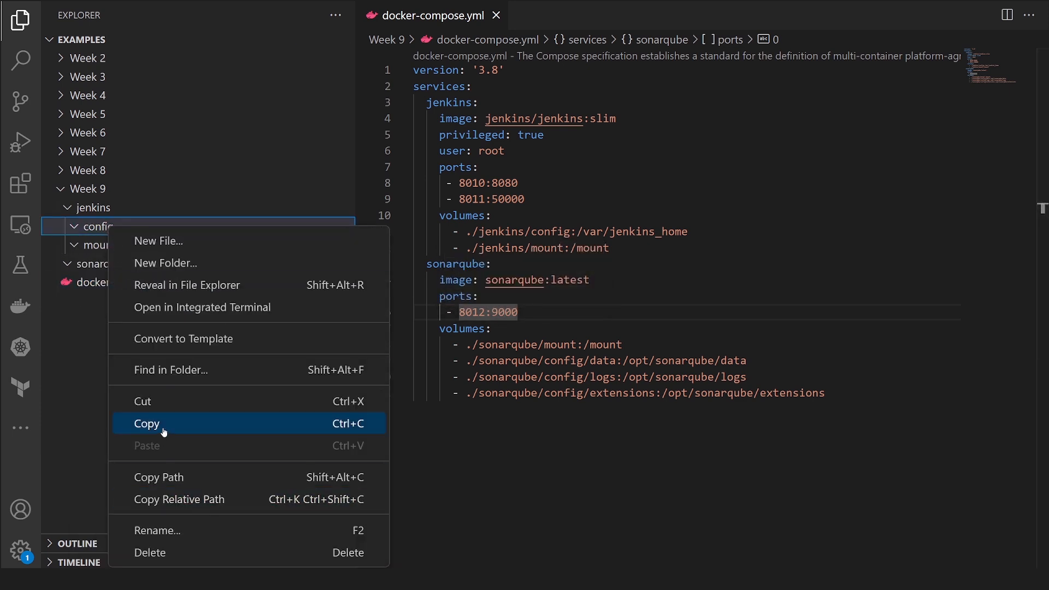
pyautogui.rightClick(102, 263)
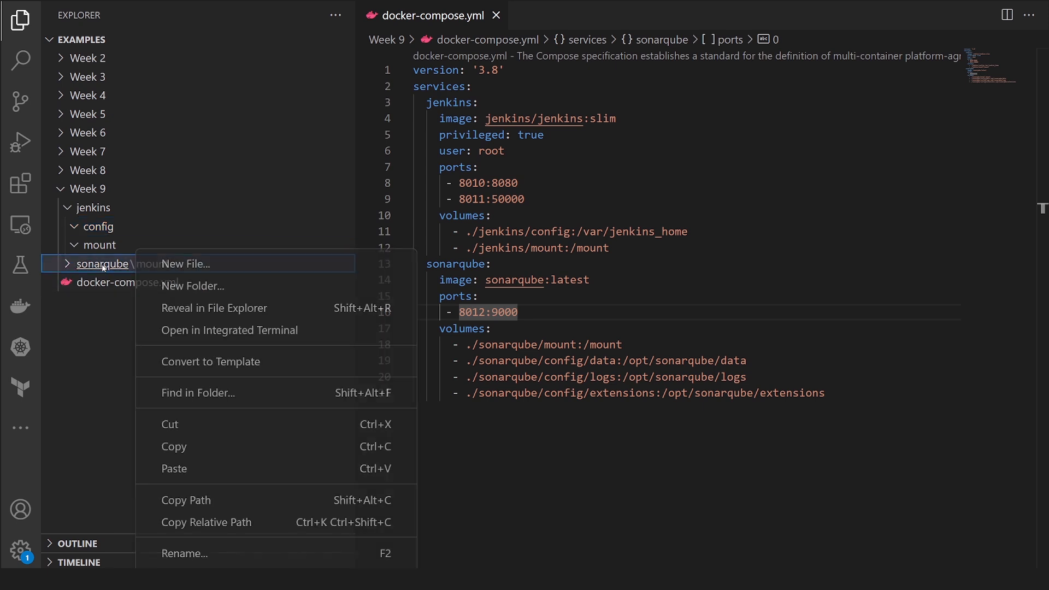
pyautogui.moveTo(195, 469)
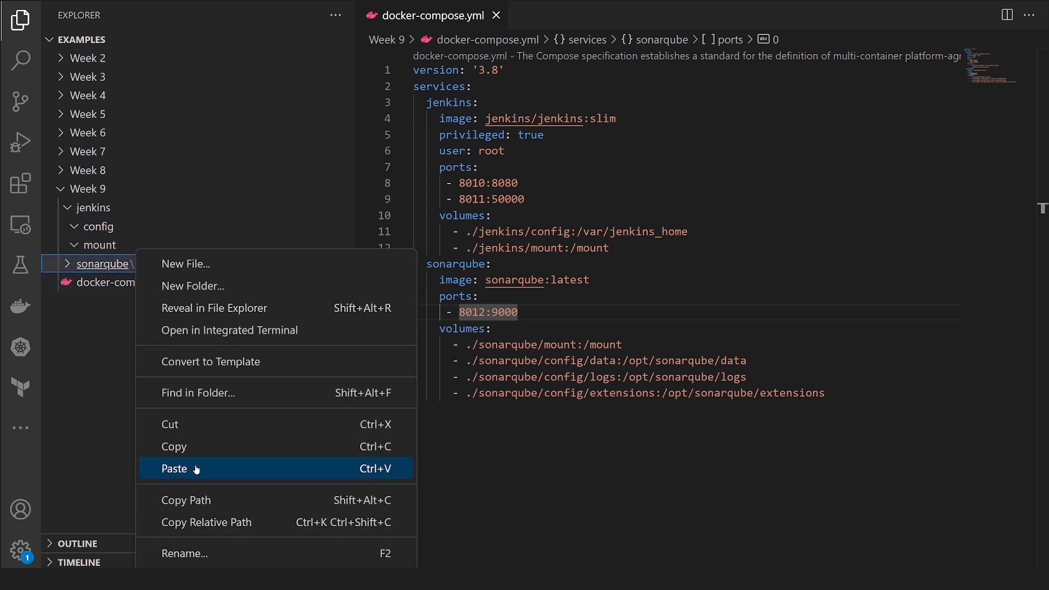
pyautogui.click(174, 469)
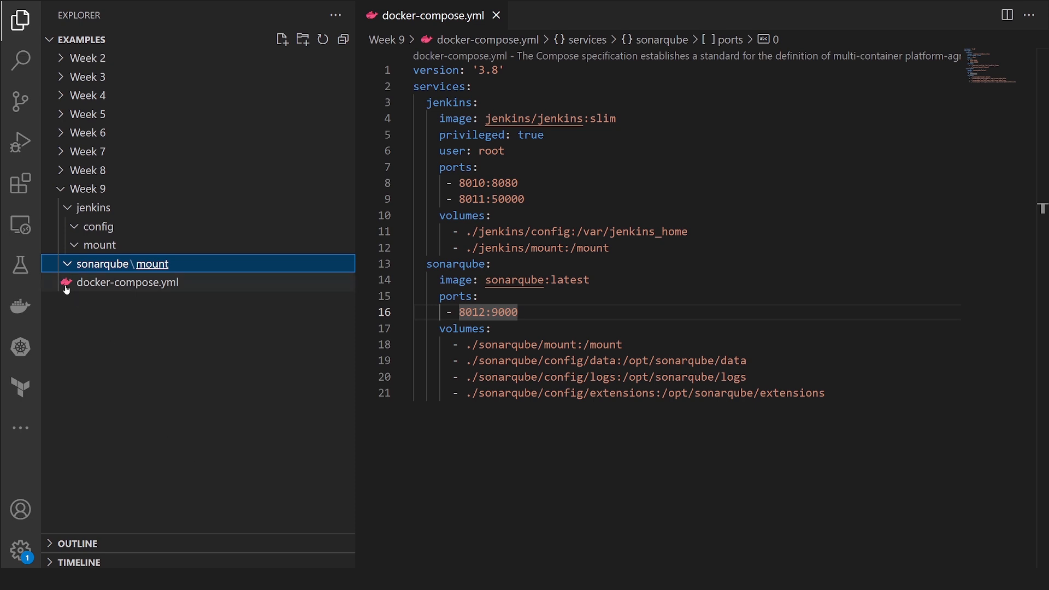
pyautogui.rightClick(104, 264)
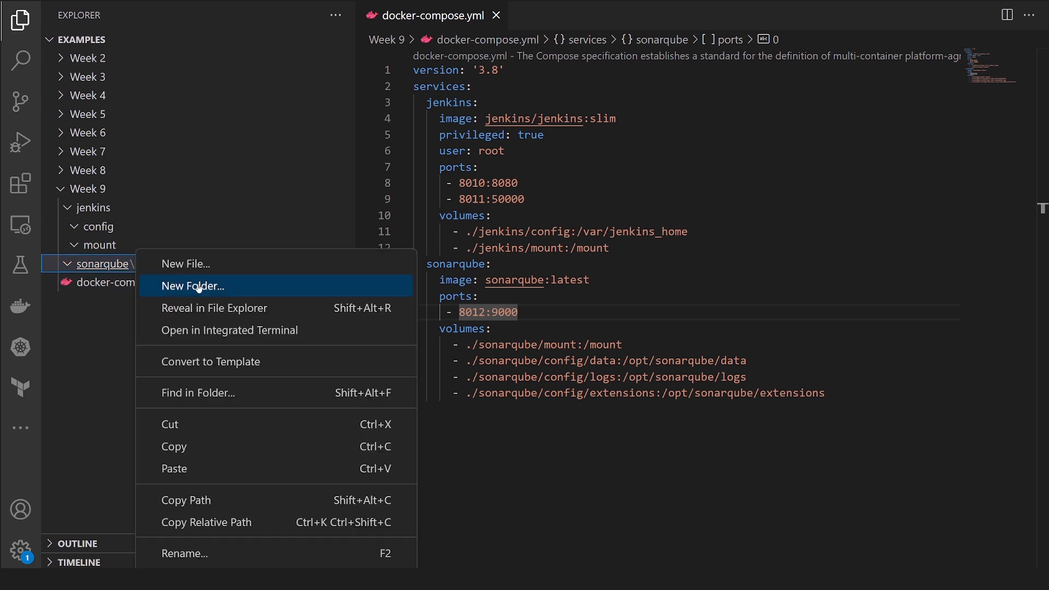
pyautogui.click(193, 285)
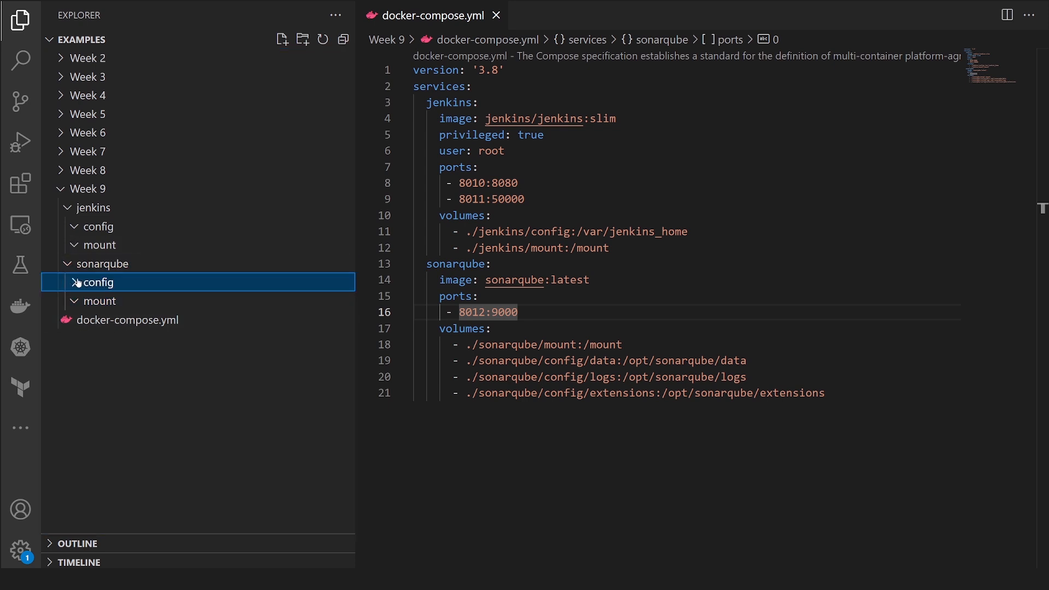
pyautogui.click(93, 207)
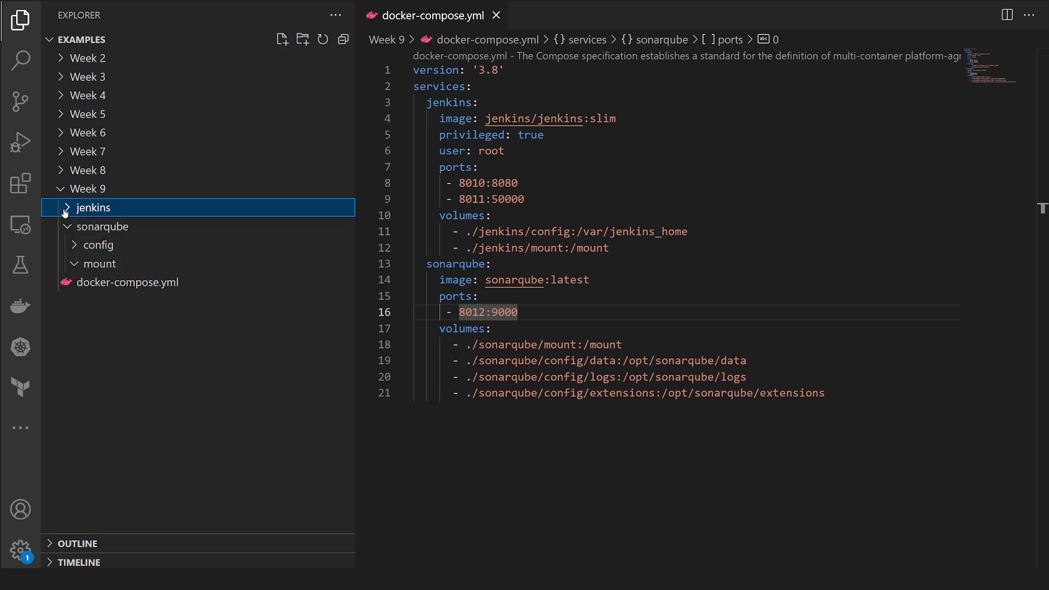
pyautogui.click(103, 225)
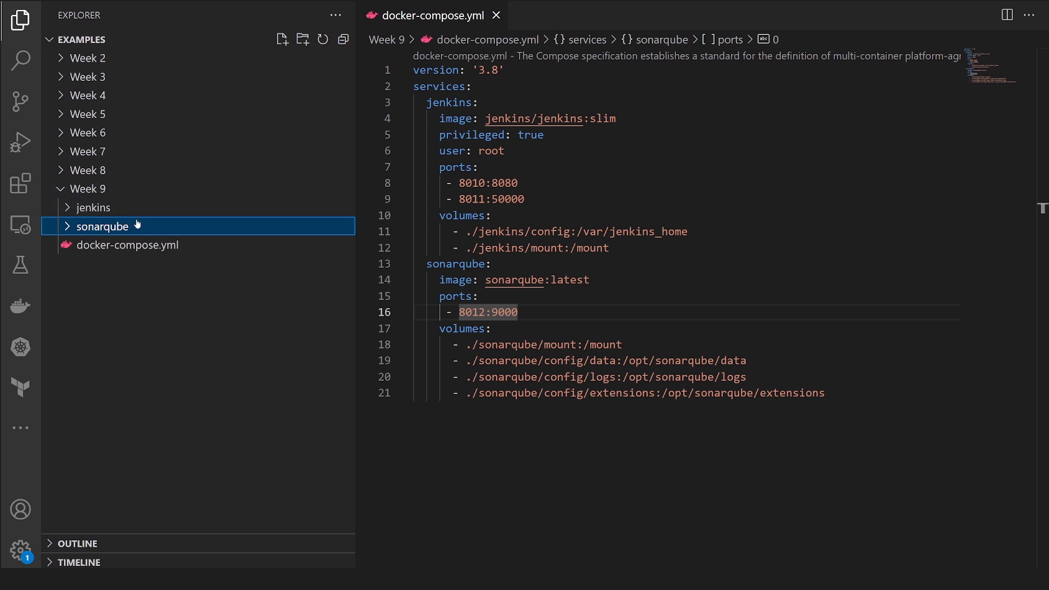
pyautogui.moveTo(859, 282)
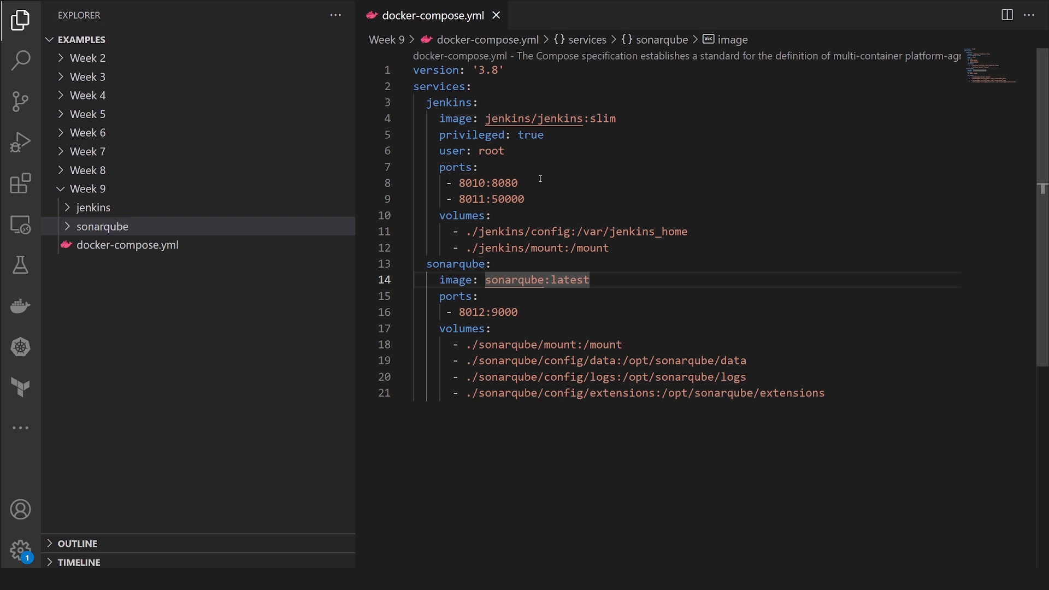
# - Run Compose Up on docker-compose.yml to create the week9 network and start jenkins and sonarqube
pyautogui.rightClick(127, 244)
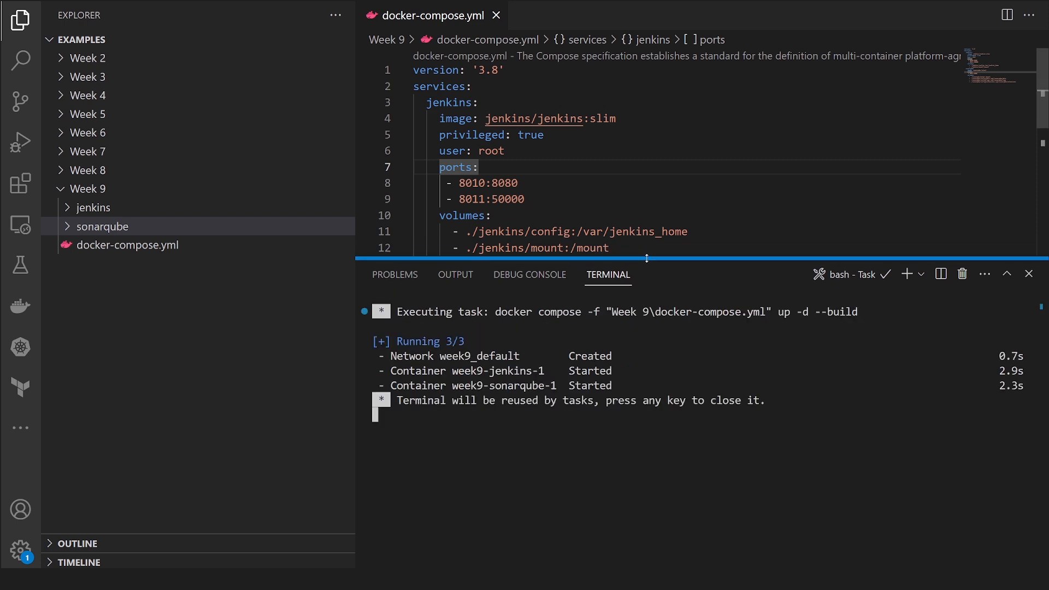
pyautogui.moveTo(20, 306)
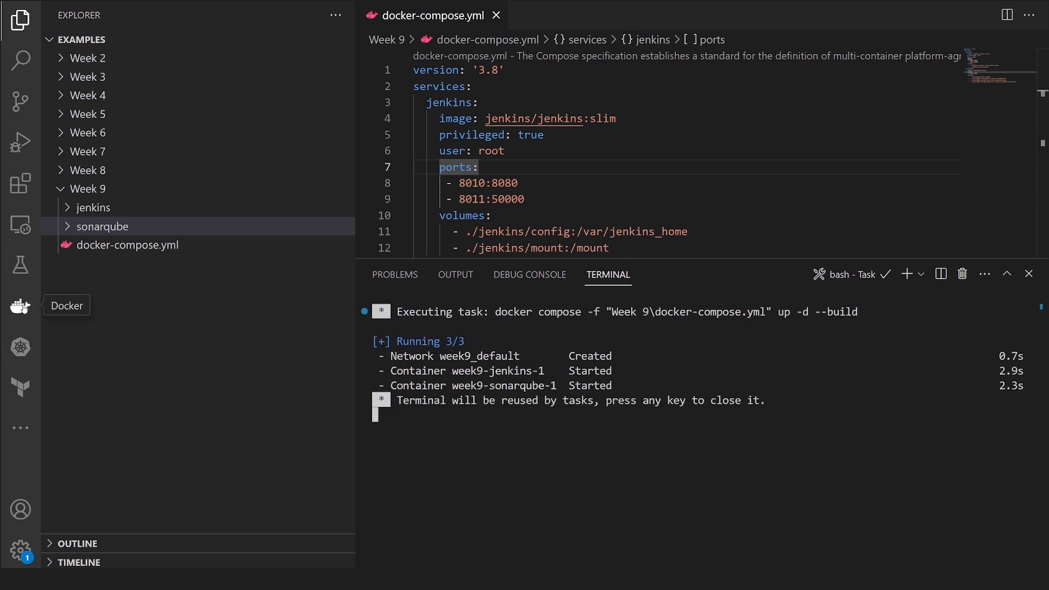
# - Show the Docker panel listing the running week9 jenkins and sonarqube containers
pyautogui.click(20, 306)
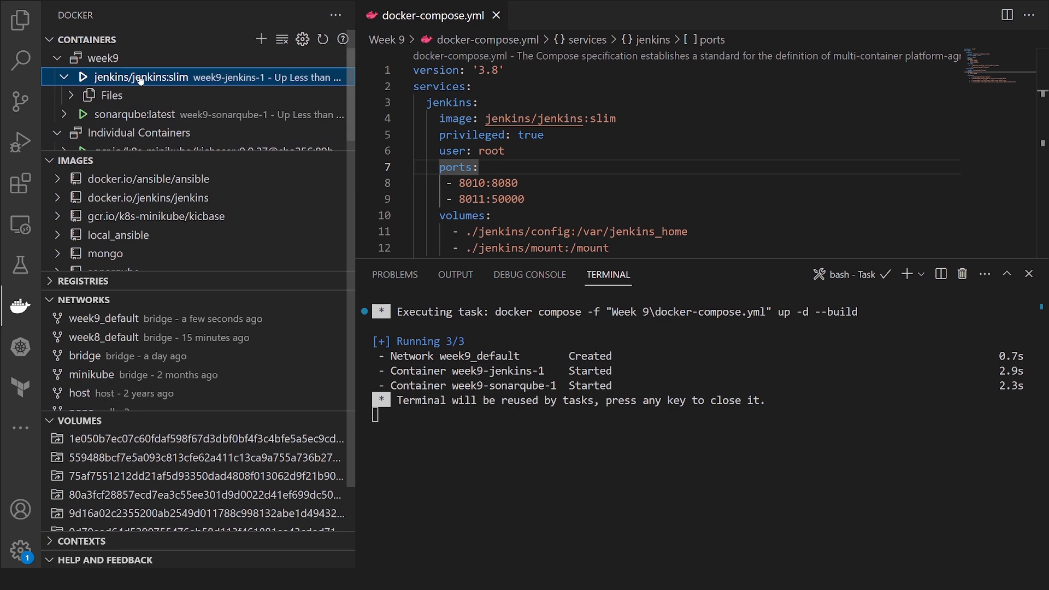
pyautogui.moveTo(136, 97)
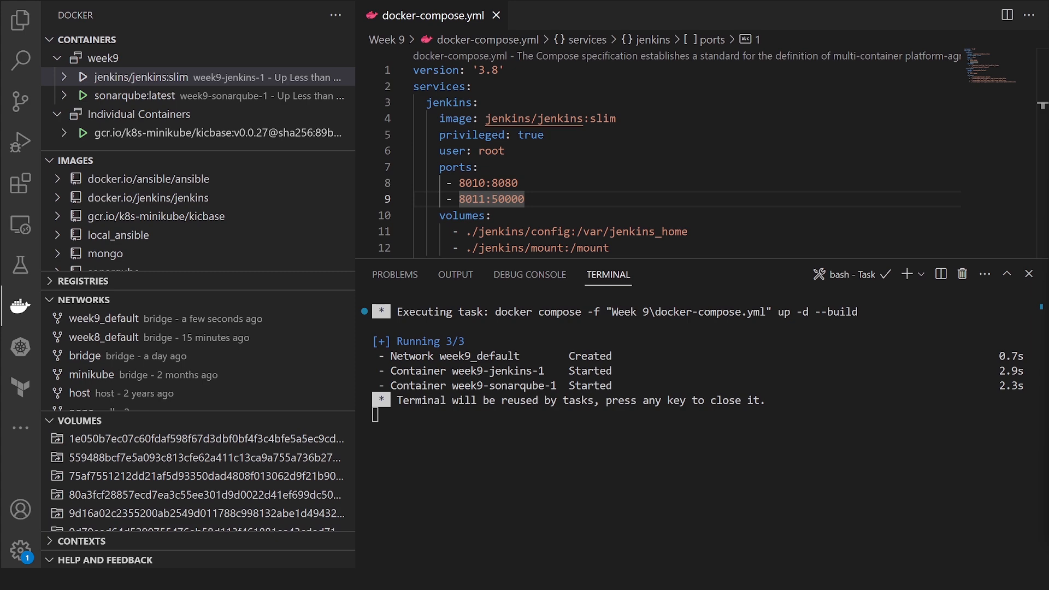
pyautogui.moveTo(328, 252)
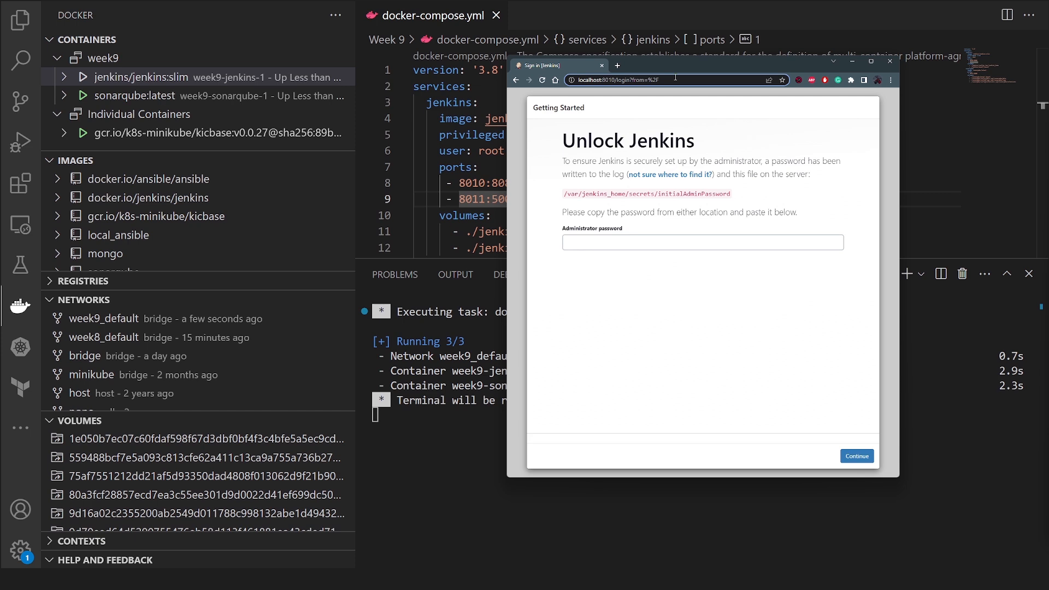
pyautogui.moveTo(639, 206)
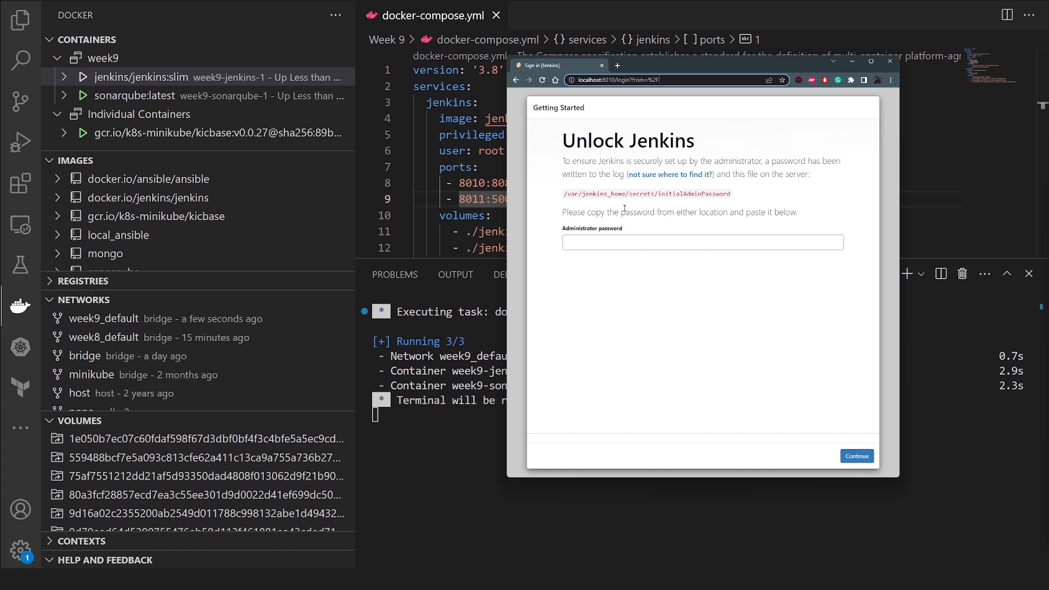
pyautogui.moveTo(624, 207)
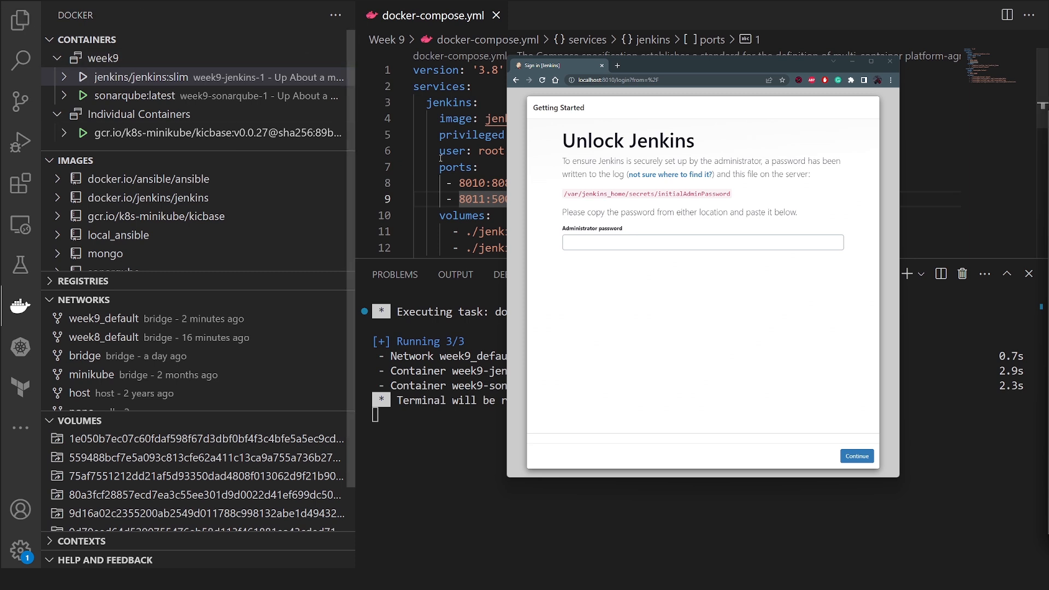
pyautogui.moveTo(609, 195)
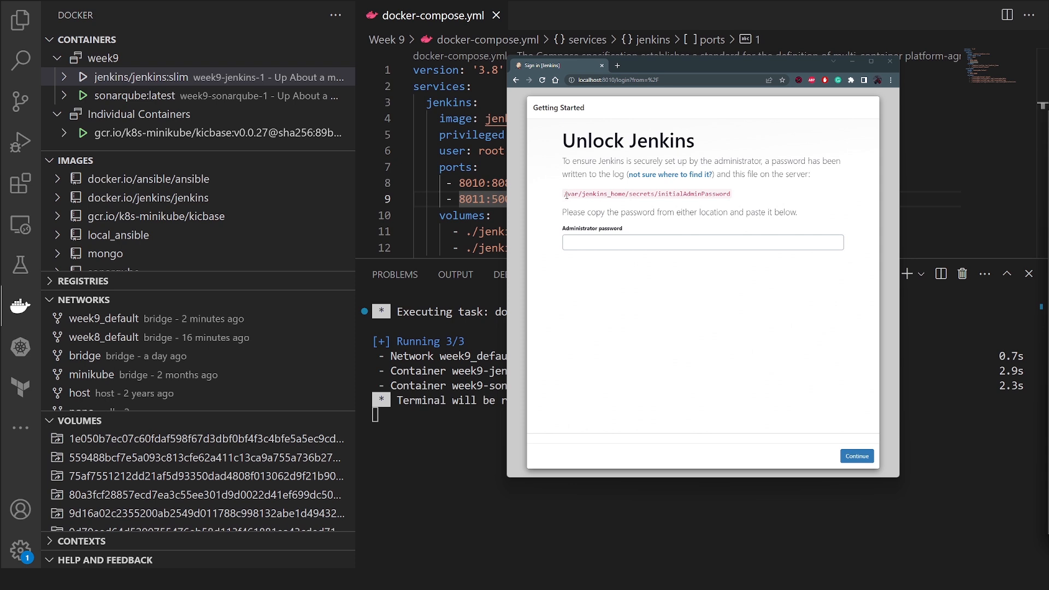
pyautogui.moveTo(670, 175)
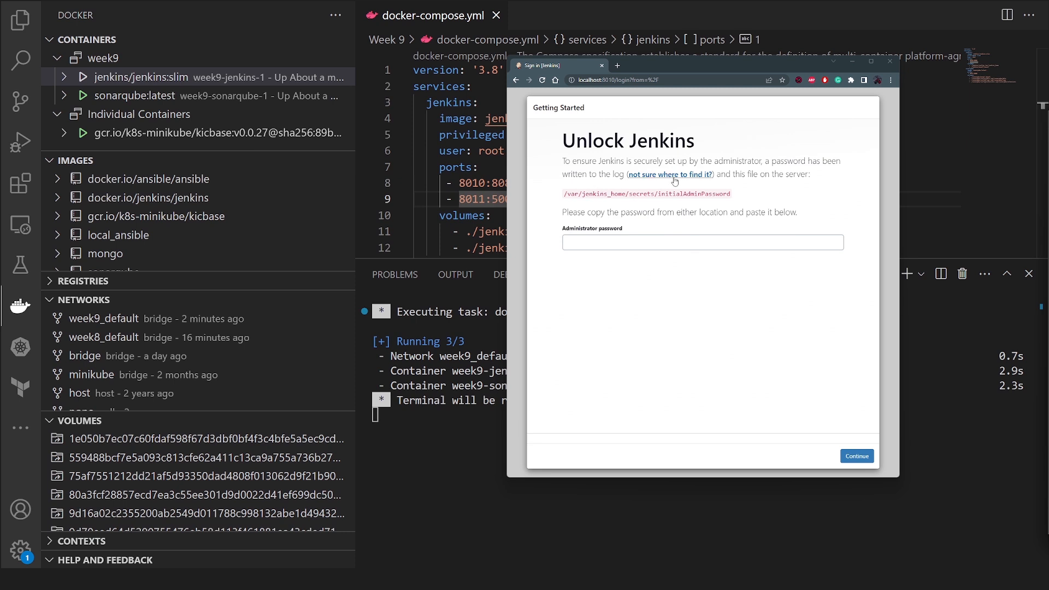
pyautogui.moveTo(698, 192)
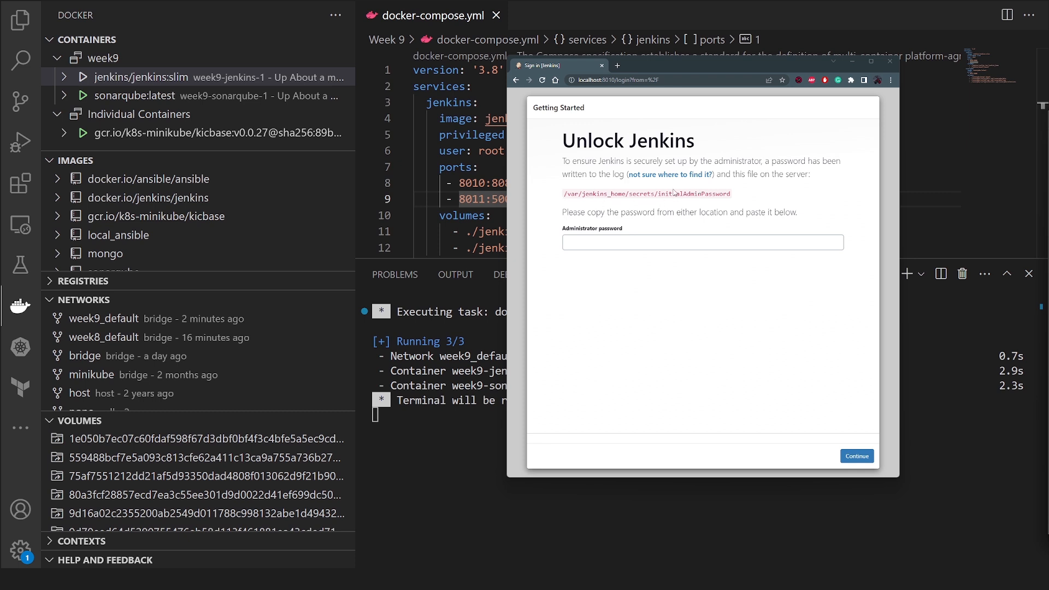
pyautogui.moveTo(248, 117)
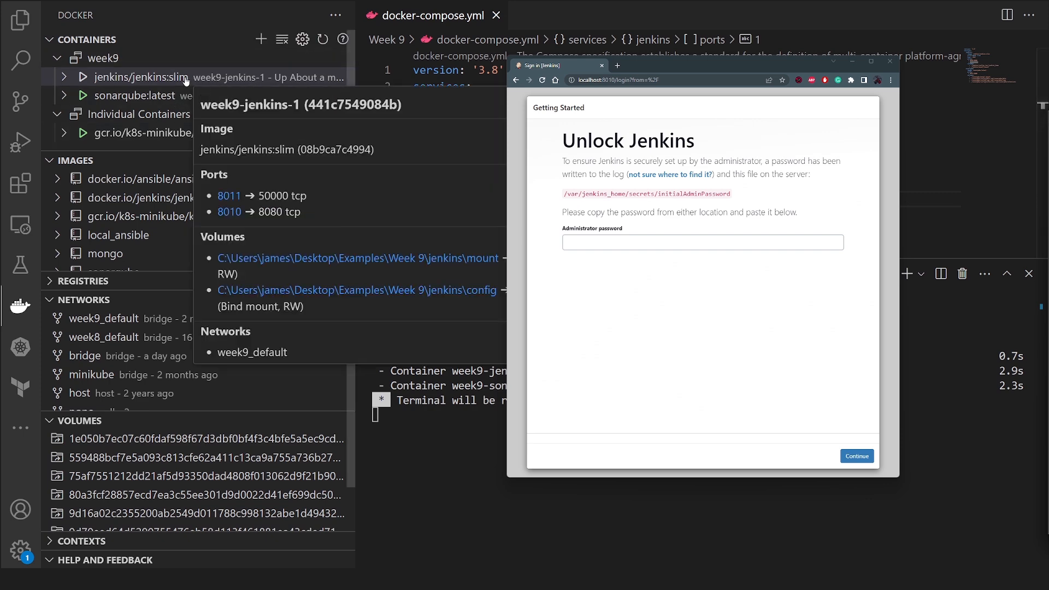
# - View the jenkins/jenkins:slim container's logs and locate the generated initial admin password
pyautogui.rightClick(137, 76)
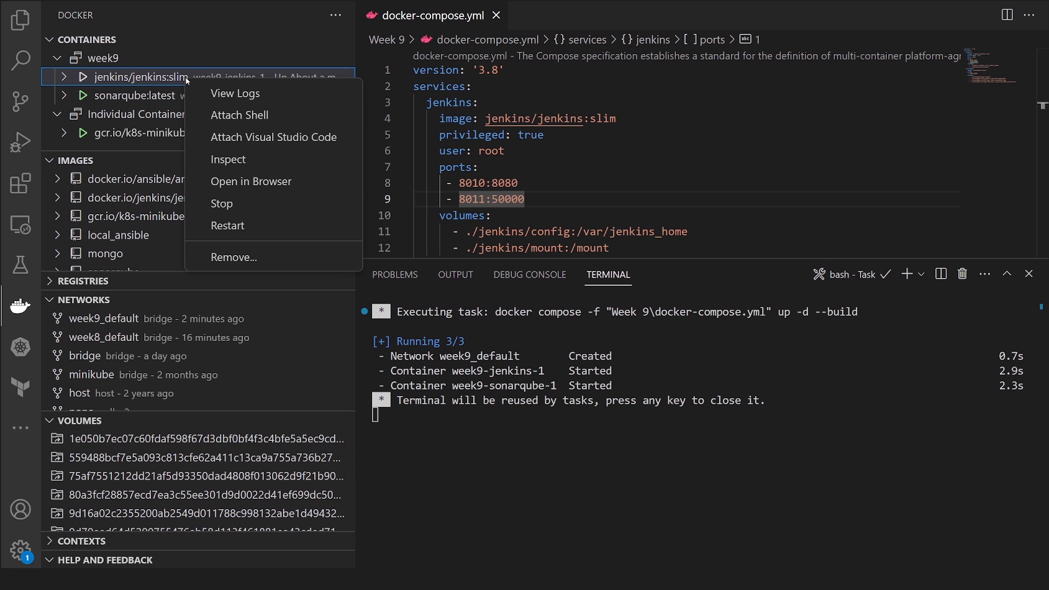
pyautogui.moveTo(261, 94)
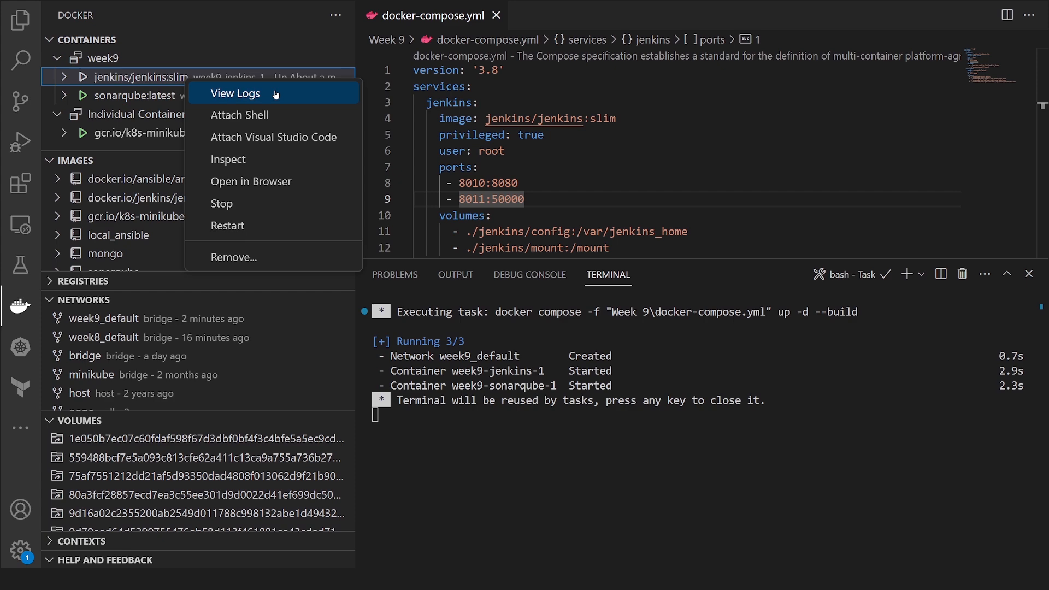
pyautogui.click(234, 92)
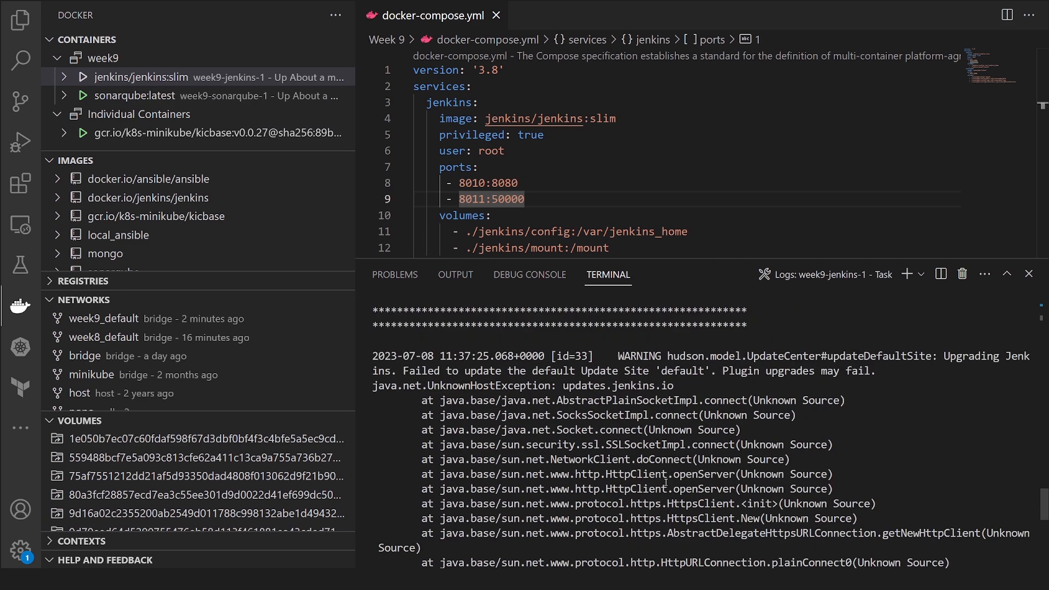
pyautogui.scroll(-3)
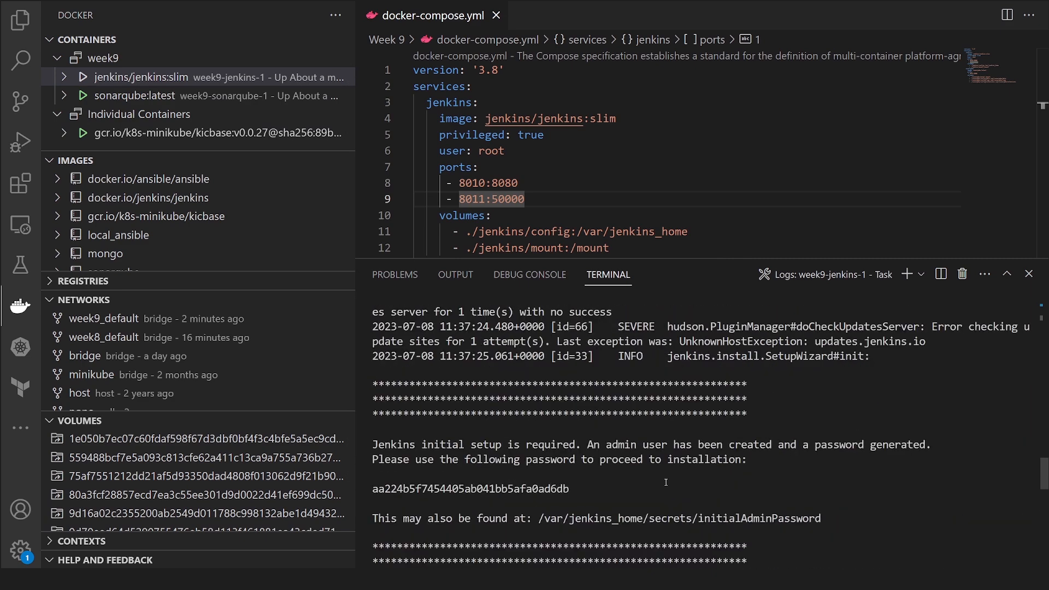
pyautogui.scroll(-3)
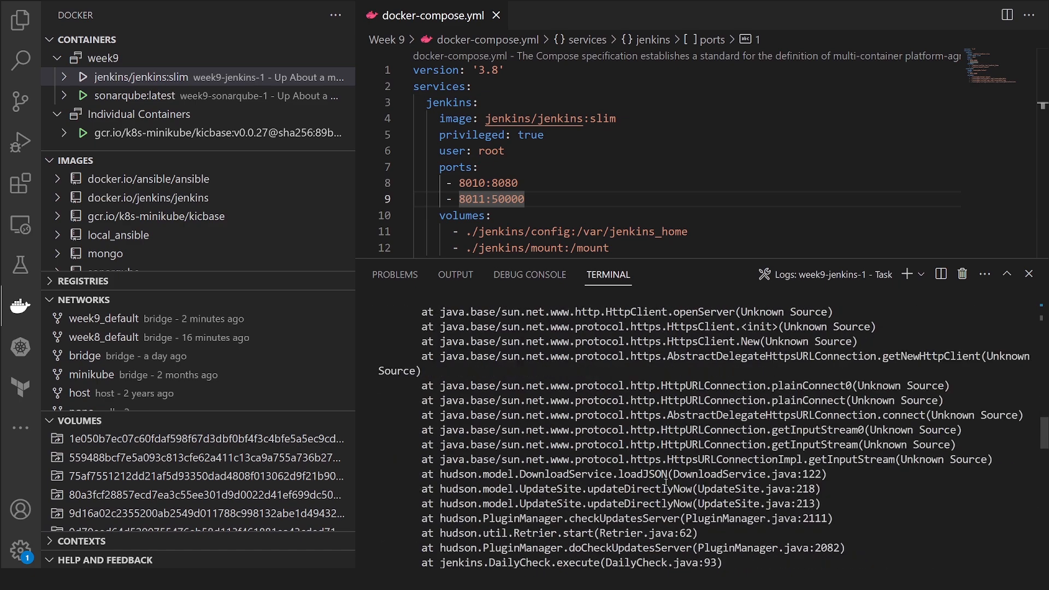
pyautogui.scroll(-3)
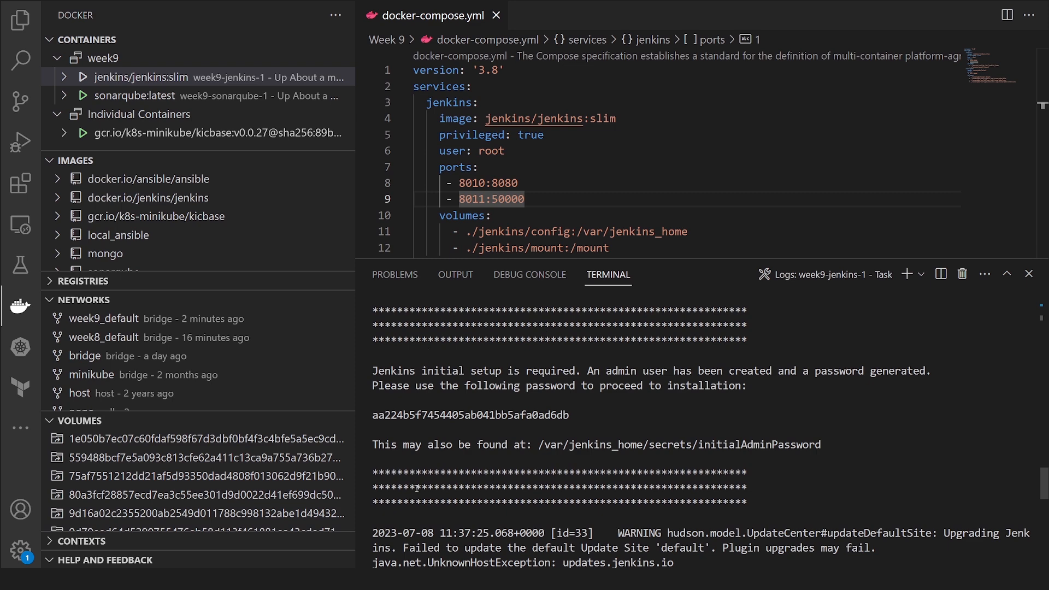
pyautogui.moveTo(406, 357)
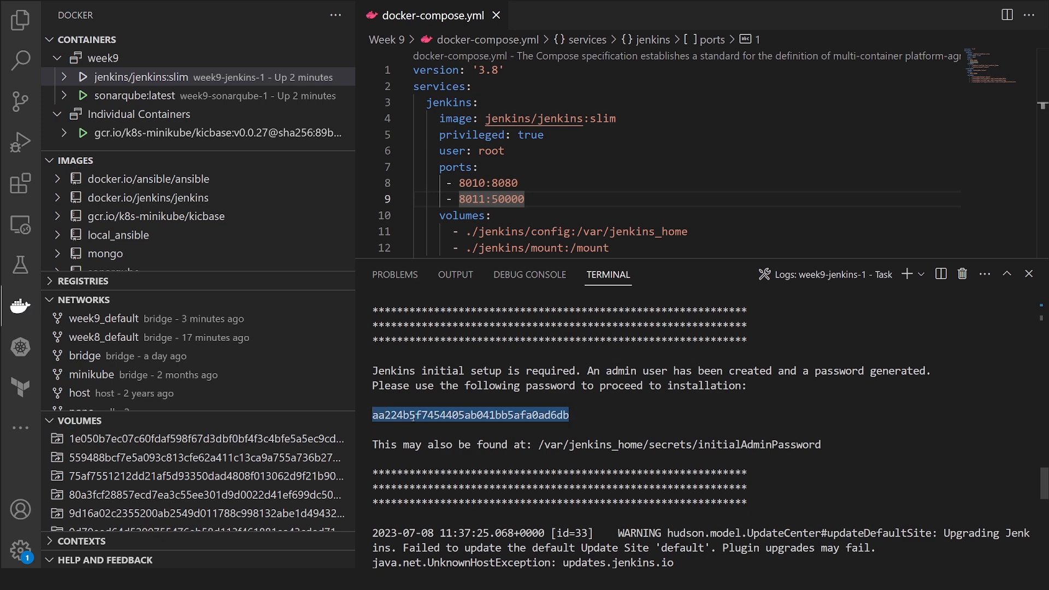
pyautogui.click(525, 428)
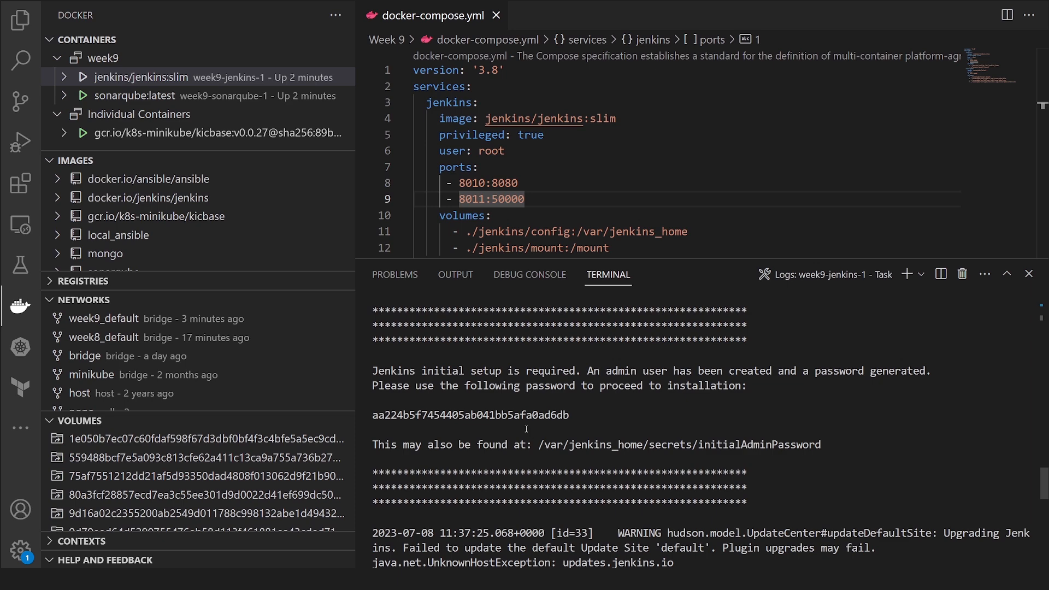
pyautogui.moveTo(538, 448)
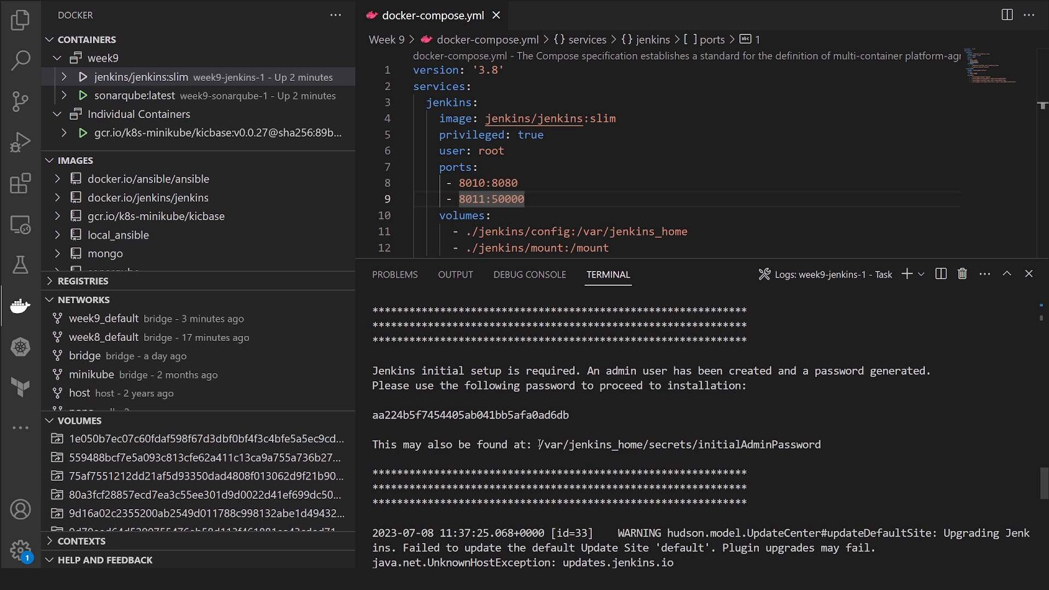
pyautogui.moveTo(542, 444)
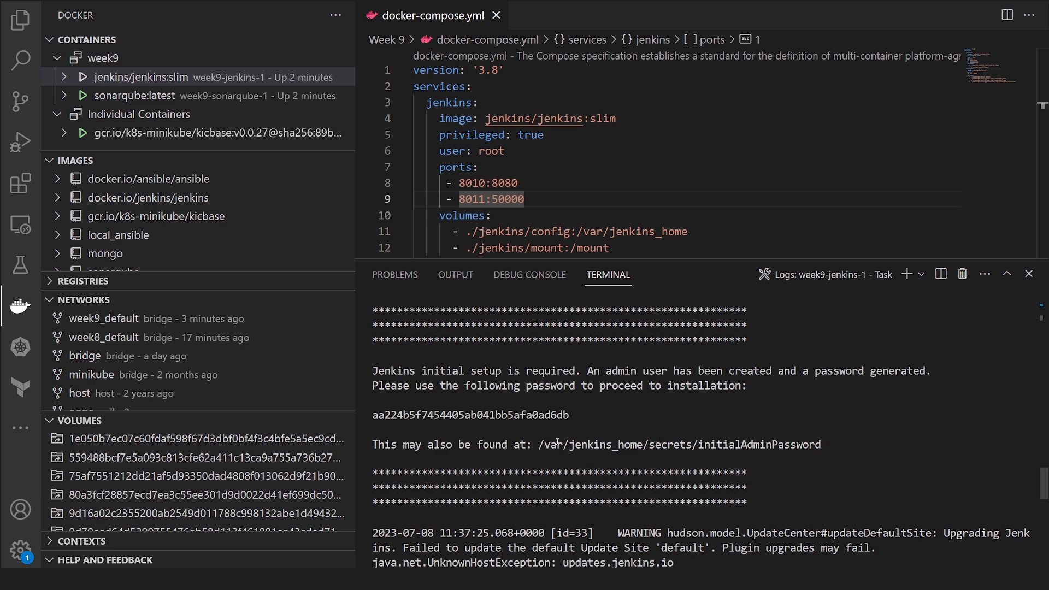
pyautogui.moveTo(391, 411)
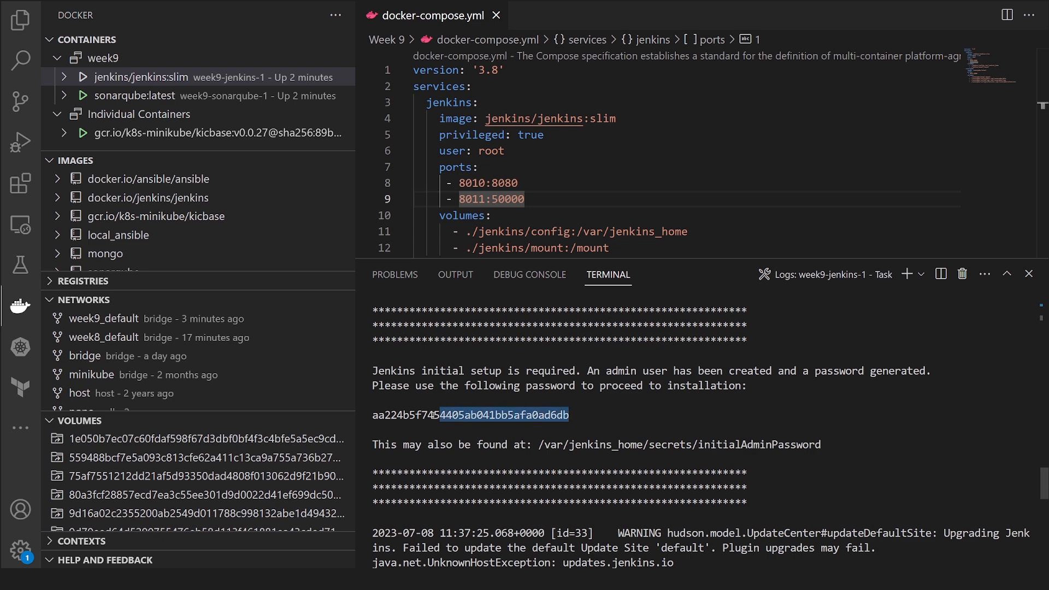
# - Submit the initial admin password to unlock Jenkins and reach the Customize Jenkins step
pyautogui.scroll(-3)
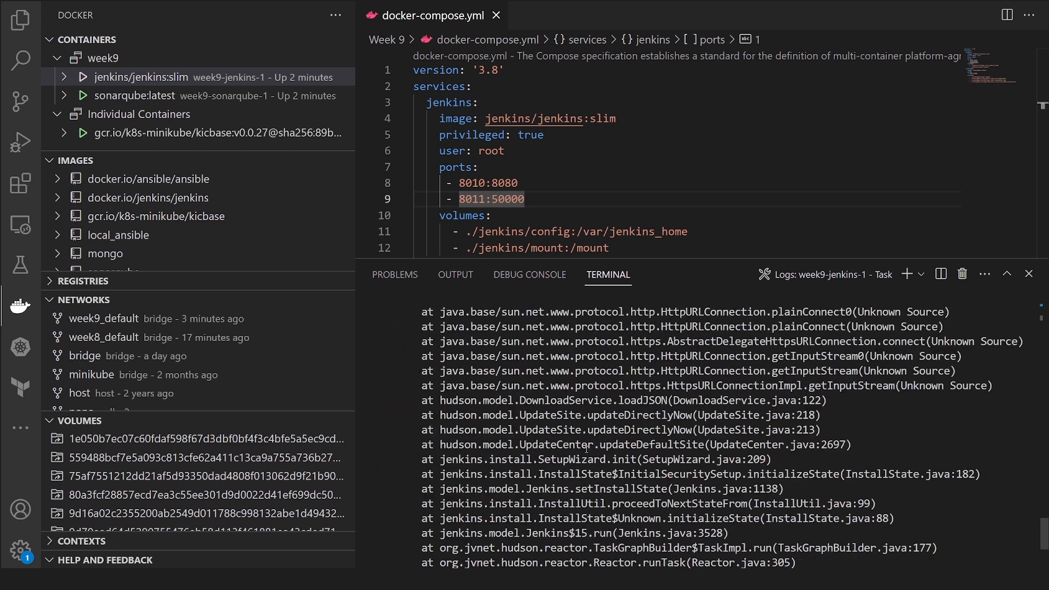
pyautogui.scroll(-3)
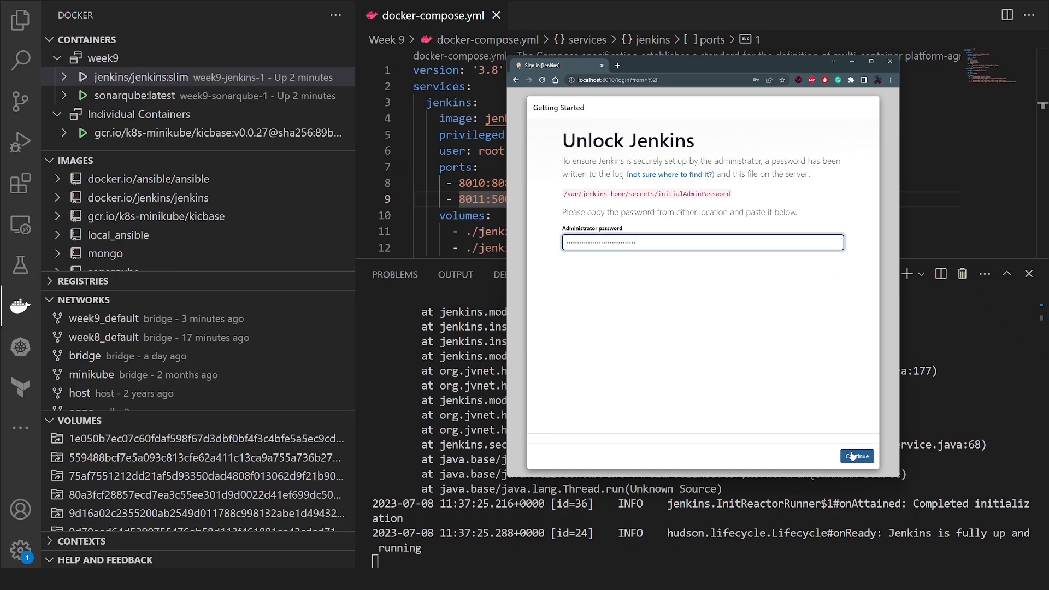
pyautogui.click(856, 455)
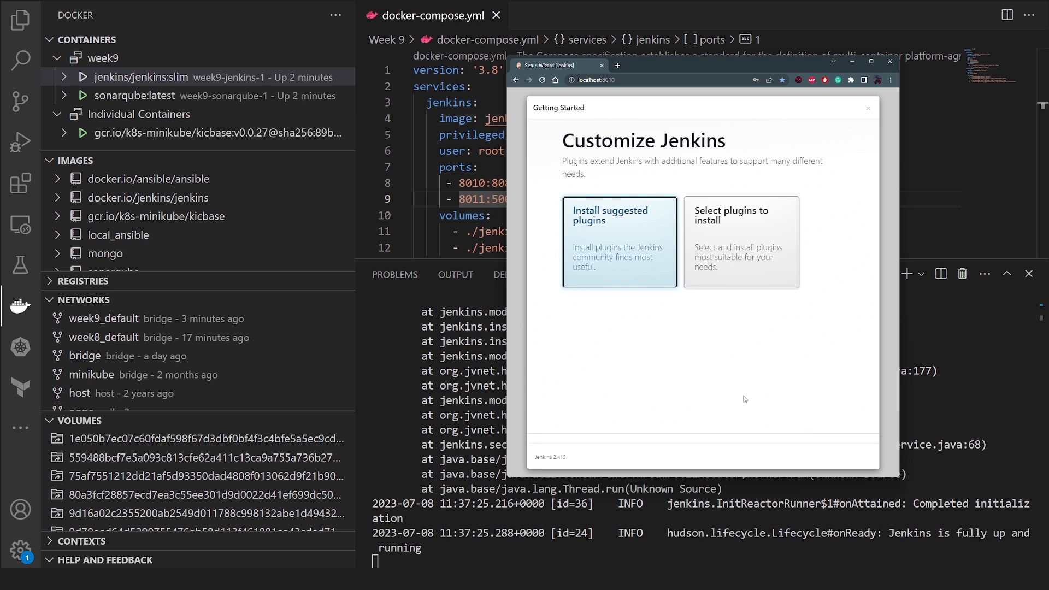
pyautogui.moveTo(614, 264)
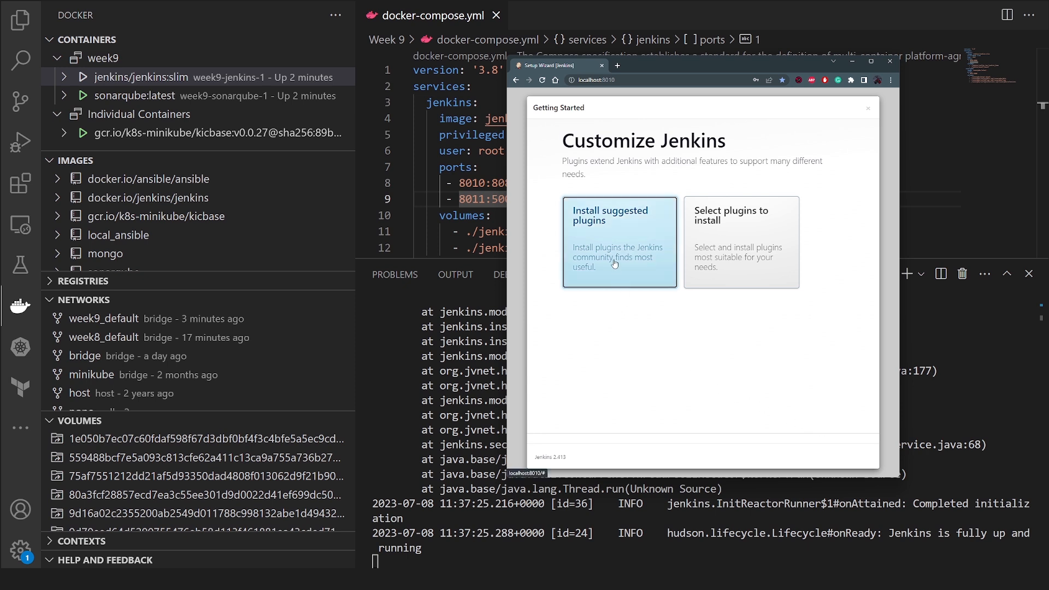
pyautogui.moveTo(751, 221)
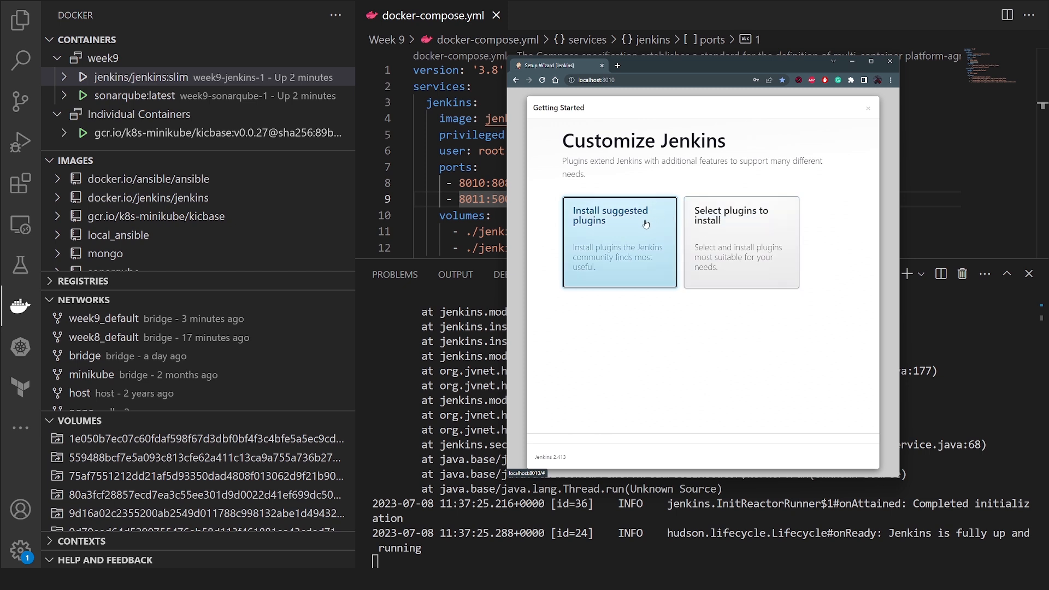
pyautogui.moveTo(618, 249)
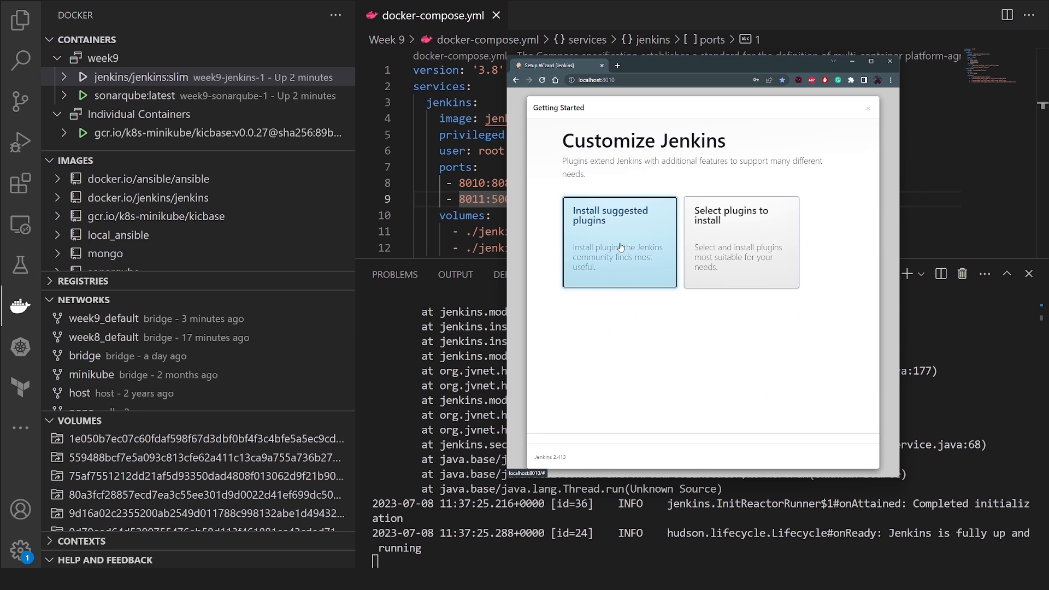
# - Attempt Install suggested plugins and retry through the 'No such plugin' errors back to the plugin choice
pyautogui.click(618, 242)
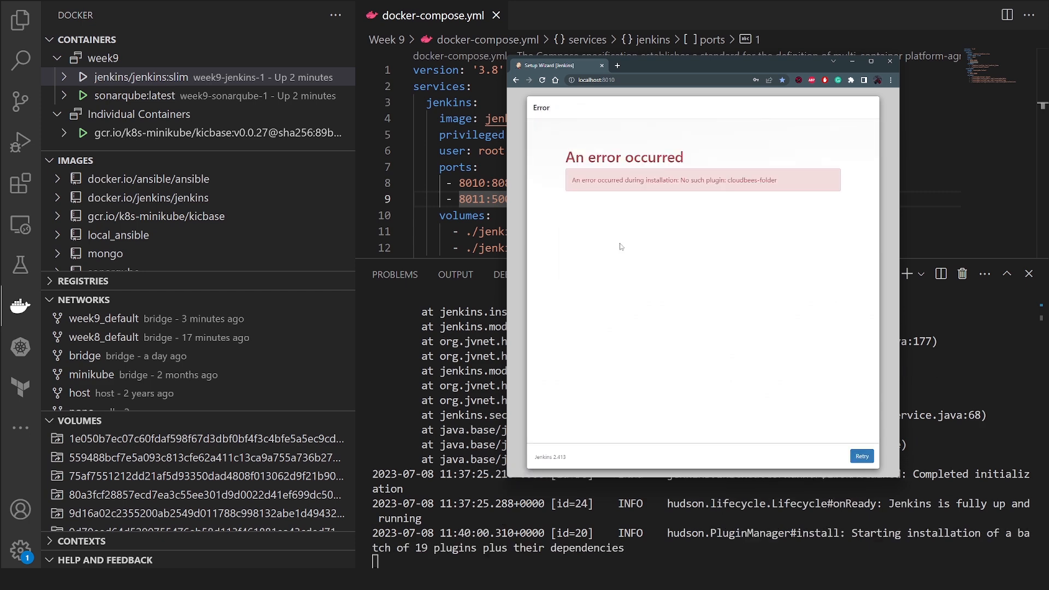
pyautogui.click(862, 455)
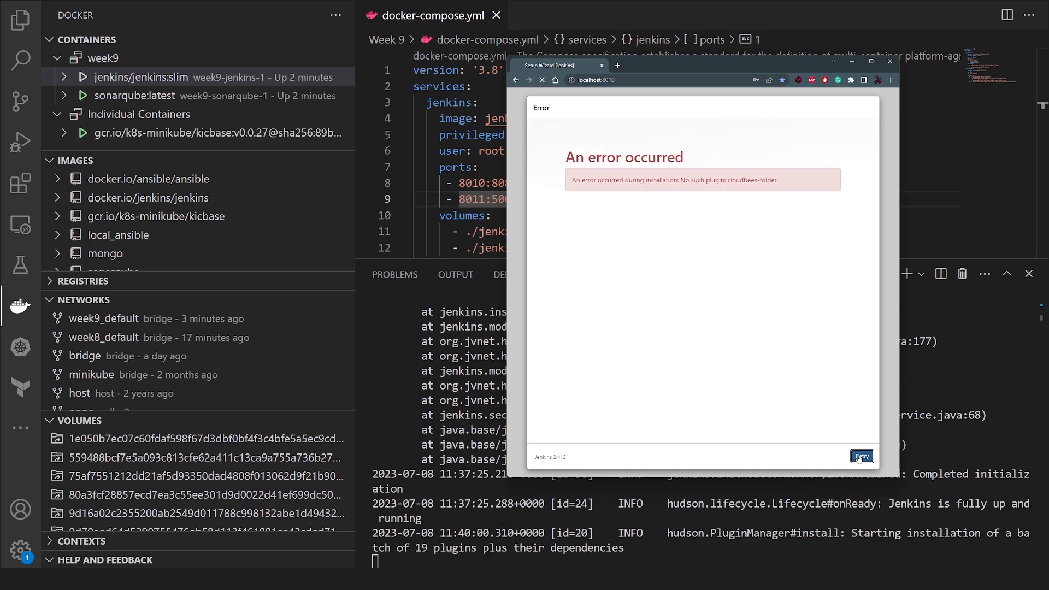
pyautogui.click(862, 457)
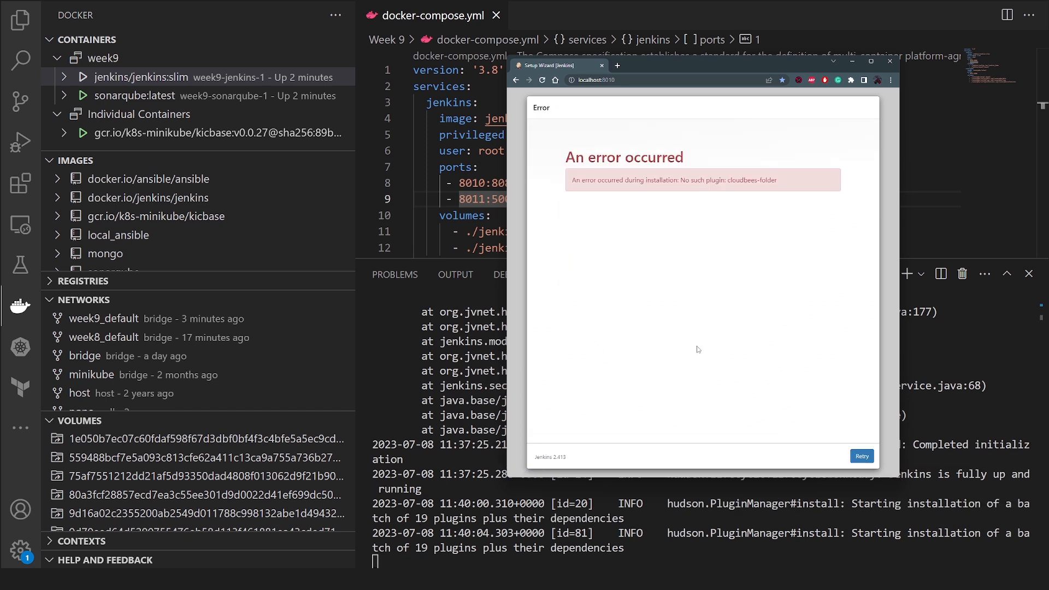
pyautogui.moveTo(806, 420)
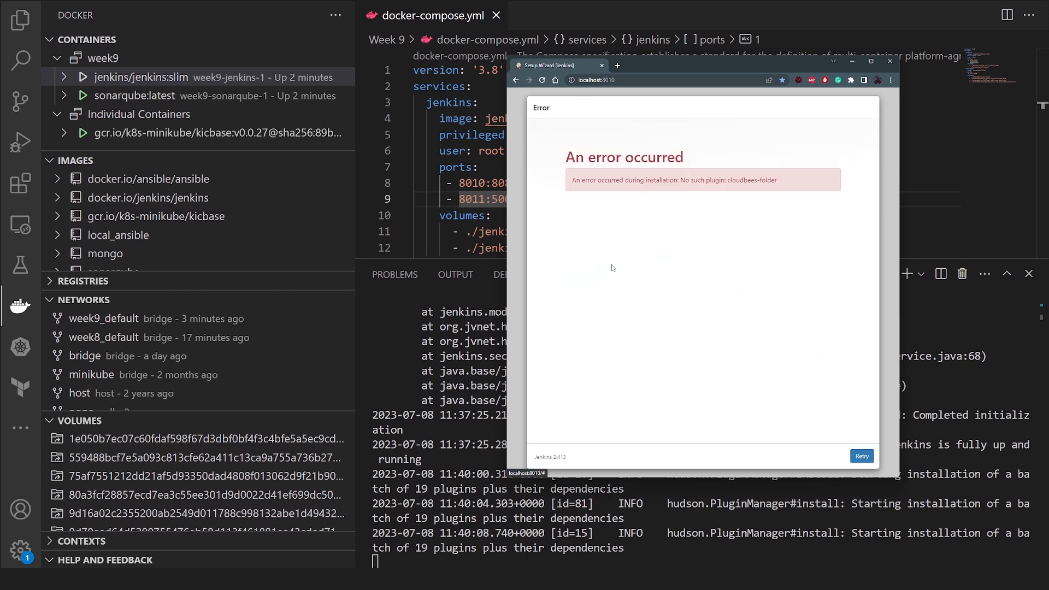
pyautogui.click(862, 457)
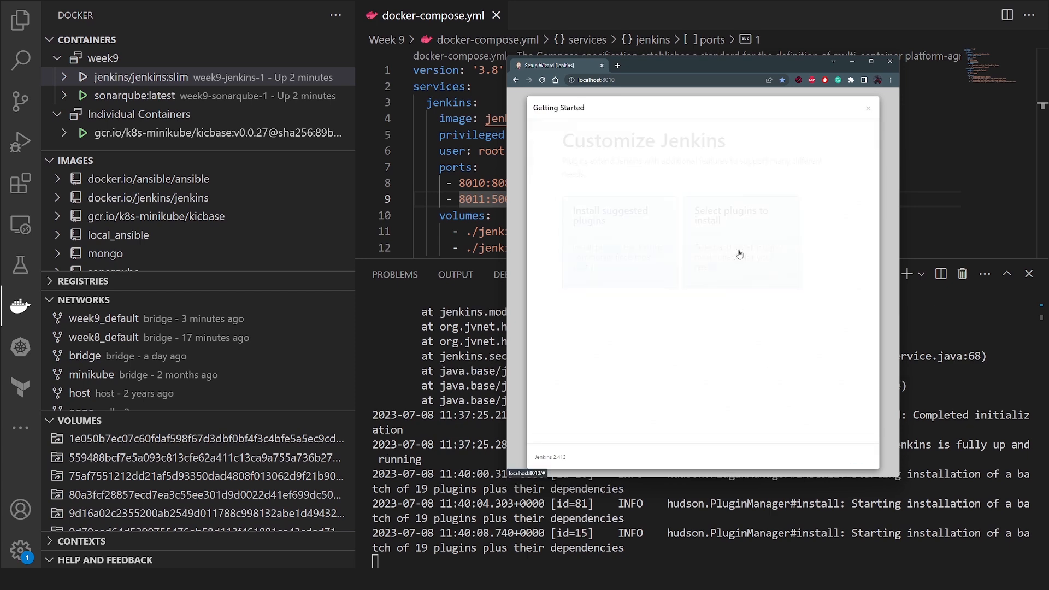
# - Choose Select plugins to install, start the install, and after the missing-plugin error return to the selection list
pyautogui.click(731, 215)
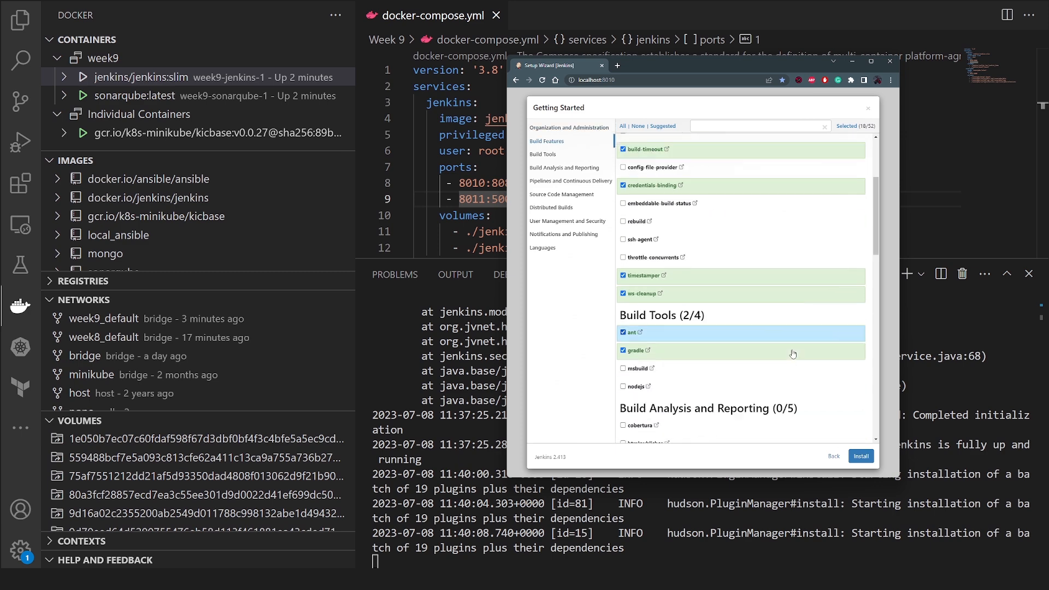
pyautogui.scroll(-3)
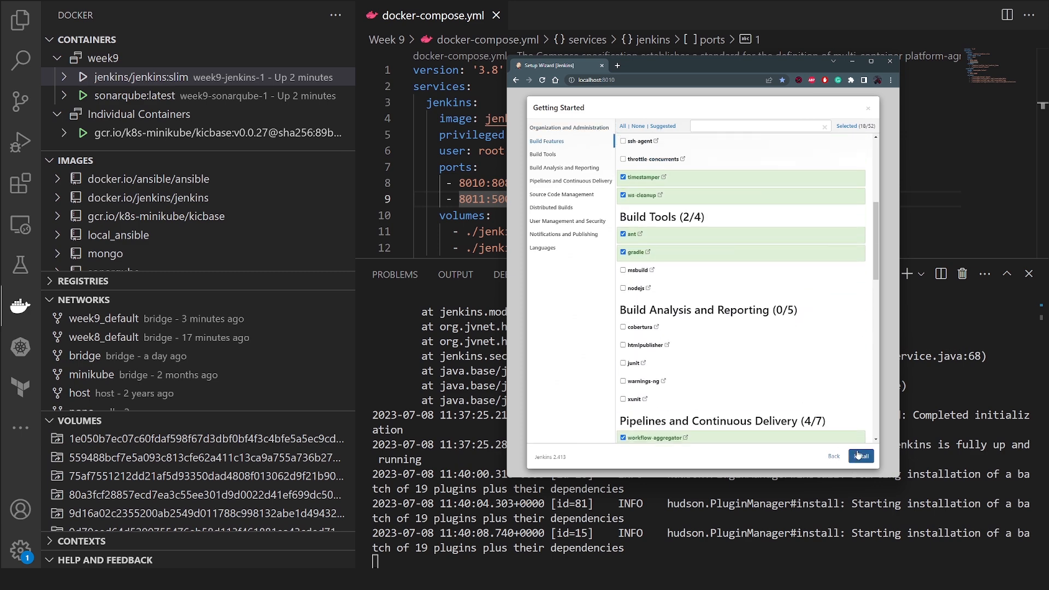
pyautogui.click(861, 456)
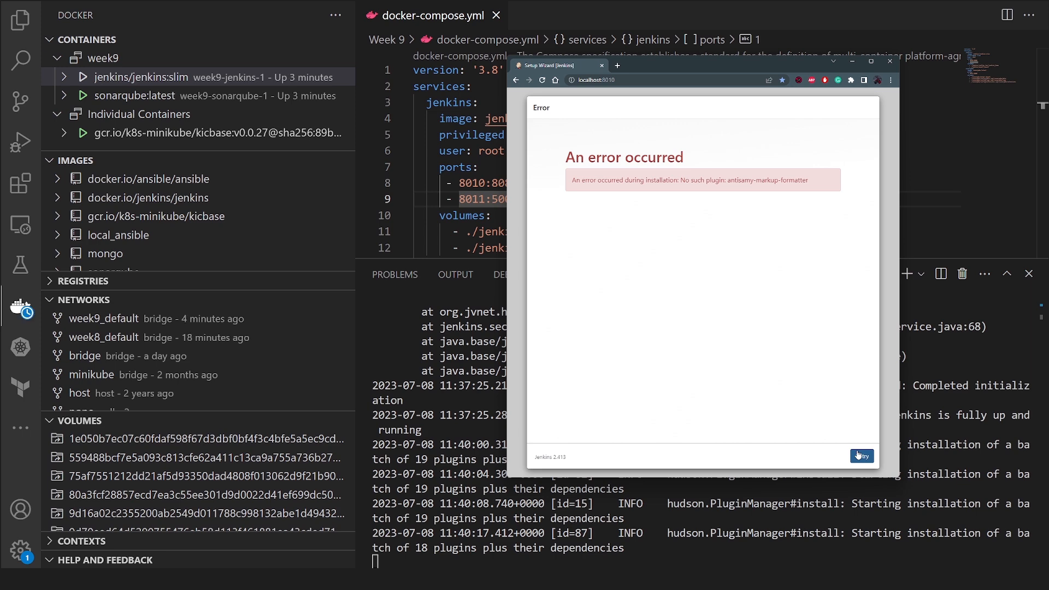
pyautogui.click(862, 455)
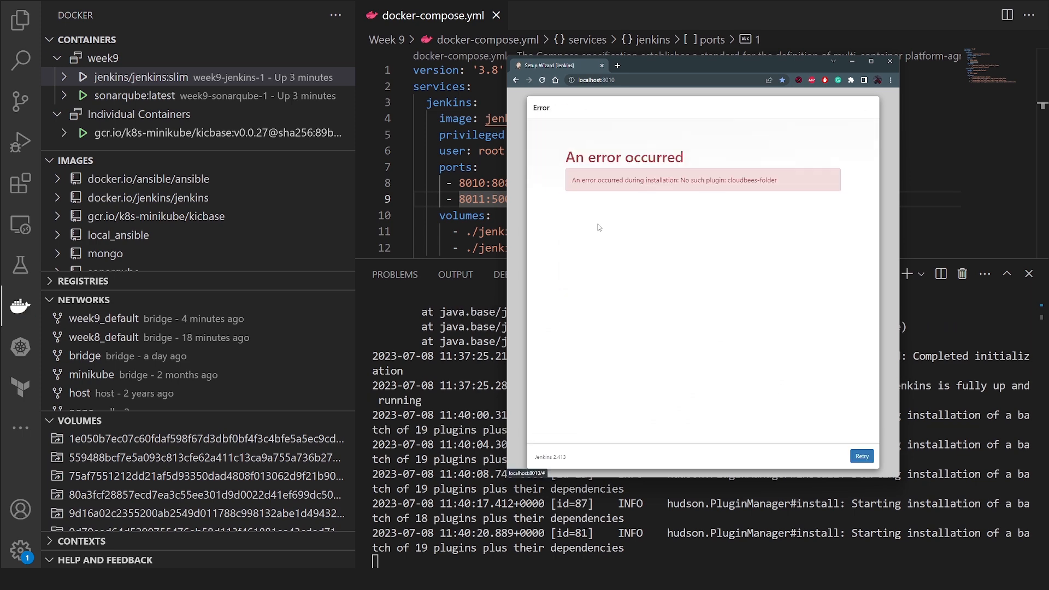
pyautogui.click(862, 456)
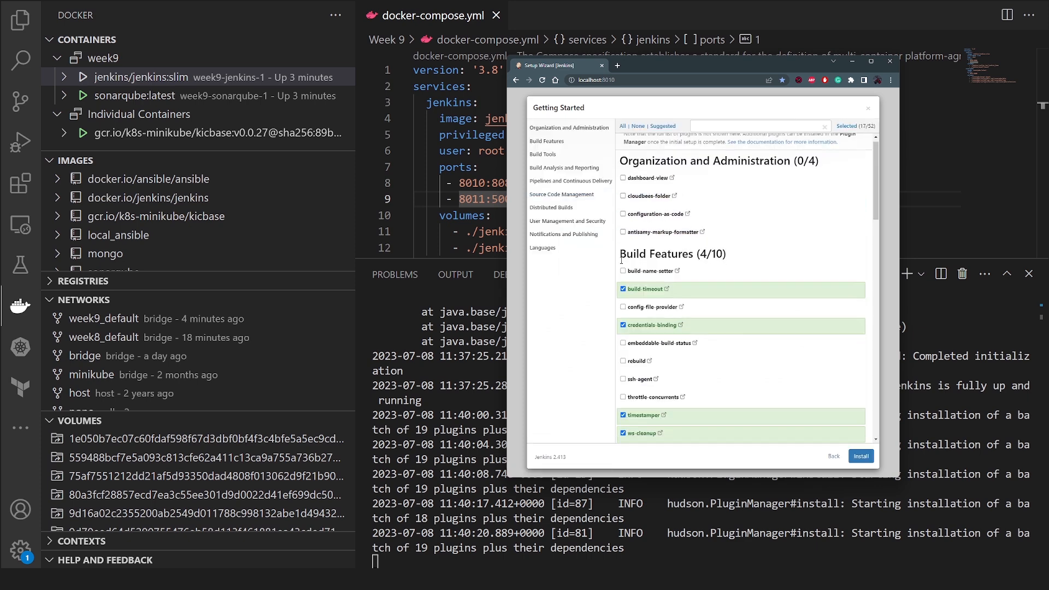
pyautogui.scroll(-3)
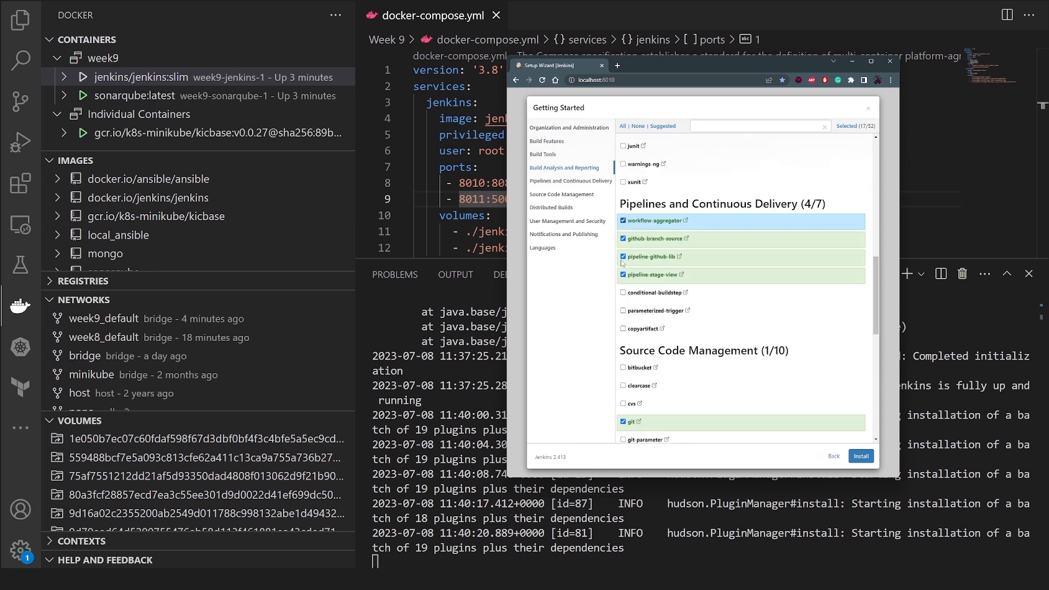
pyautogui.scroll(-3)
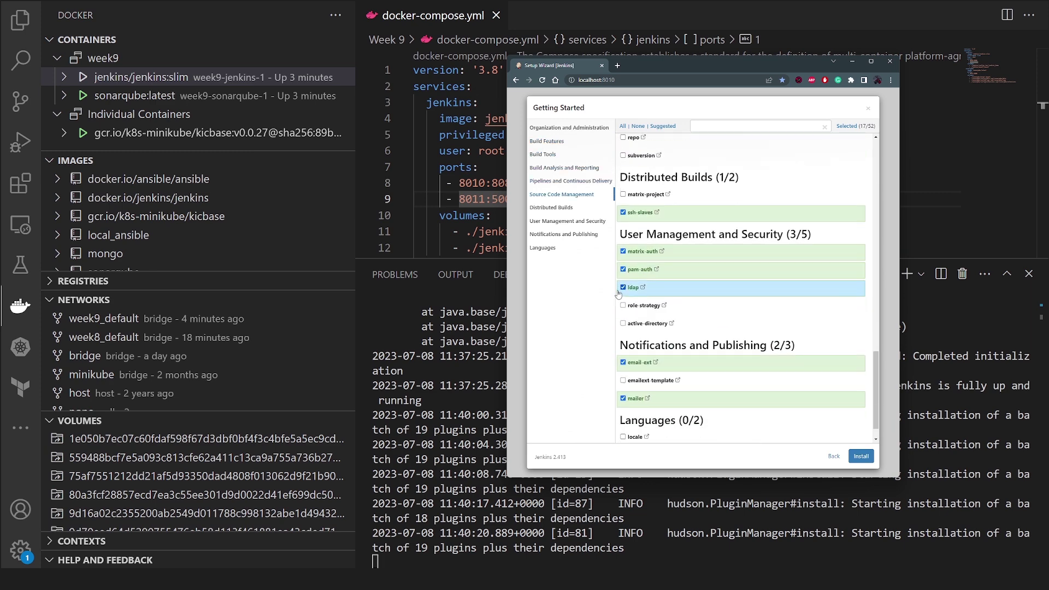
pyautogui.scroll(-3)
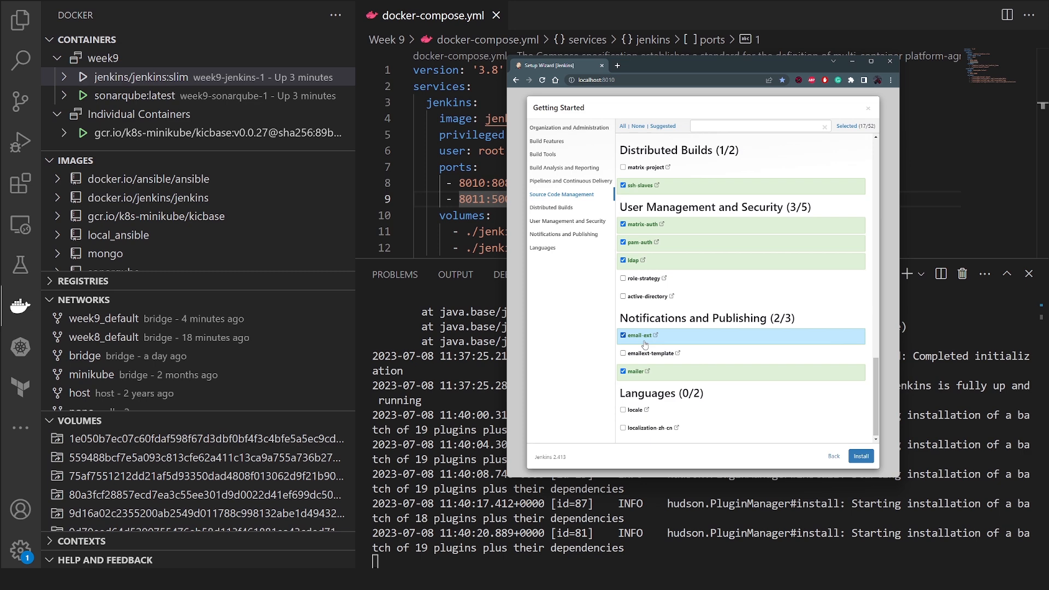
pyautogui.moveTo(815, 468)
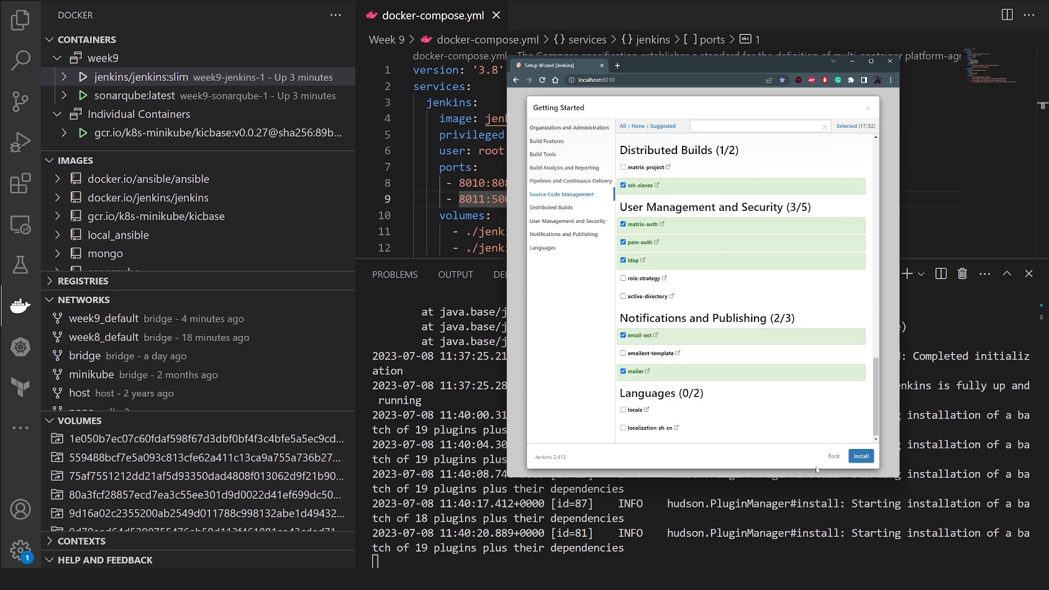
# - Retry installing the chosen and suggested plugins, still failing on the missing cloudbees-folder plugin
pyautogui.click(860, 455)
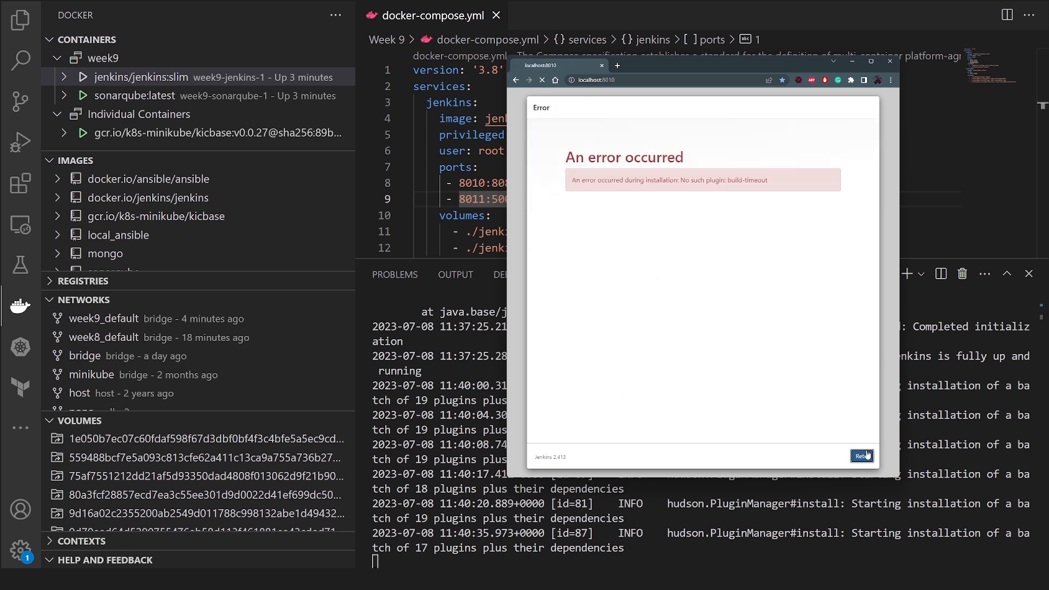
pyautogui.click(862, 456)
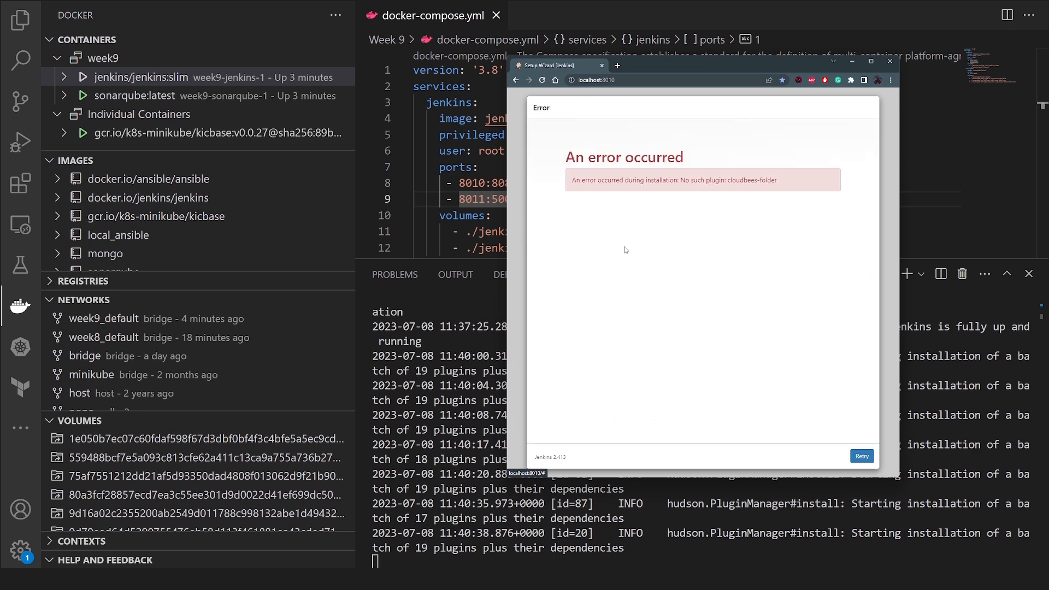
pyautogui.click(861, 456)
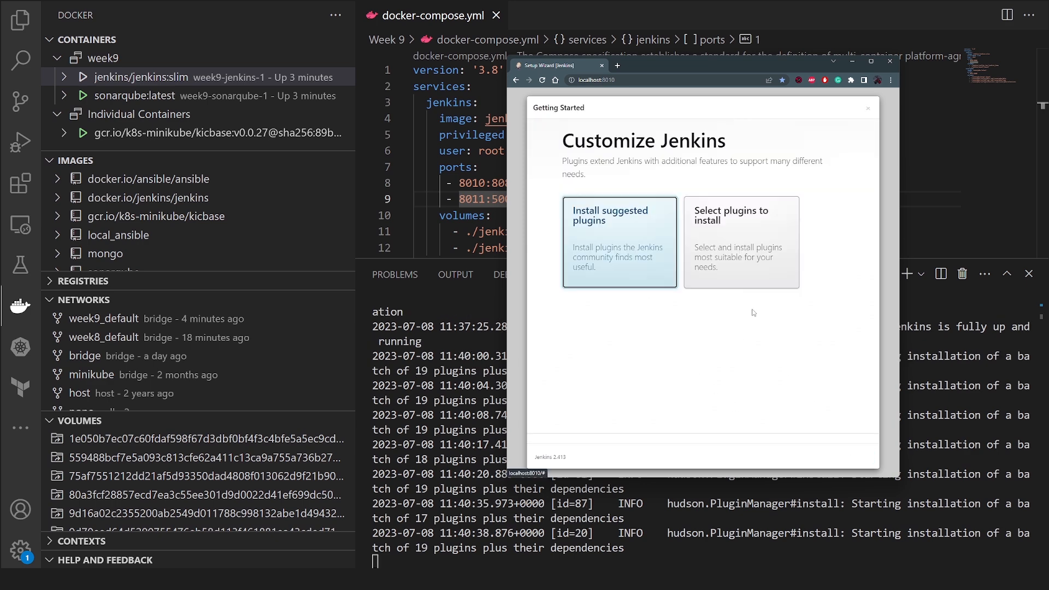
pyautogui.click(618, 241)
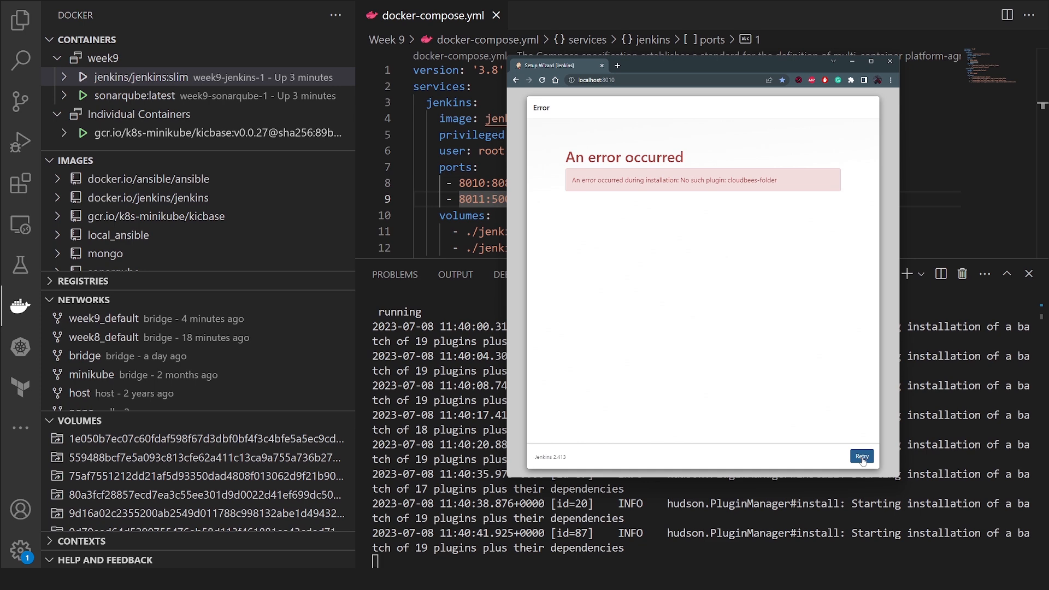
pyautogui.click(862, 457)
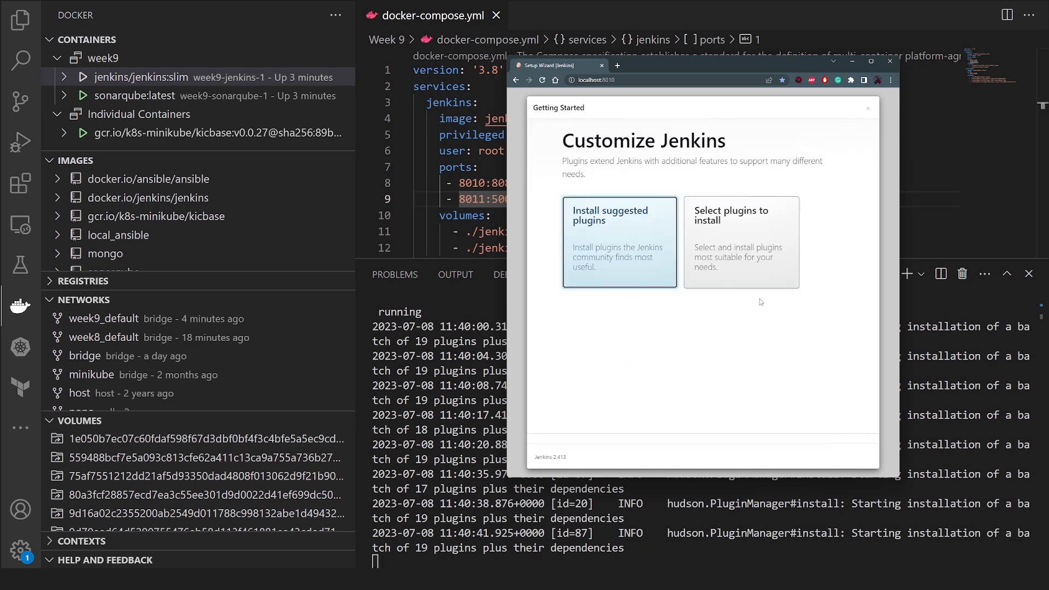
pyautogui.moveTo(867, 112)
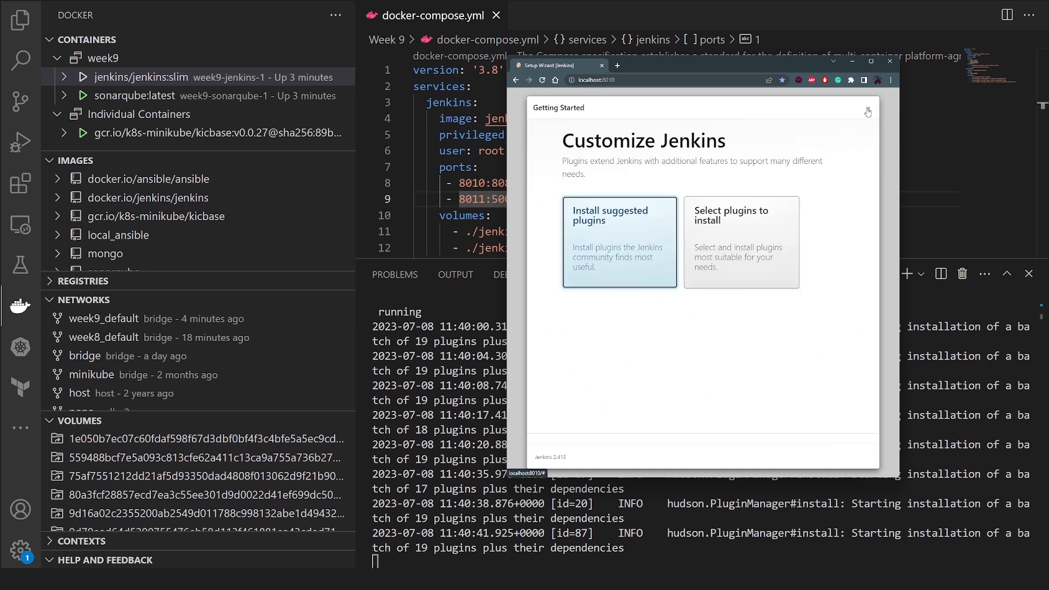
pyautogui.click(618, 243)
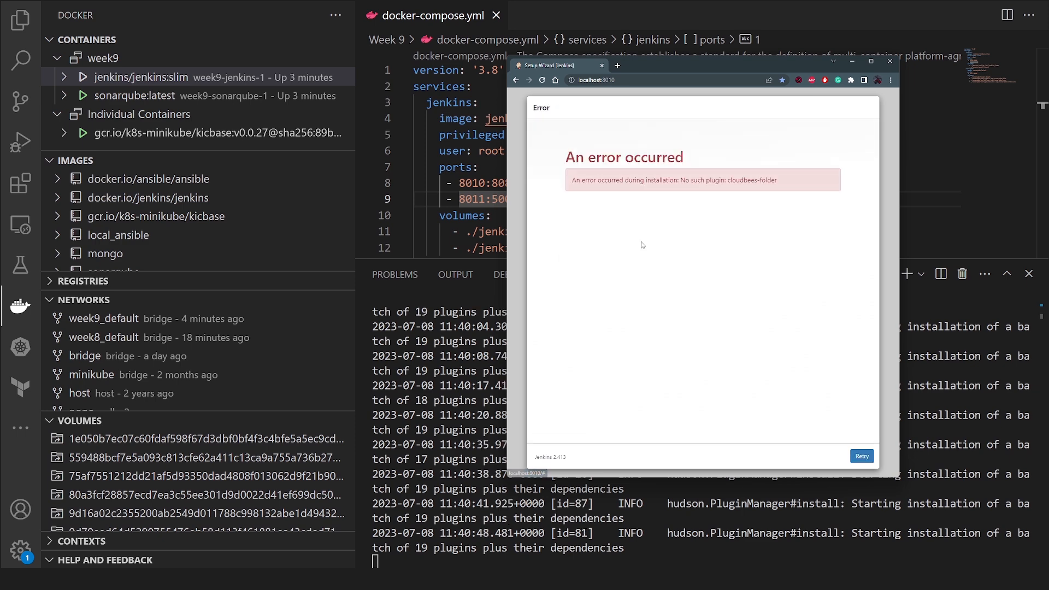
pyautogui.moveTo(548, 88)
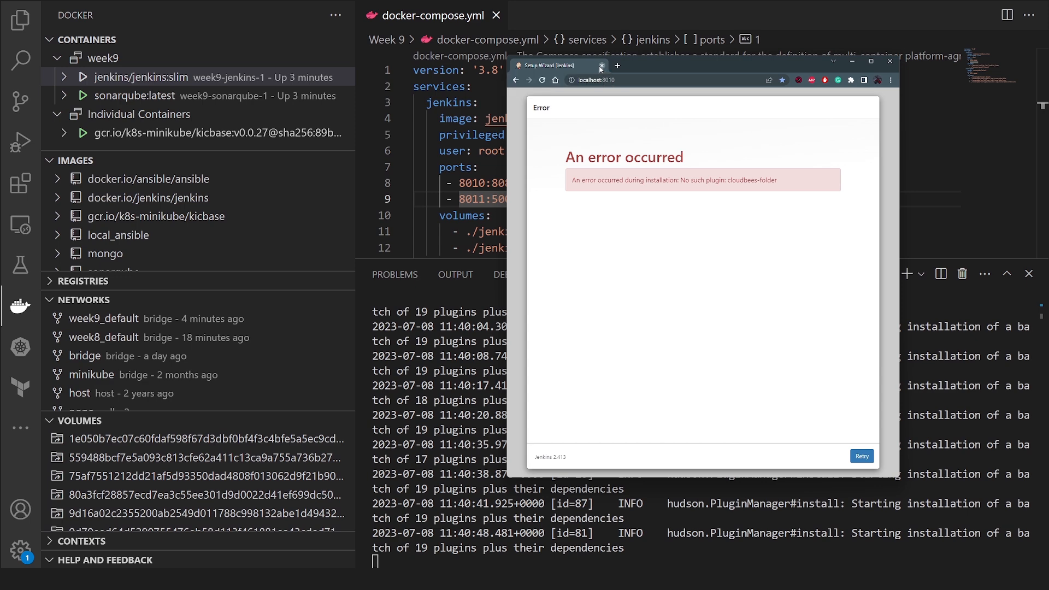
# - Run Compose Down on Week 9's docker-compose.yml to remove its containers and network
pyautogui.click(599, 66)
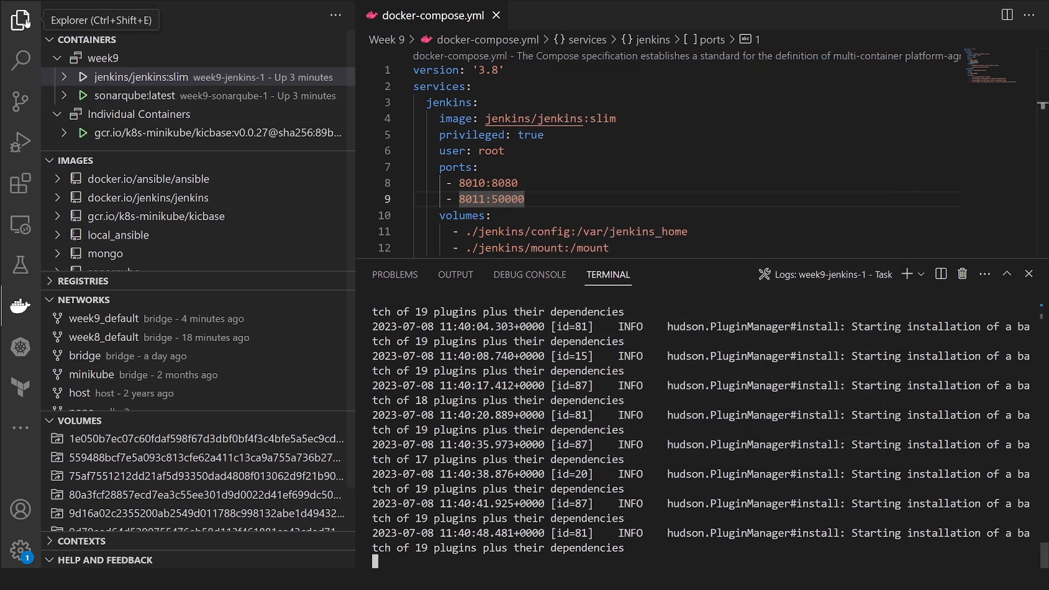
pyautogui.rightClick(117, 244)
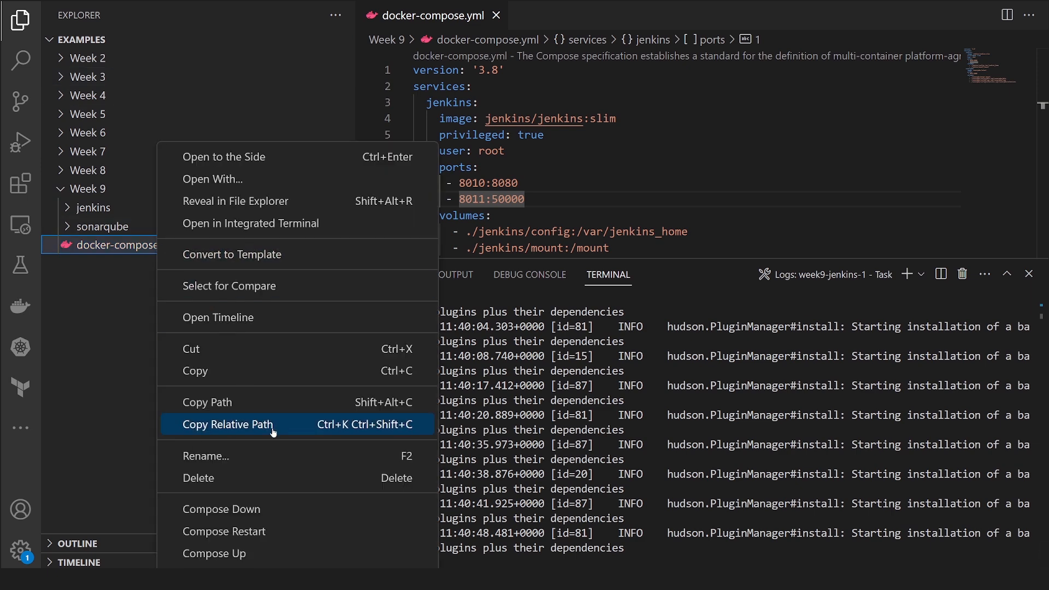
pyautogui.moveTo(273, 510)
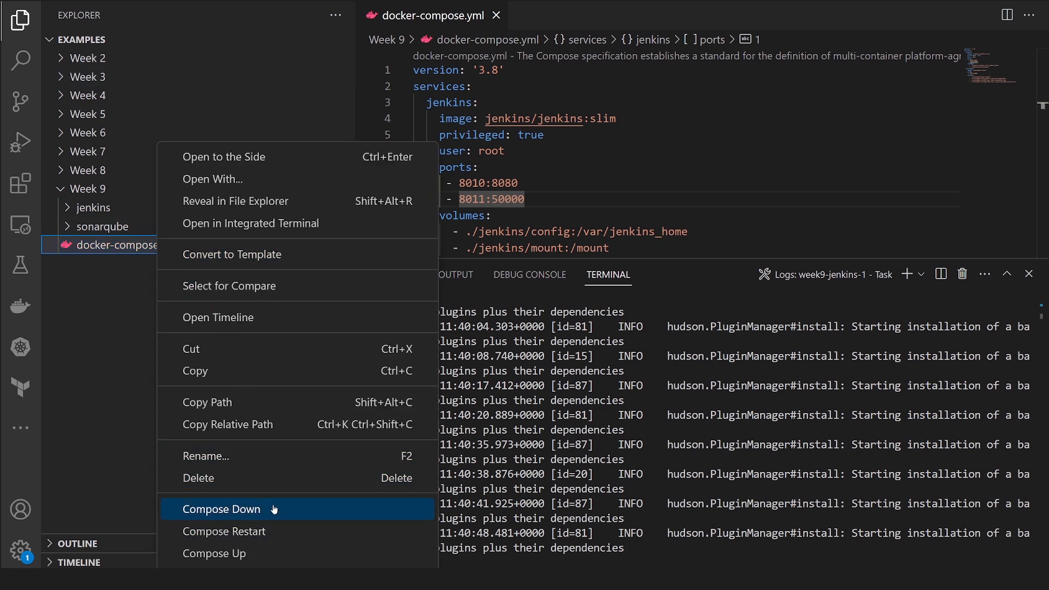
pyautogui.click(222, 509)
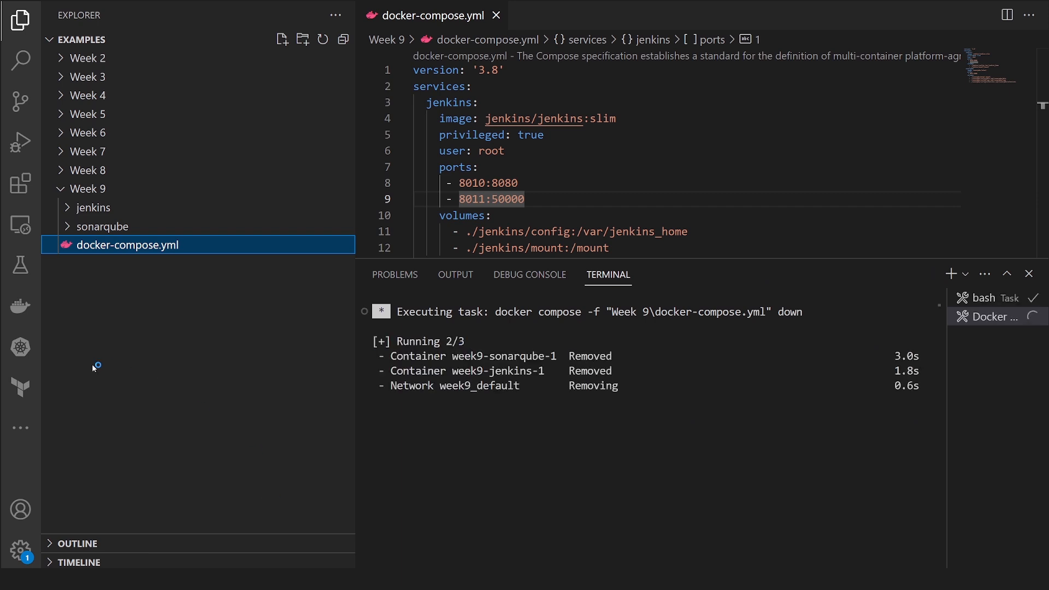
# - Remove the docker.io/jenkins/jenkins image from the Docker sidebar's image list
pyautogui.click(21, 305)
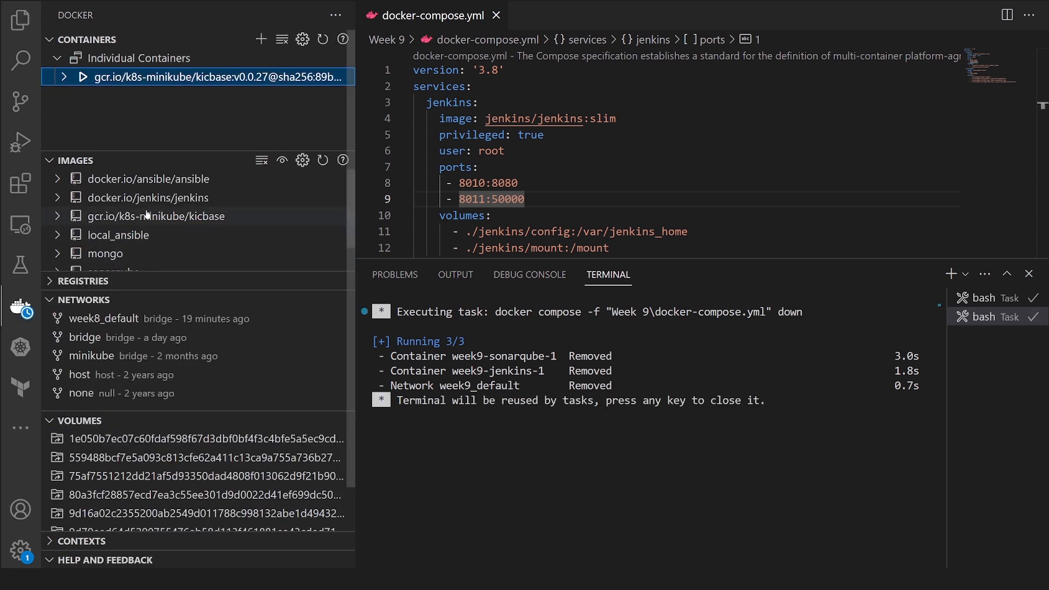
pyautogui.scroll(-3)
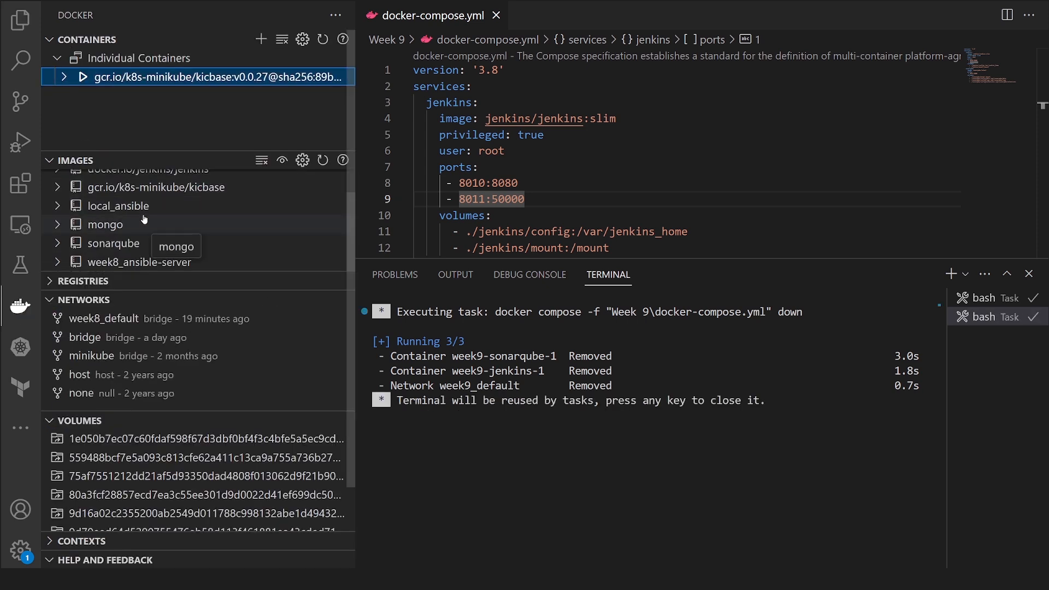
pyautogui.scroll(3)
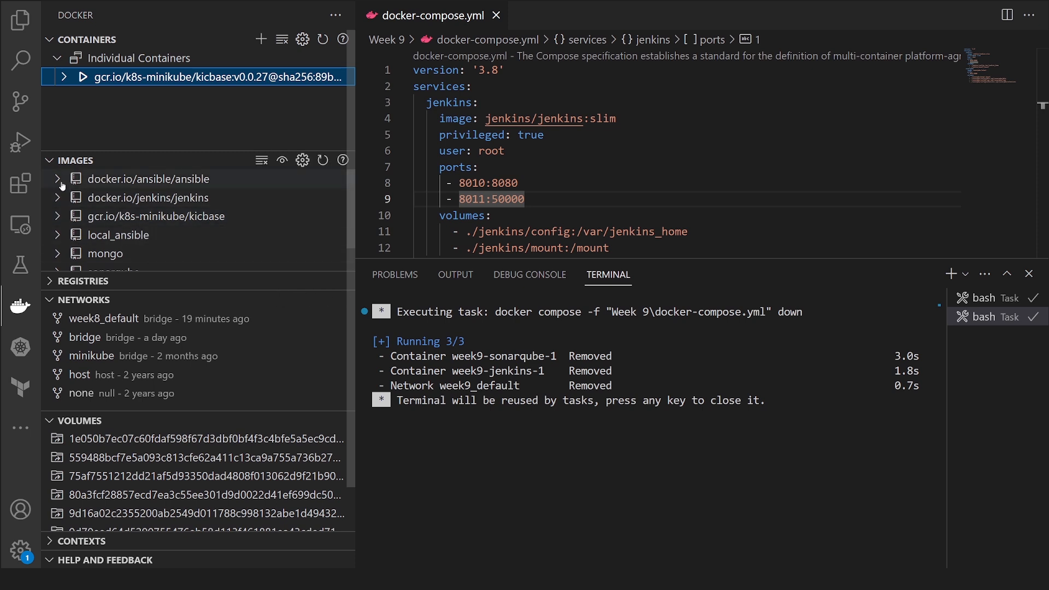
pyautogui.moveTo(60, 227)
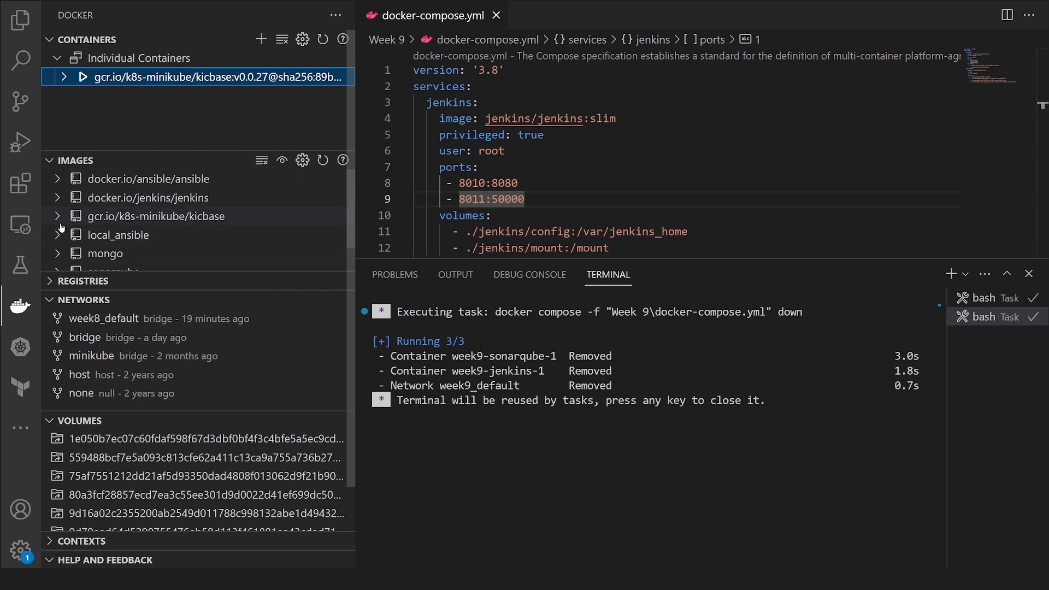
pyautogui.moveTo(60, 196)
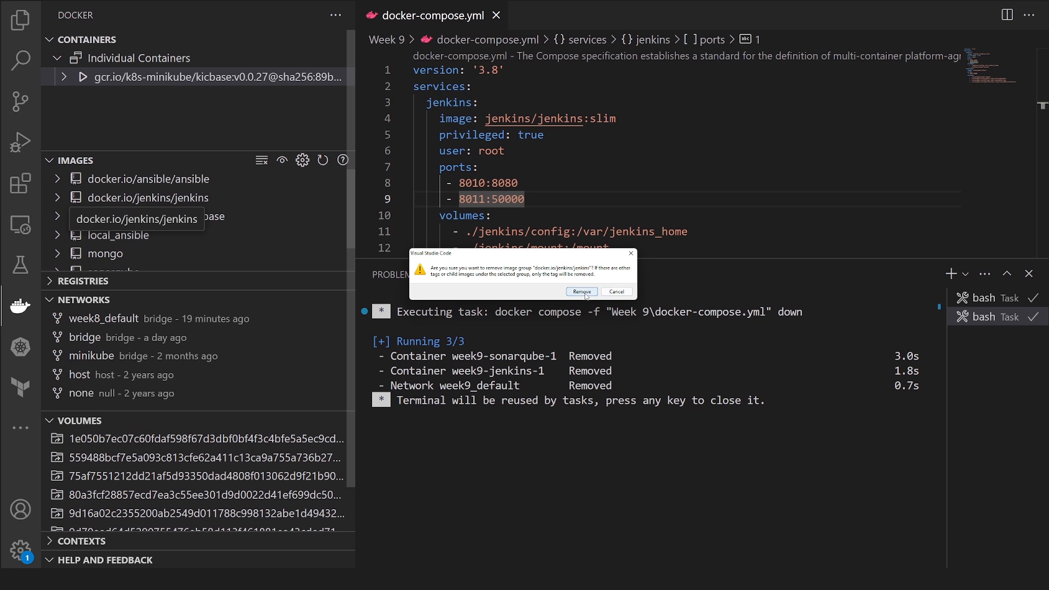
pyautogui.click(580, 291)
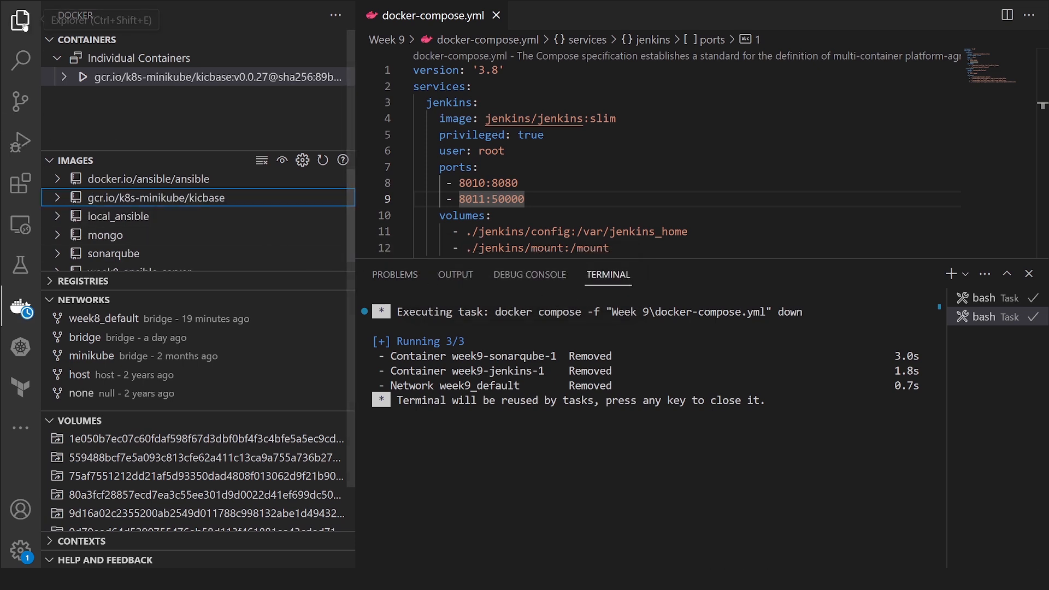
# - Run Compose Up on docker-compose.yml so the Jenkins image is re-pulled and both containers start
pyautogui.click(21, 18)
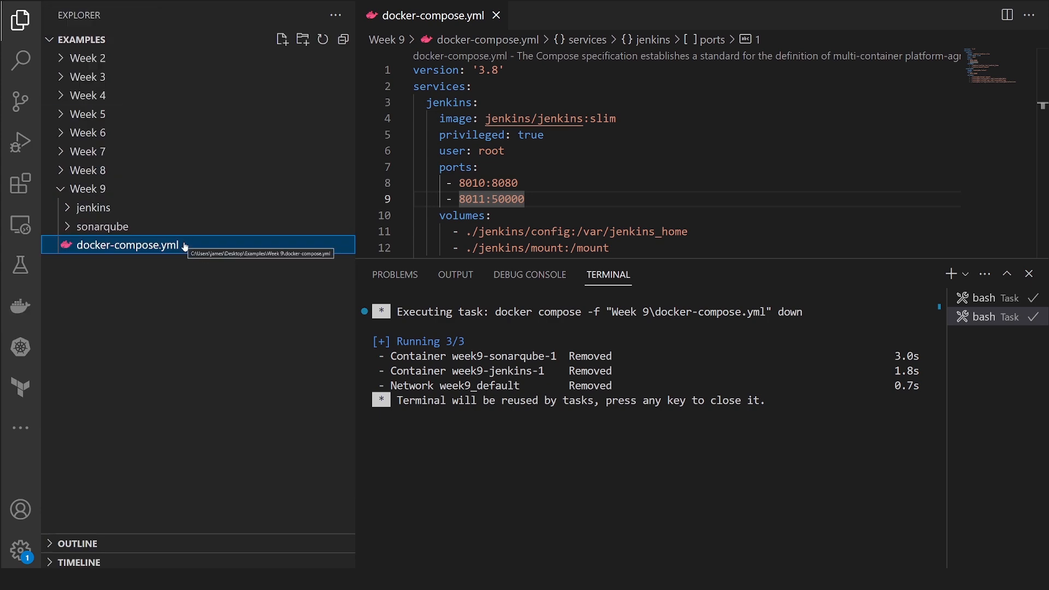
pyautogui.rightClick(124, 245)
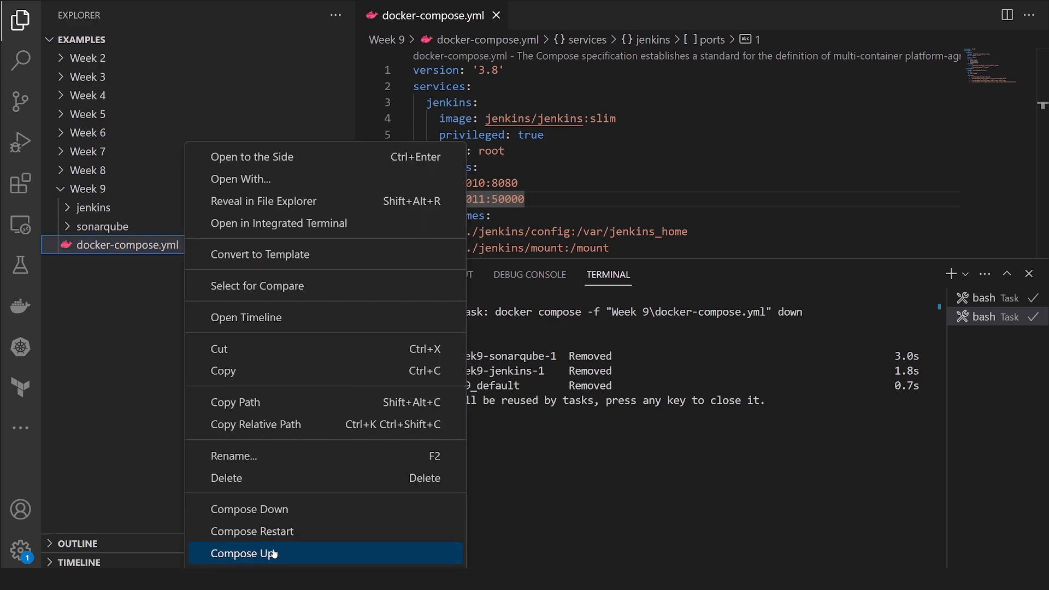
pyautogui.click(244, 553)
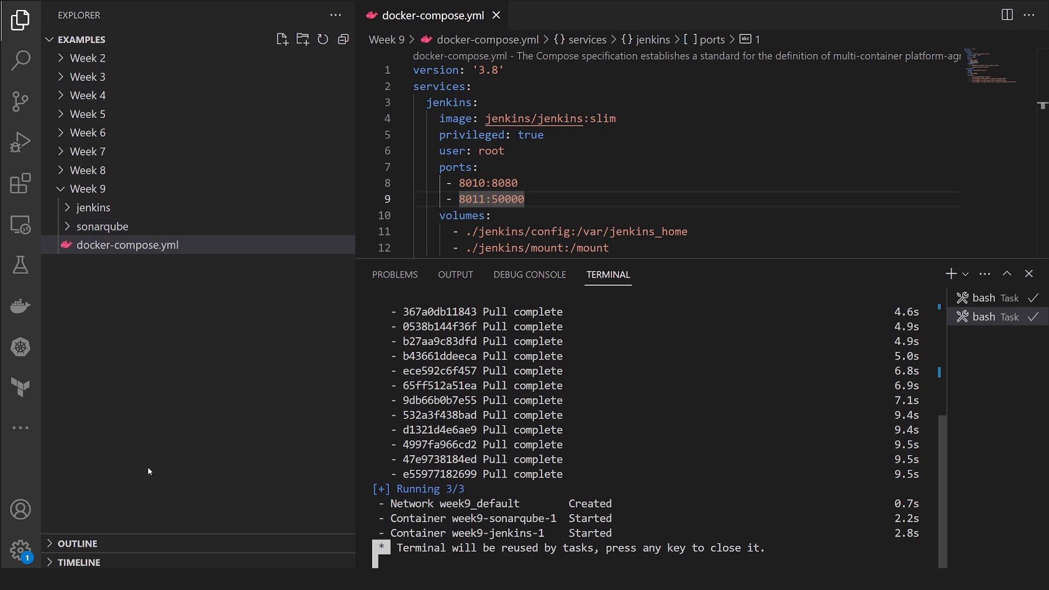
# - View the jenkins/jenkins:slim container's logs and select the generated initial admin password
pyautogui.click(22, 305)
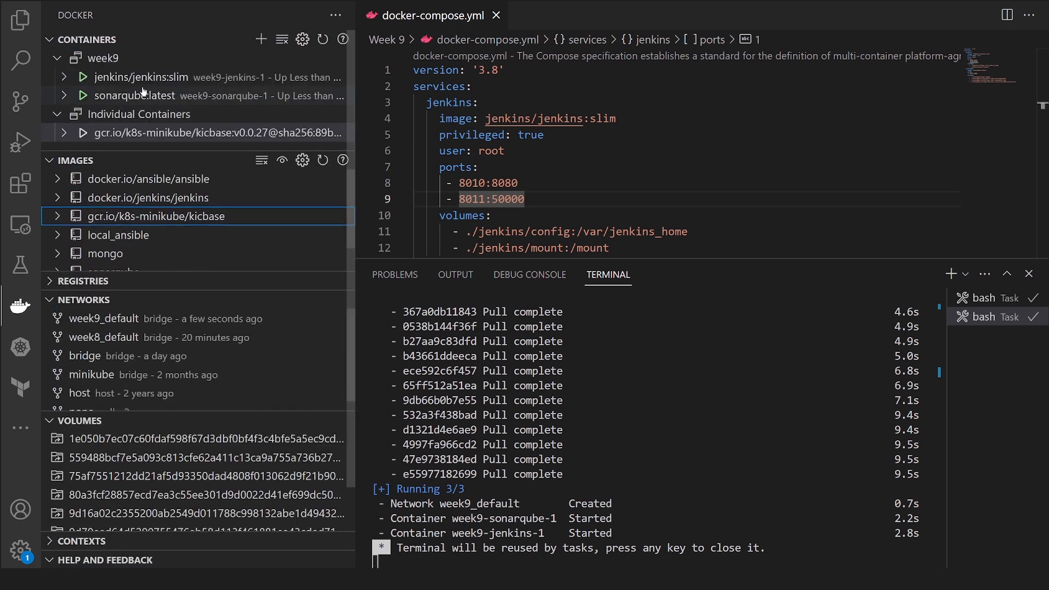
pyautogui.rightClick(139, 76)
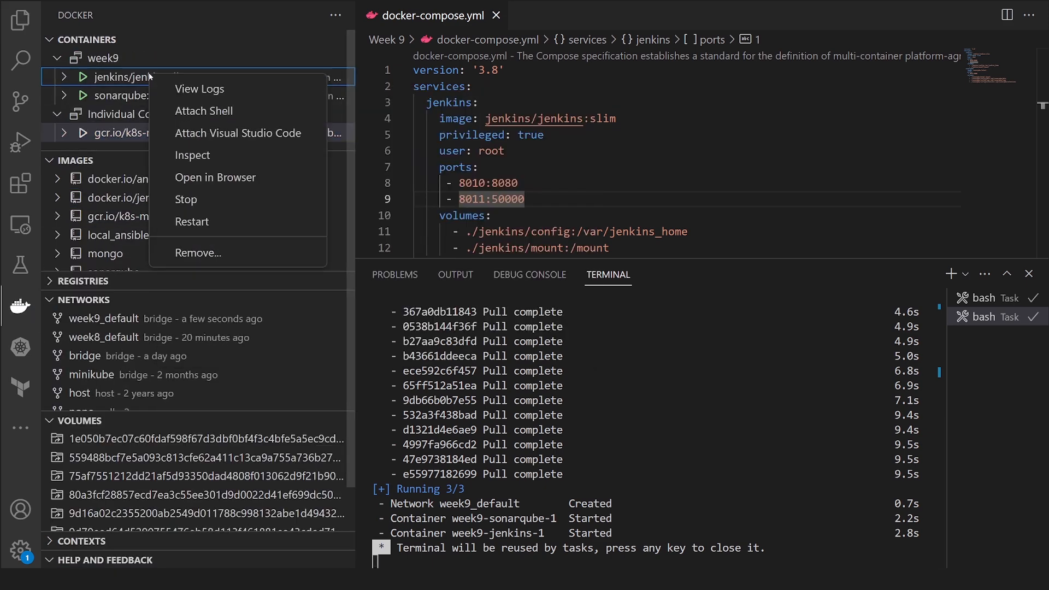
pyautogui.click(199, 88)
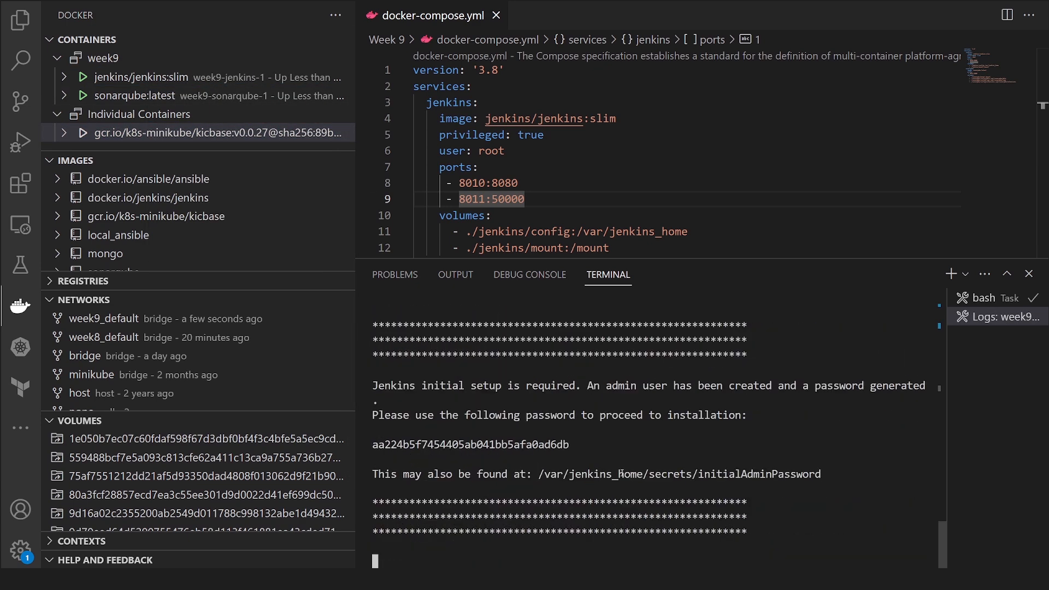
pyautogui.scroll(-3)
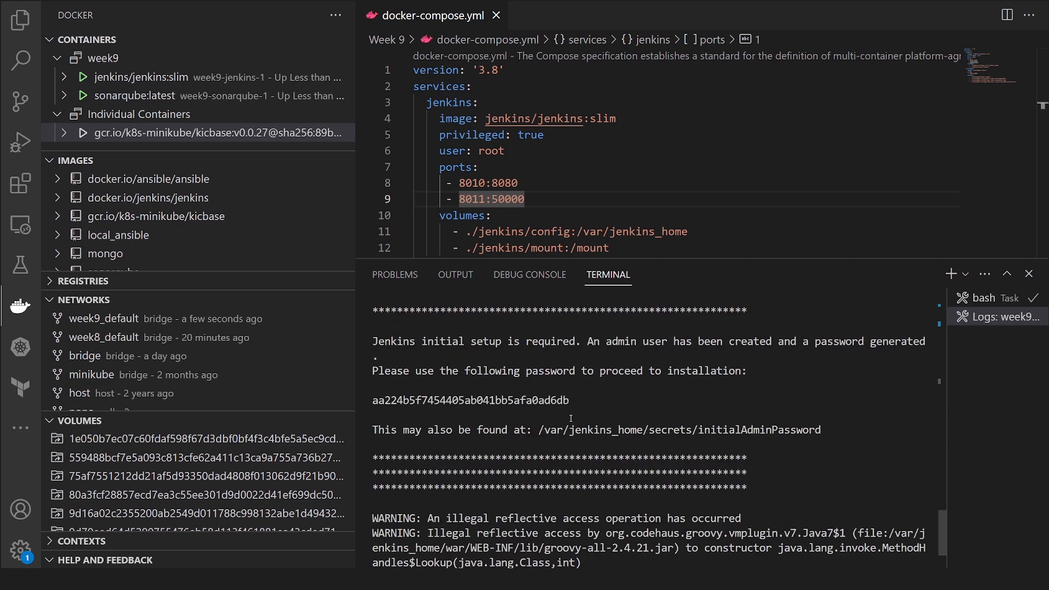
pyautogui.doubleClick(469, 400)
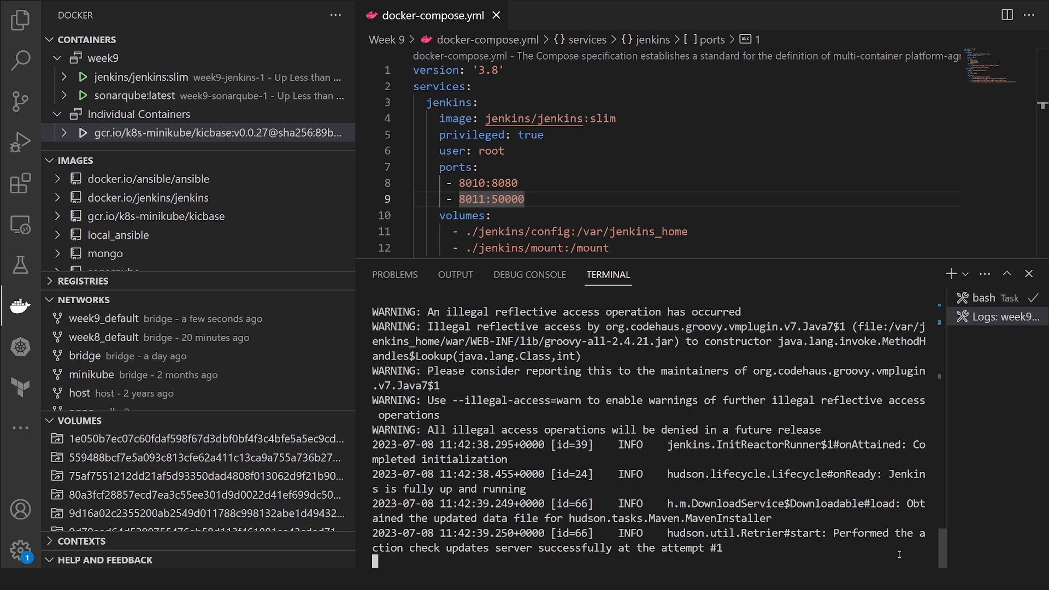
pyautogui.moveTo(882, 539)
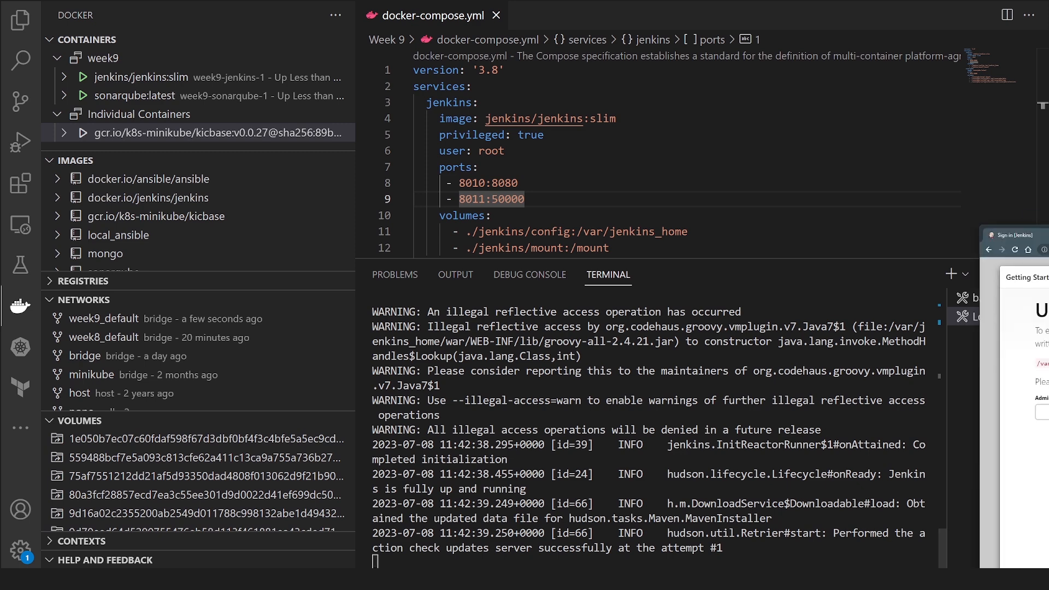
# - Paste the admin password to unlock Jenkins and start installing the suggested plugins
pyautogui.rightClick(639, 205)
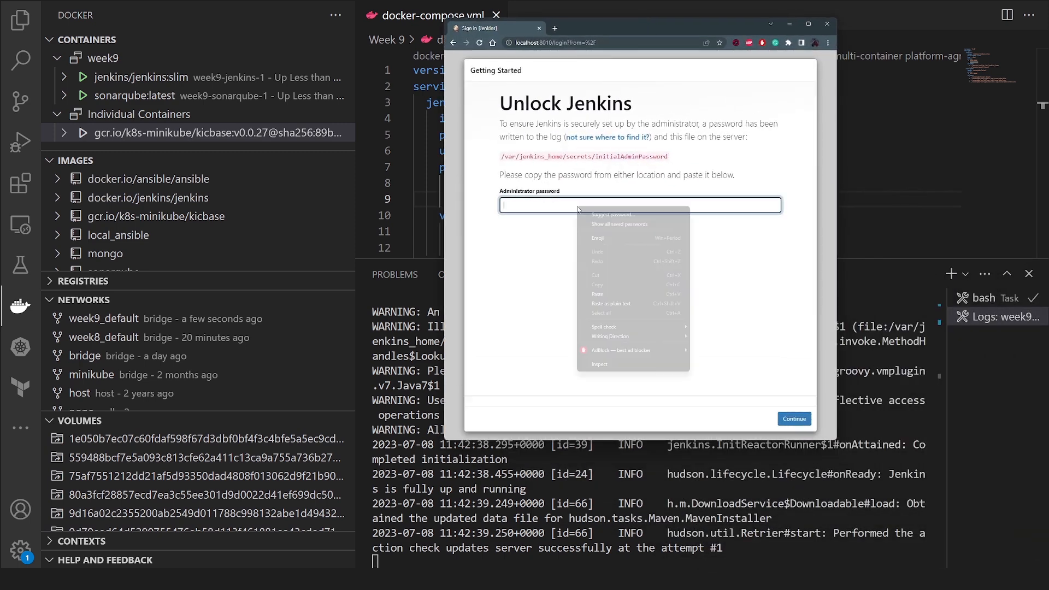
pyautogui.click(596, 294)
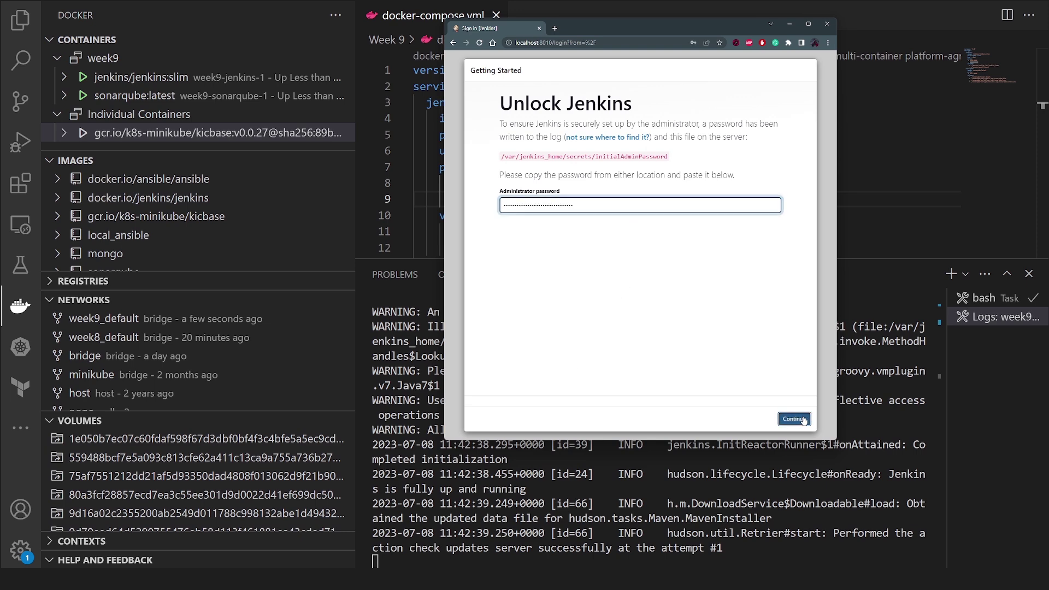
pyautogui.click(794, 419)
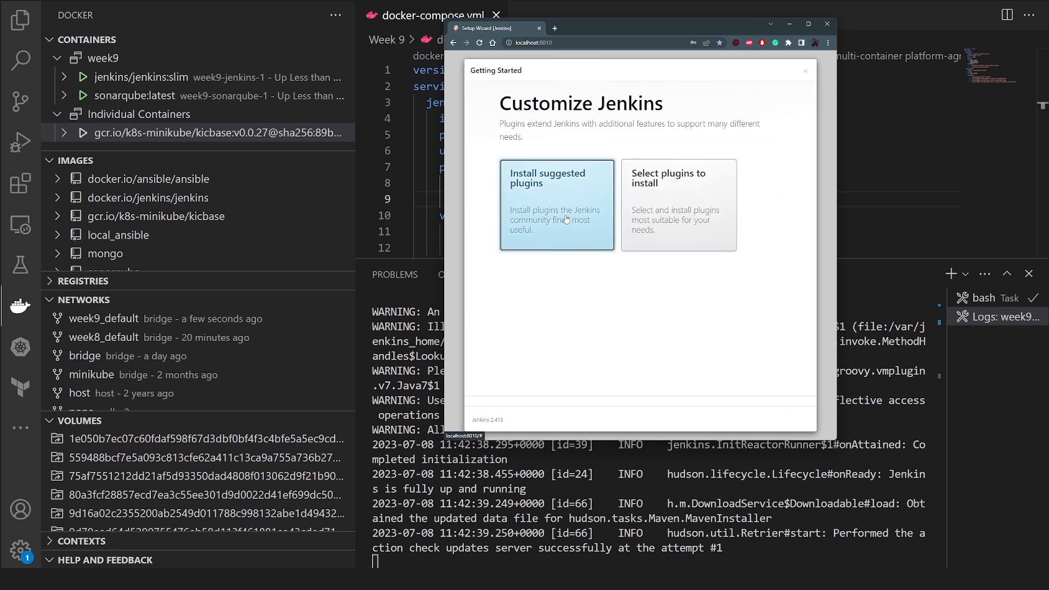
pyautogui.click(556, 204)
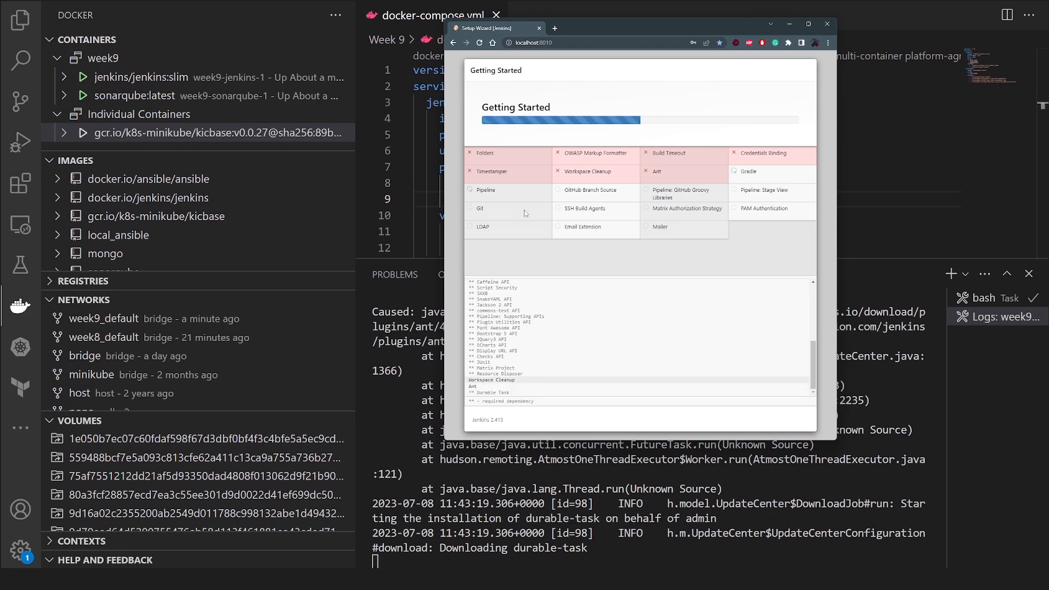
pyautogui.moveTo(539, 264)
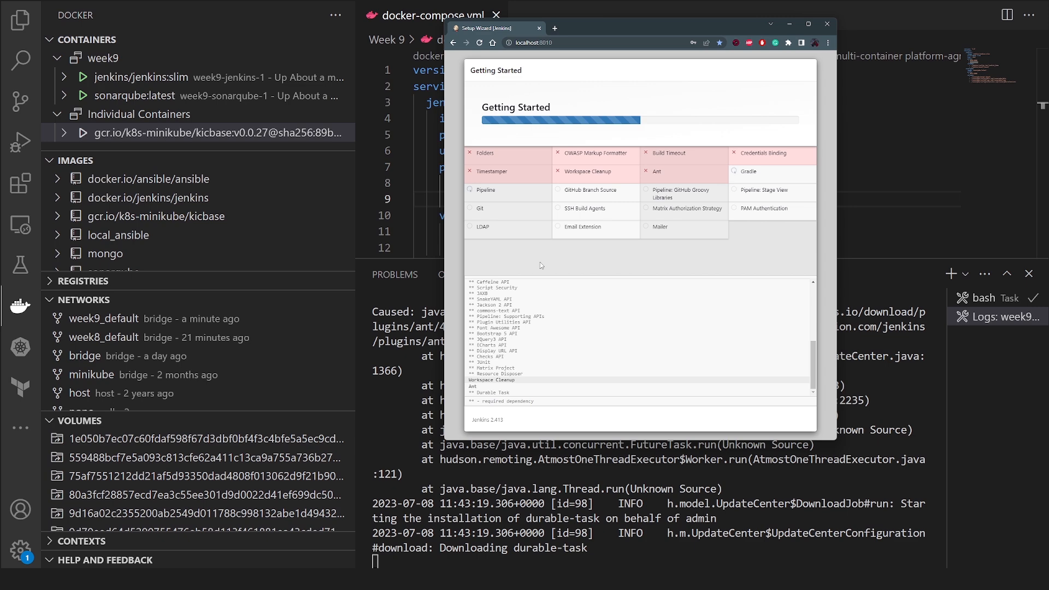
pyautogui.moveTo(548, 258)
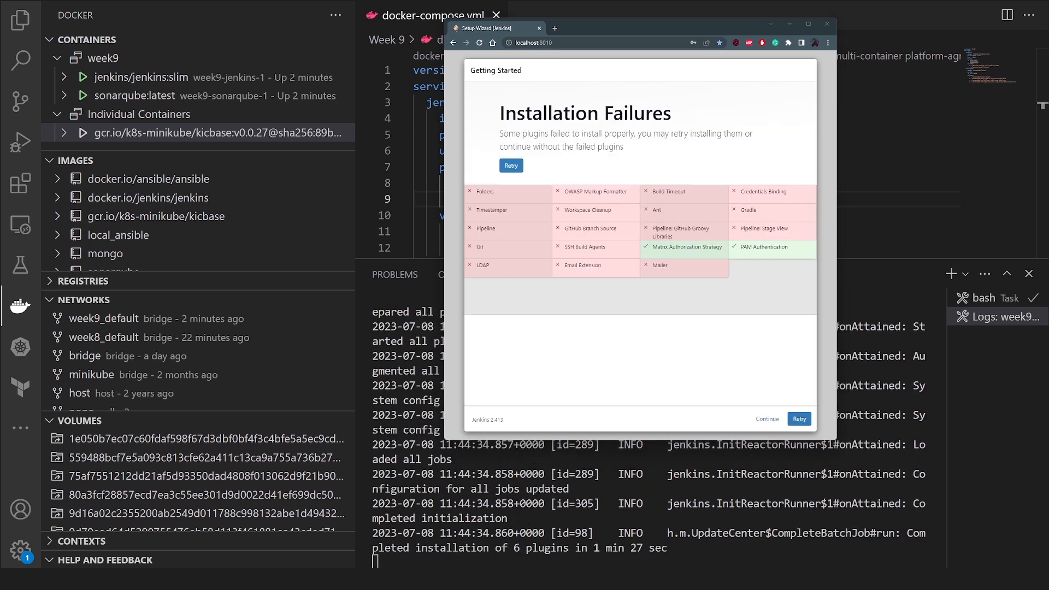
pyautogui.moveTo(653, 275)
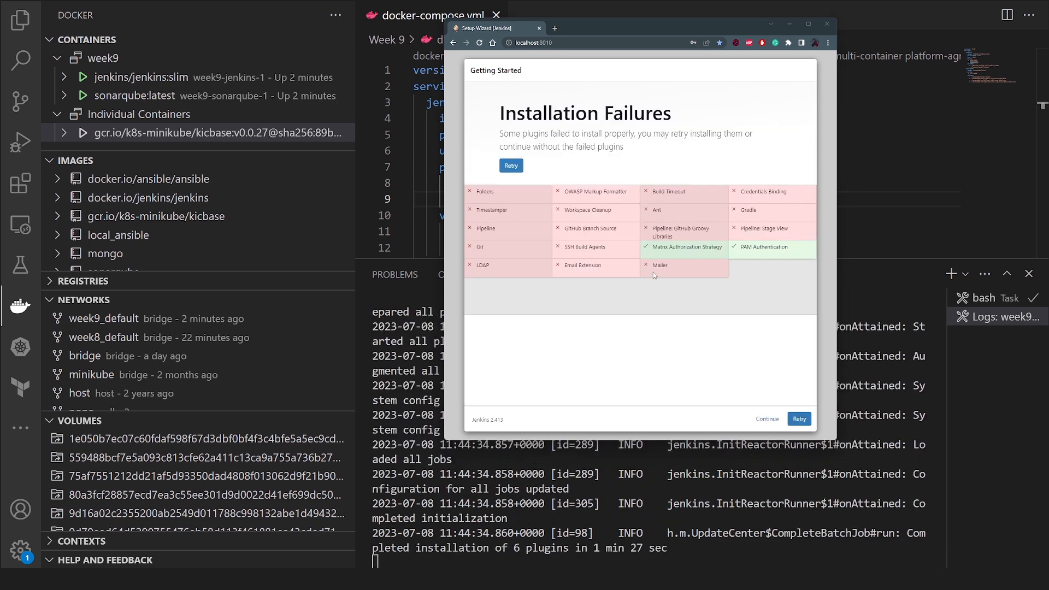
pyautogui.moveTo(595, 203)
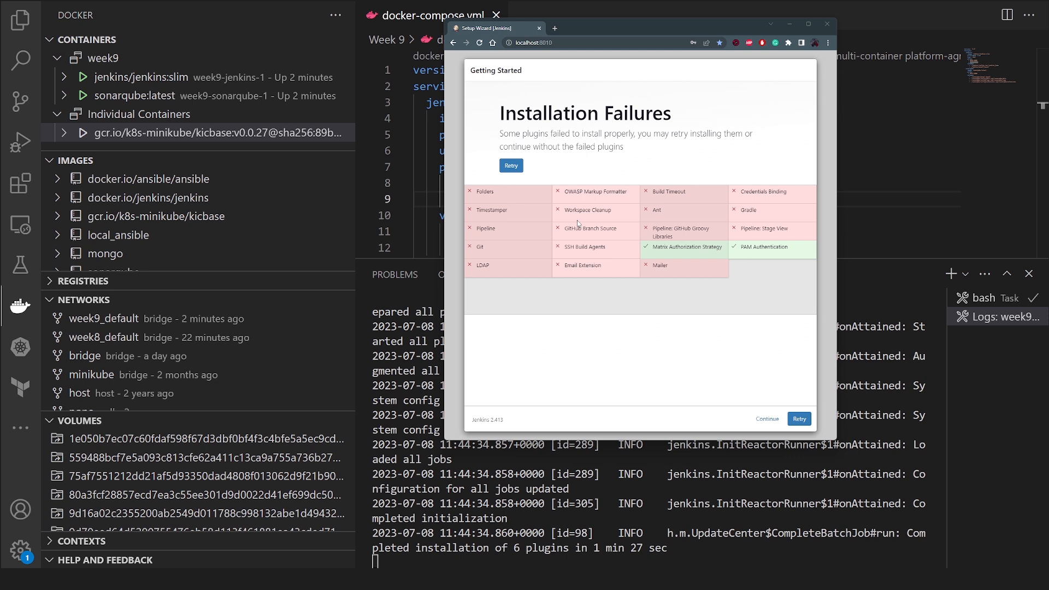
pyautogui.moveTo(592, 203)
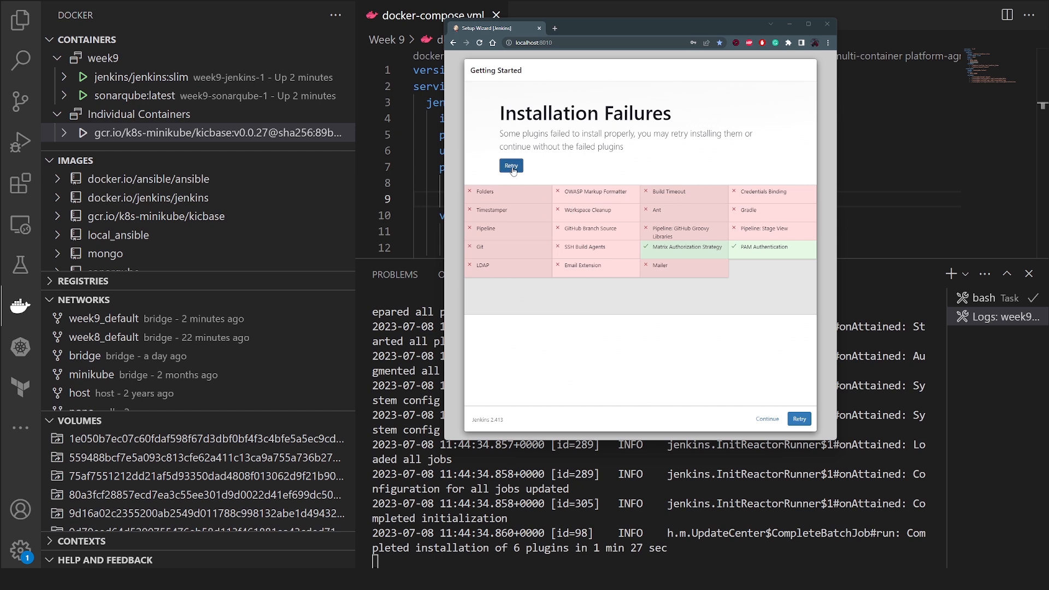
pyautogui.moveTo(506, 189)
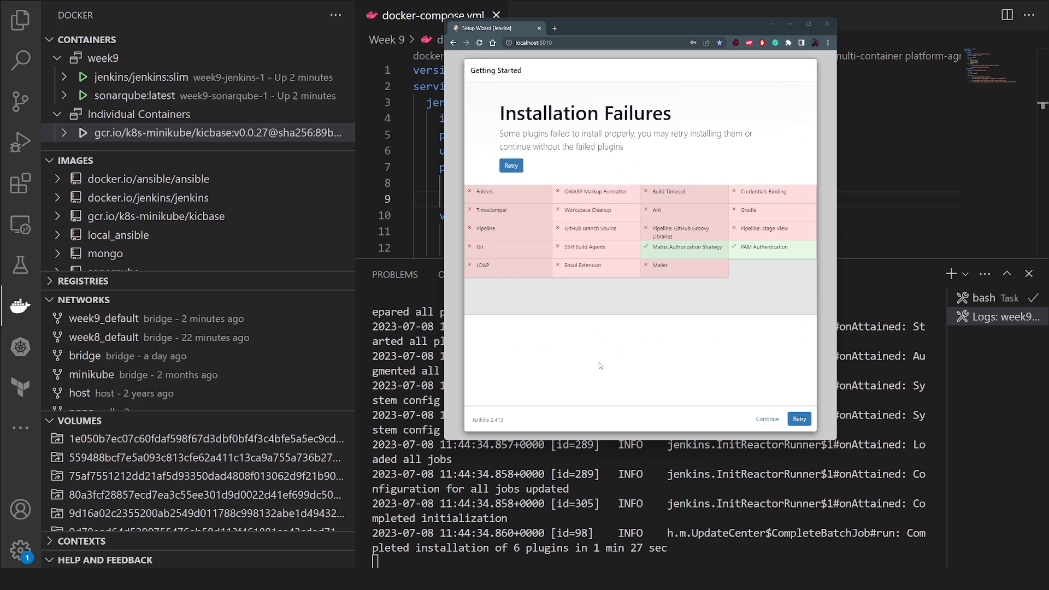
pyautogui.moveTo(751, 418)
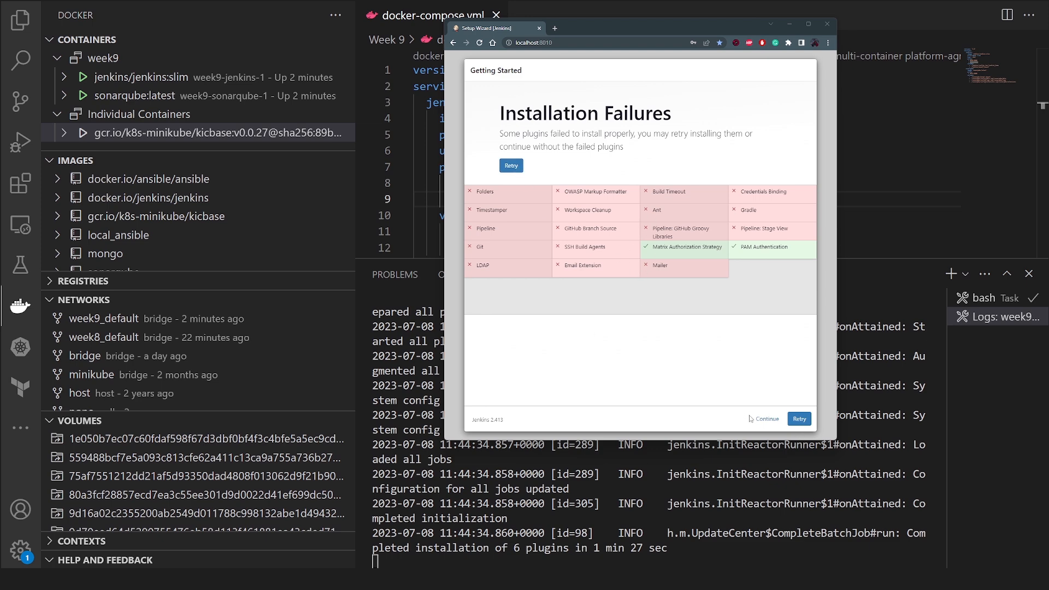
# - Continue past the failed plugins and skip creating a separate admin user, reaching Instance Configuration
pyautogui.click(767, 419)
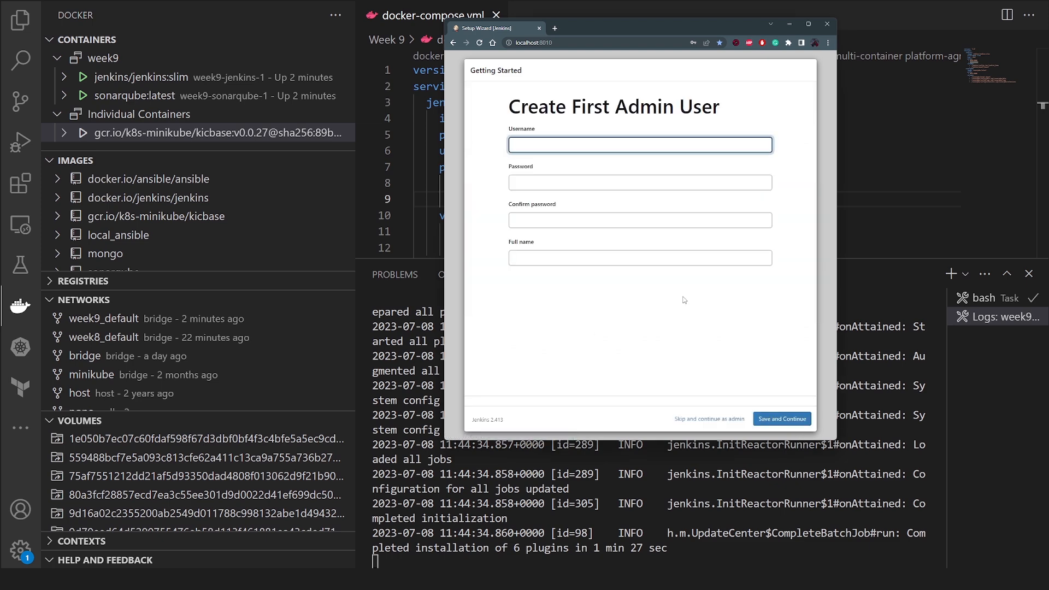
pyautogui.click(639, 183)
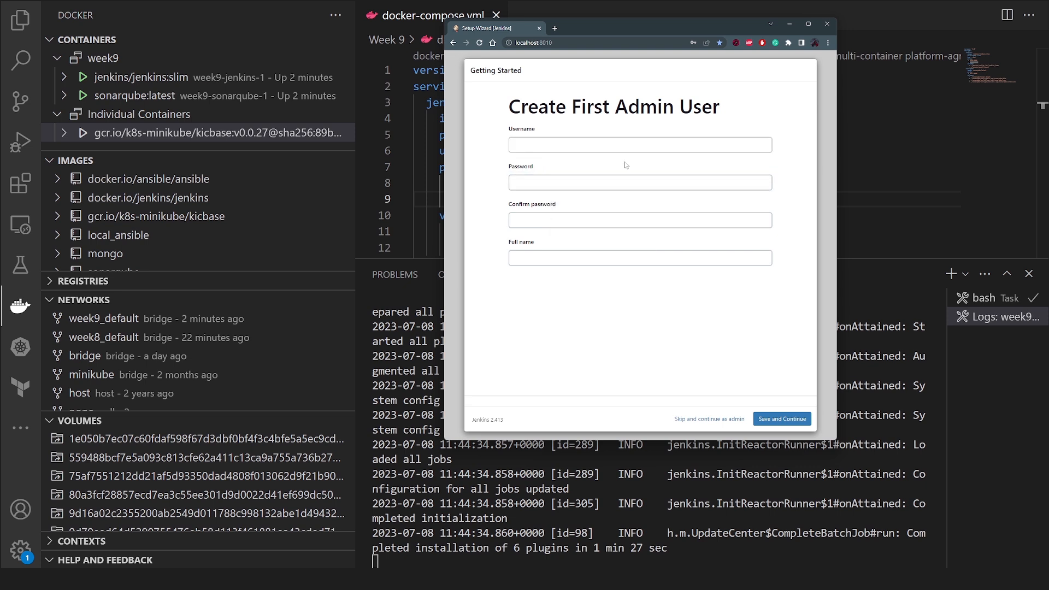
pyautogui.click(639, 144)
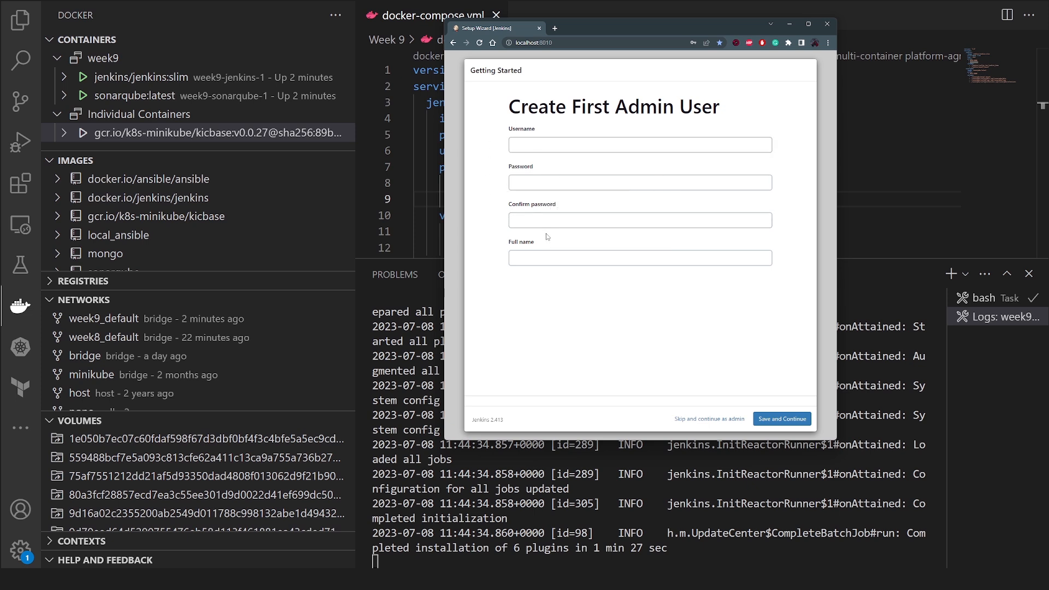
pyautogui.moveTo(548, 175)
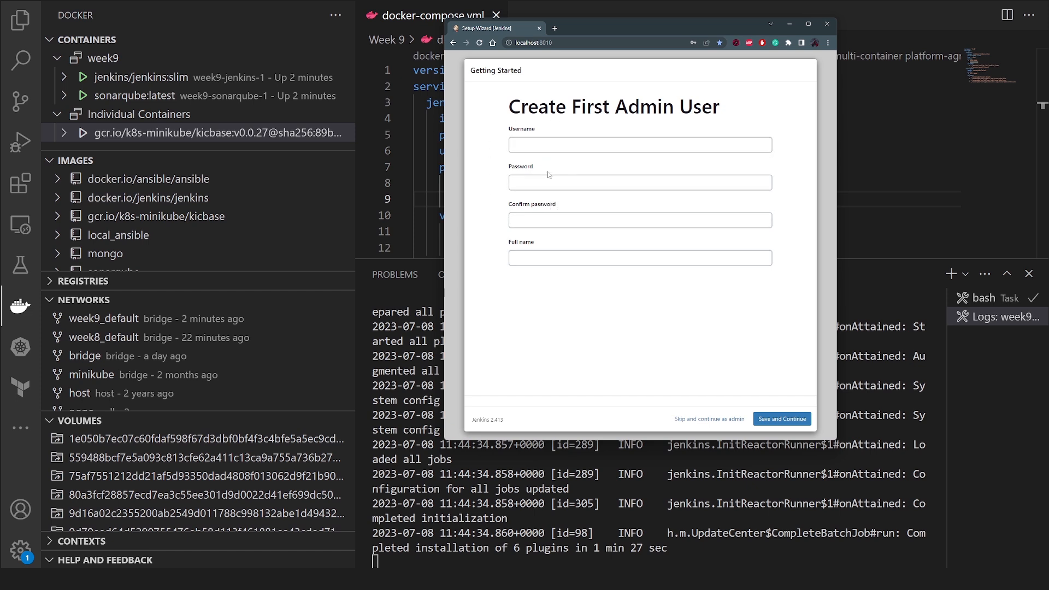
pyautogui.moveTo(548, 293)
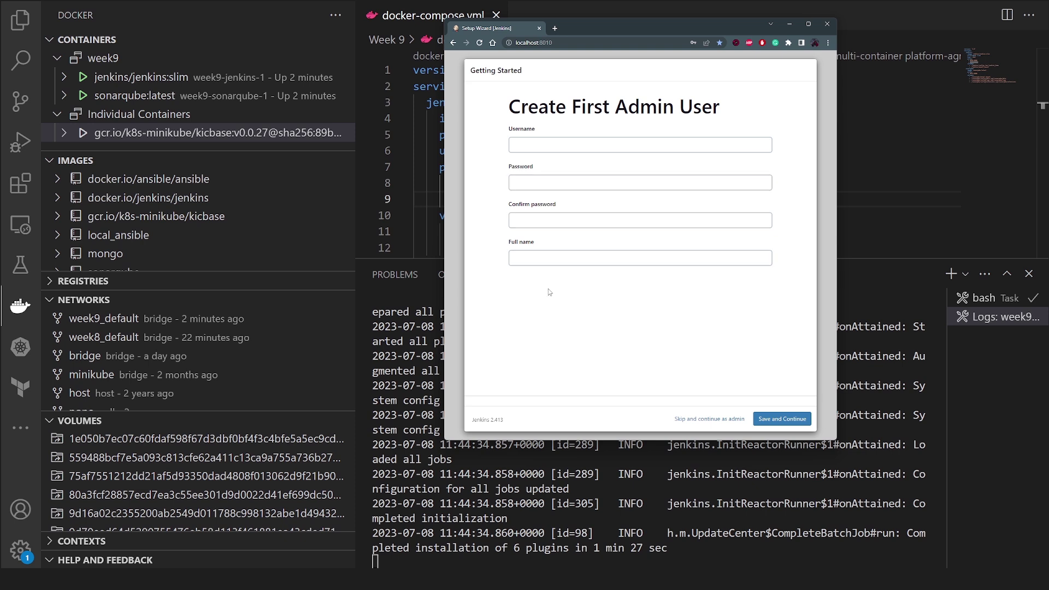
pyautogui.moveTo(597, 291)
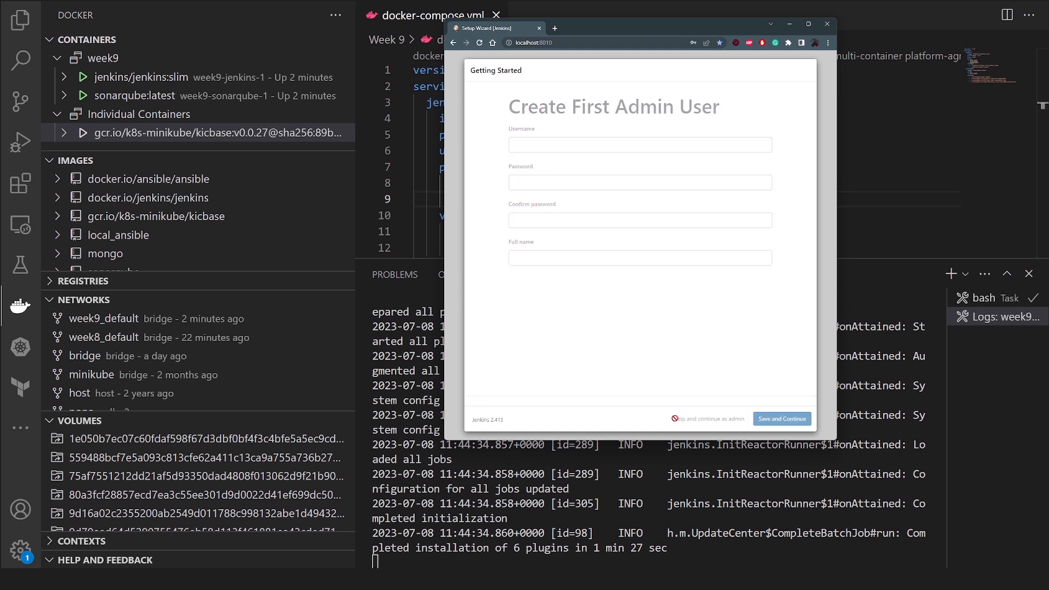
pyautogui.click(780, 419)
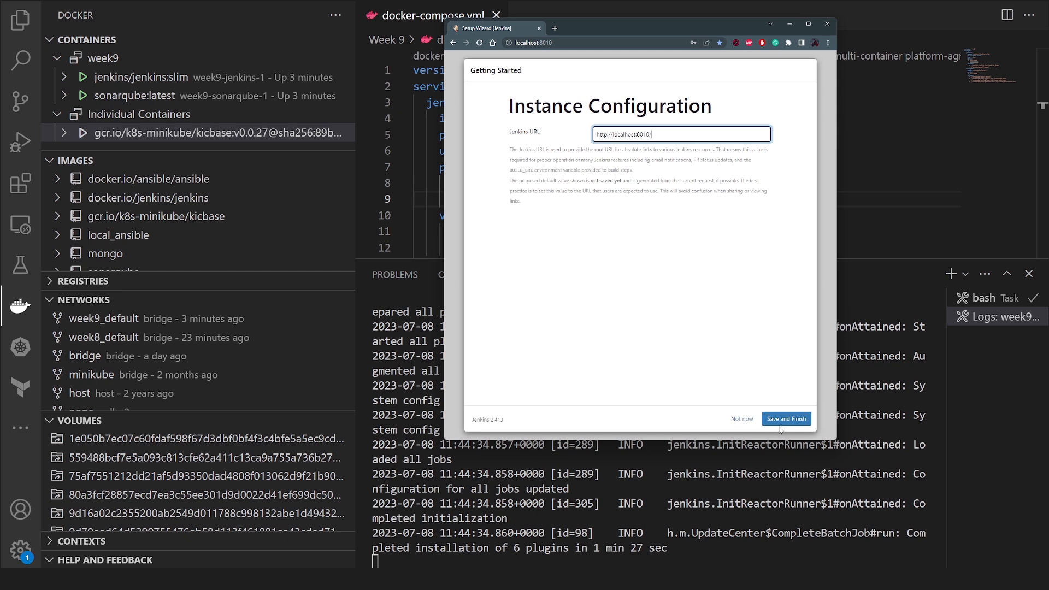
pyautogui.click(785, 419)
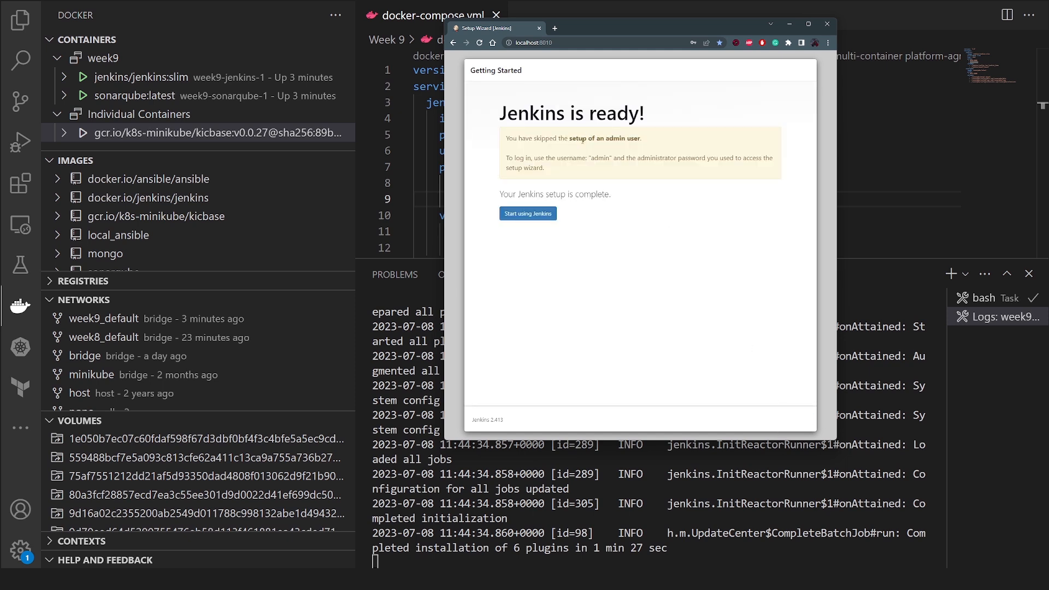
pyautogui.moveTo(527, 213)
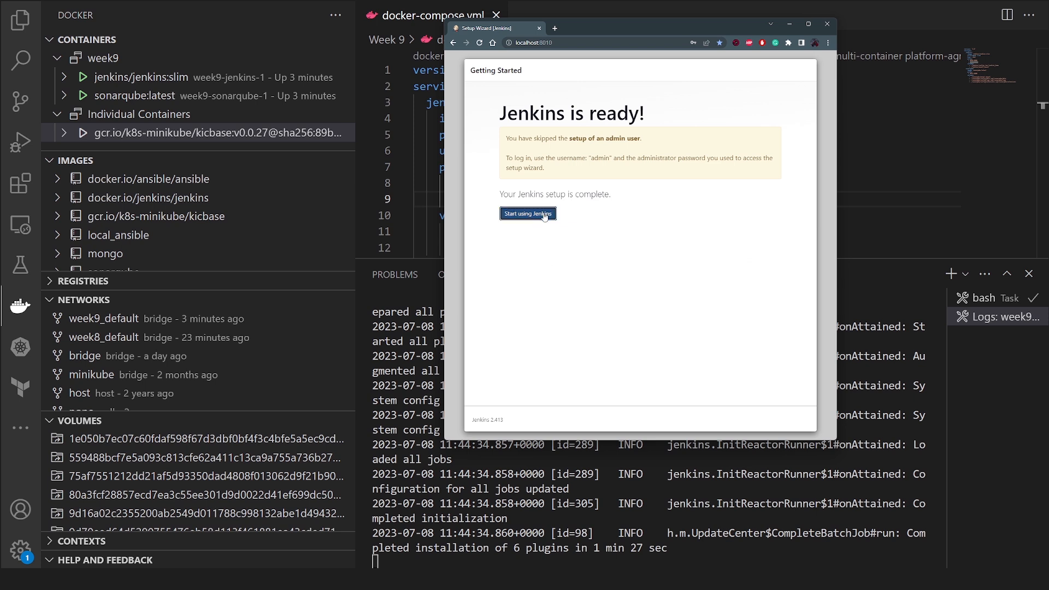
pyautogui.click(527, 213)
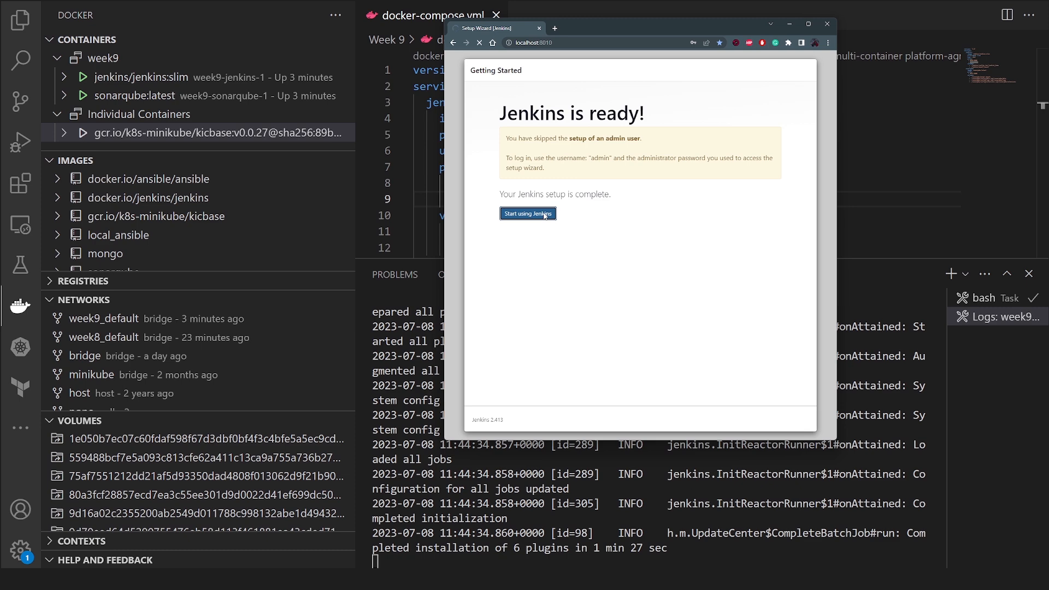
pyautogui.click(527, 213)
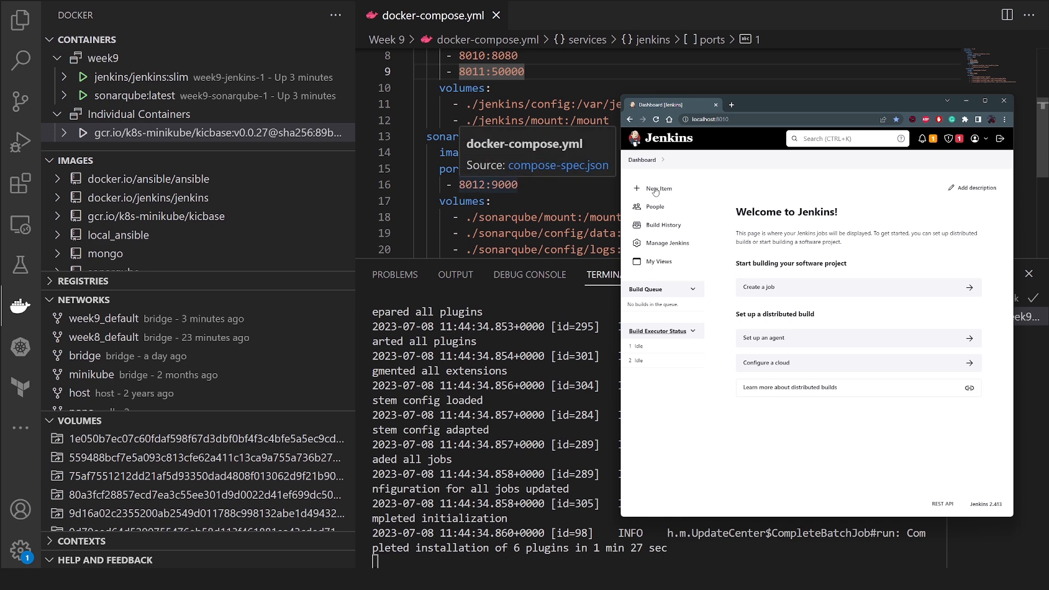
pyautogui.click(830, 105)
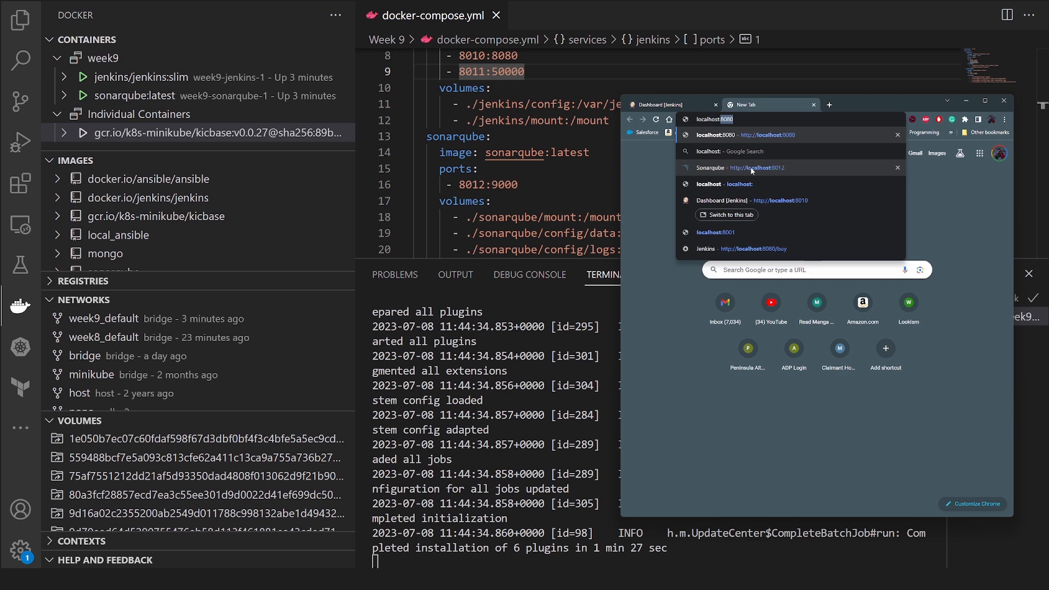
pyautogui.click(735, 167)
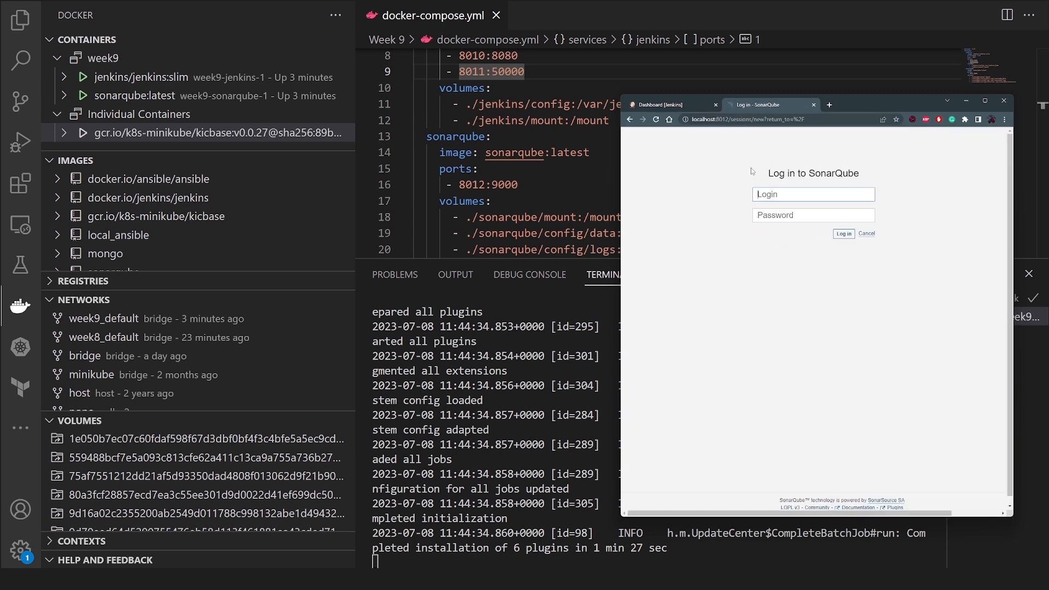
pyautogui.click(811, 195)
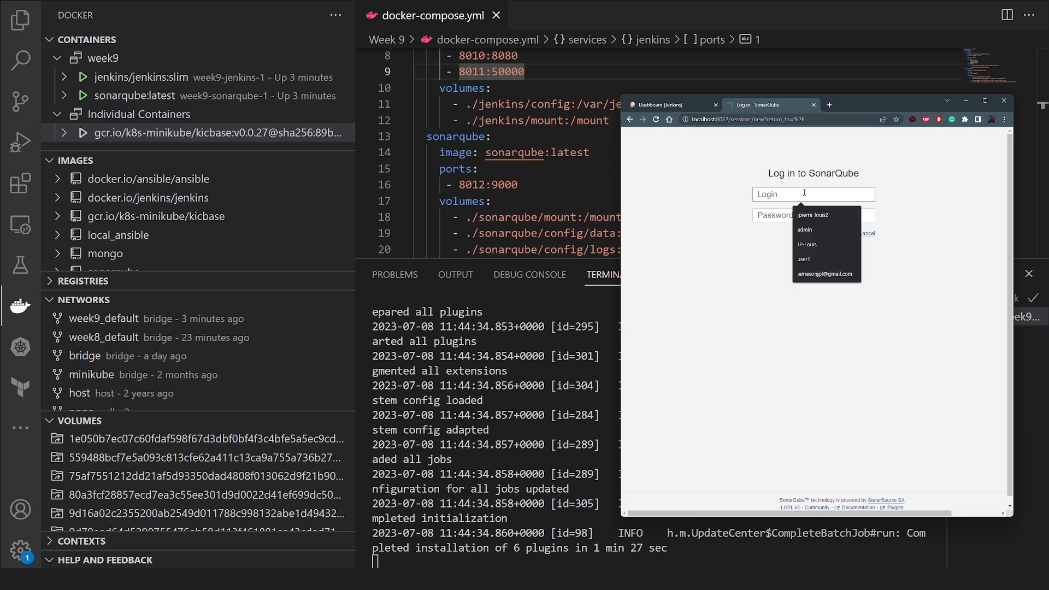
pyautogui.click(718, 198)
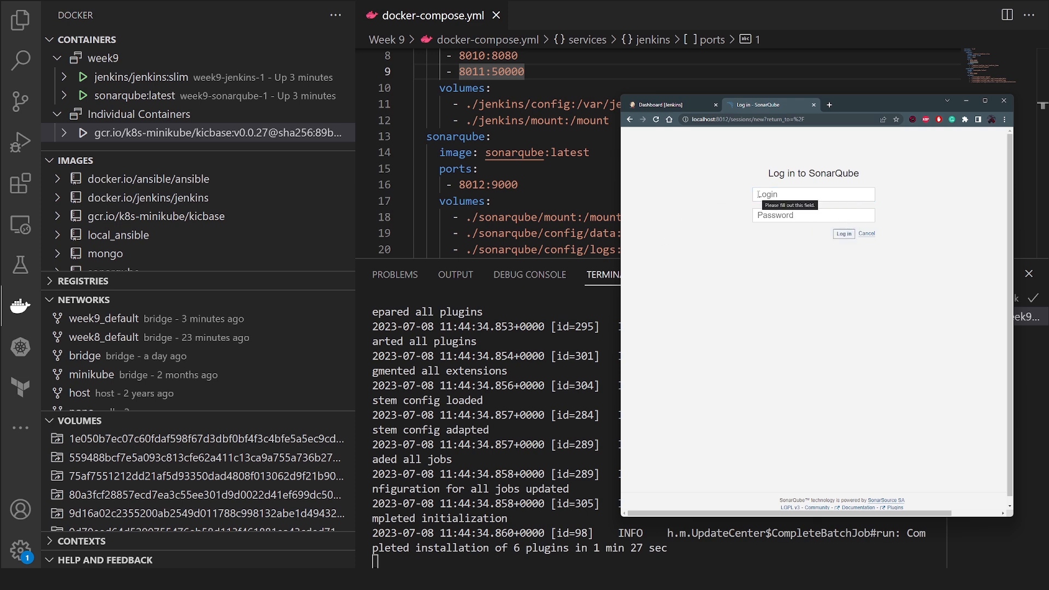
pyautogui.click(813, 195)
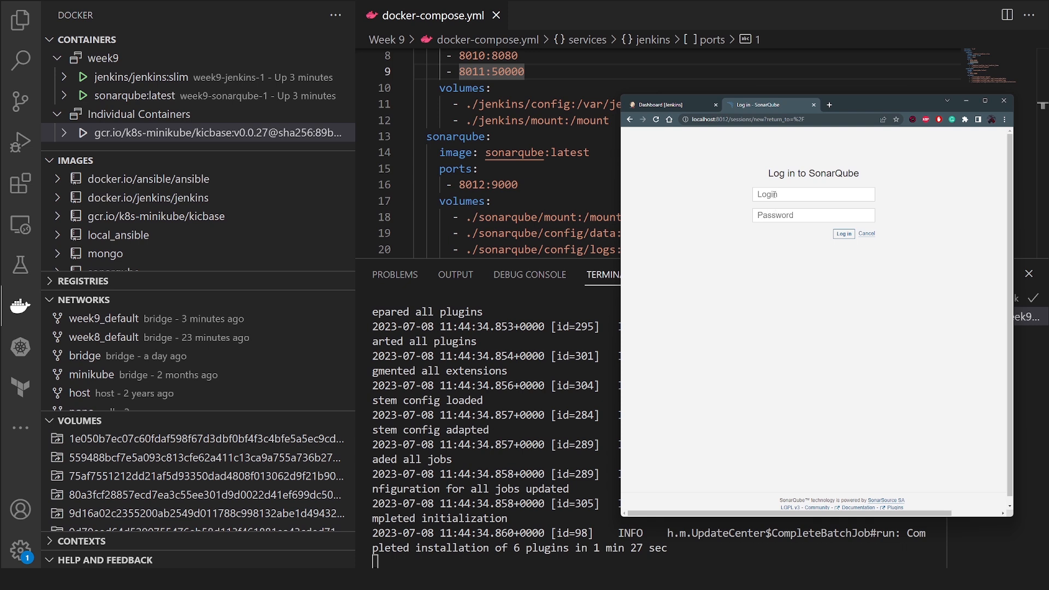
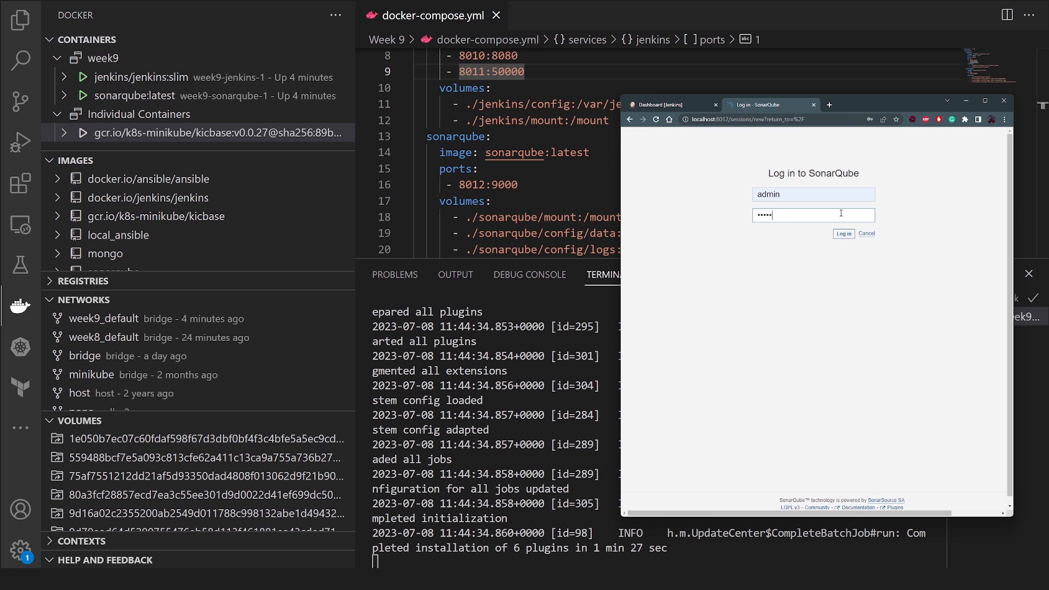
pyautogui.click(844, 234)
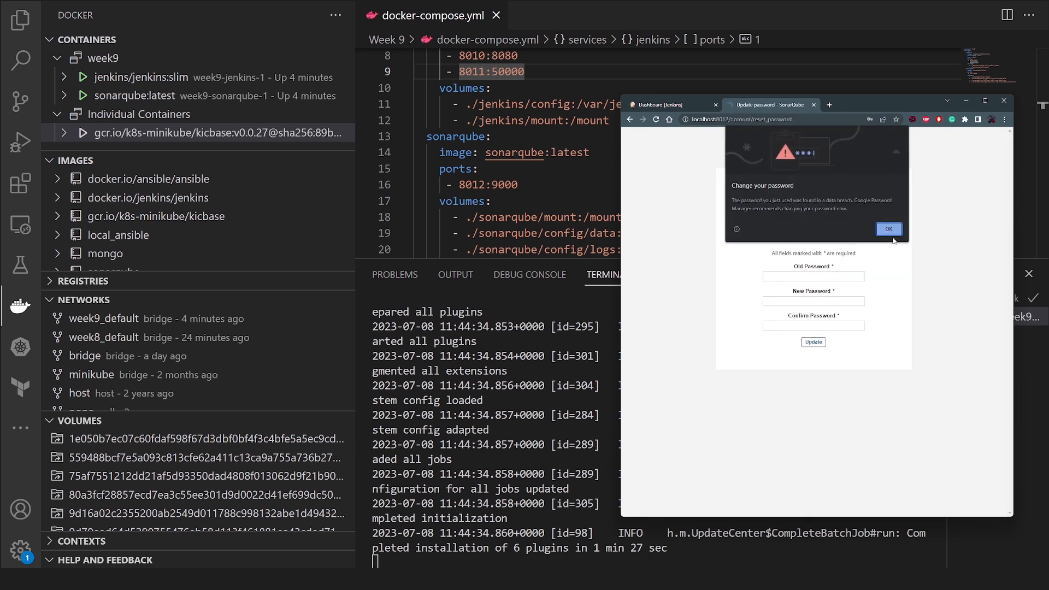
# - Replace the default admin password, reach the create-project page, then hide the browser for VS Code
pyautogui.click(888, 228)
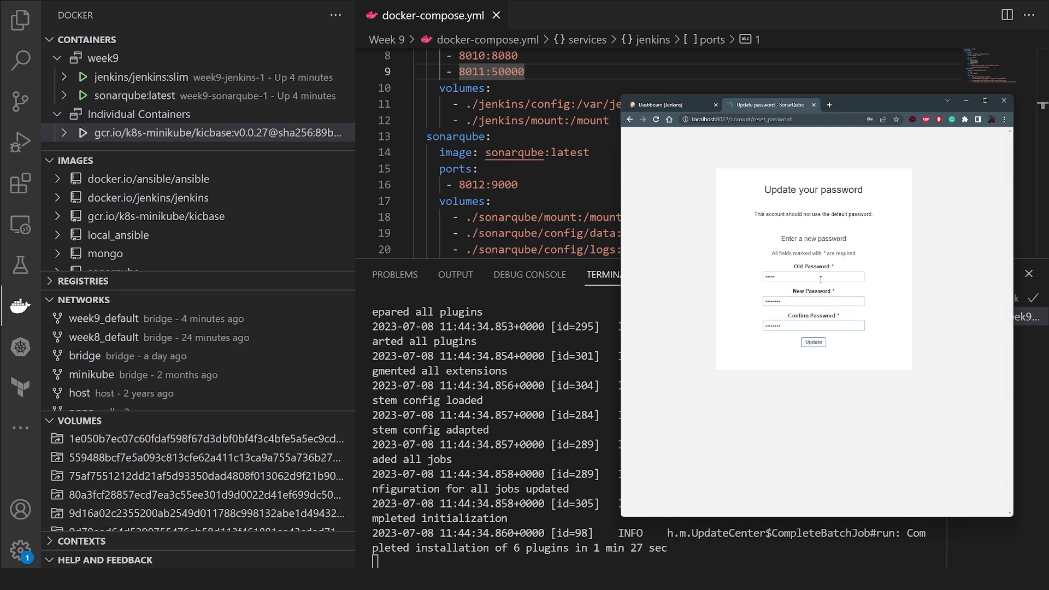
pyautogui.click(813, 342)
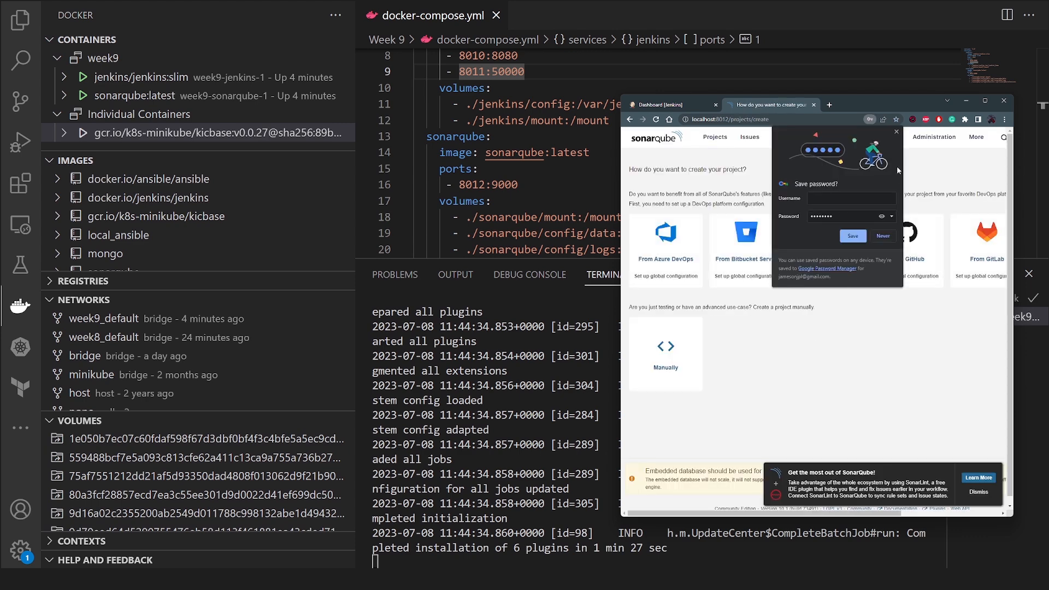
pyautogui.click(882, 236)
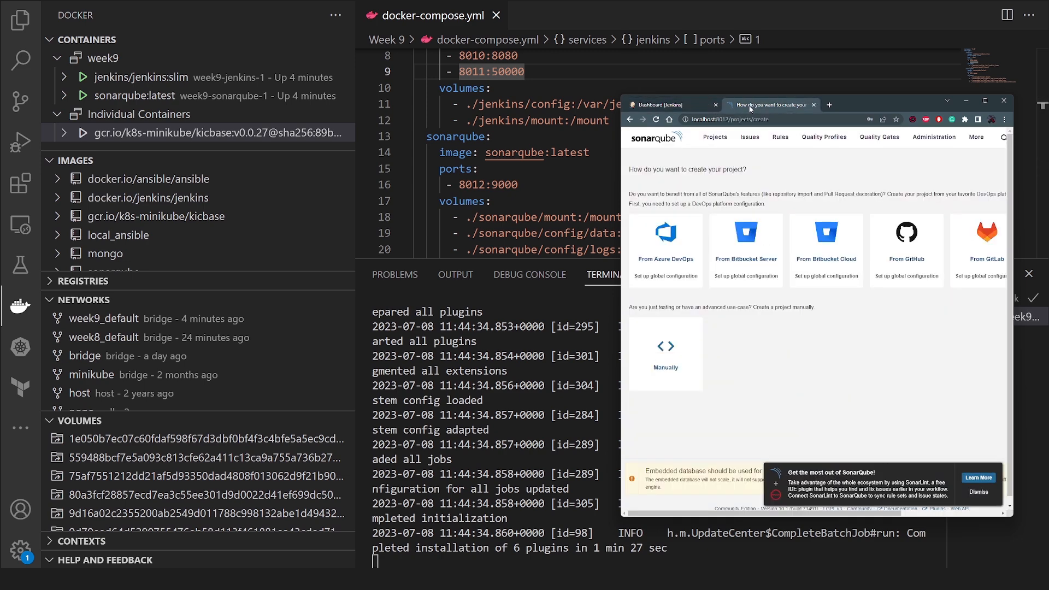
pyautogui.click(665, 105)
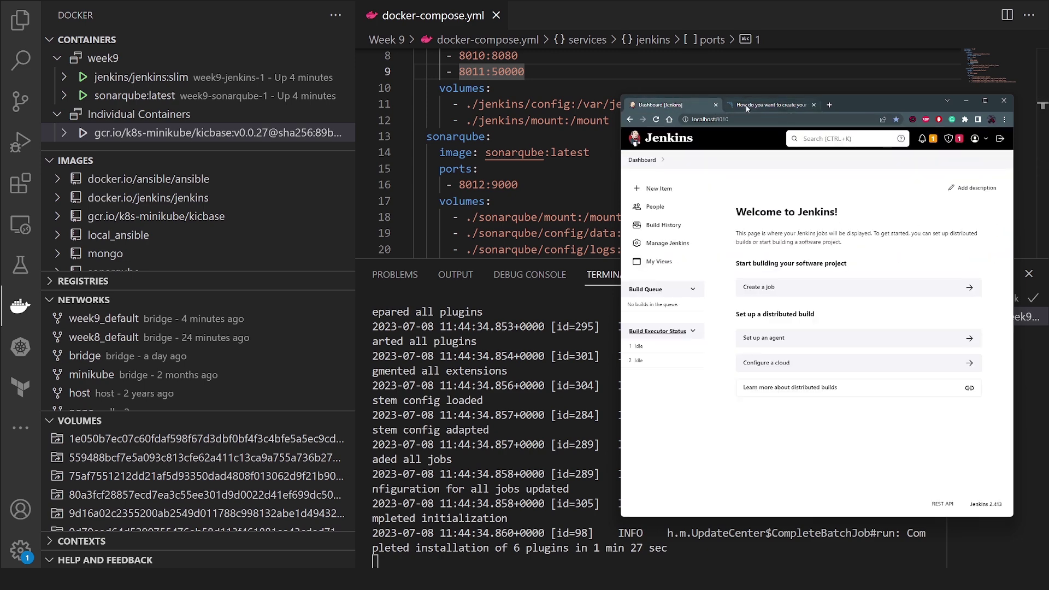
pyautogui.click(769, 105)
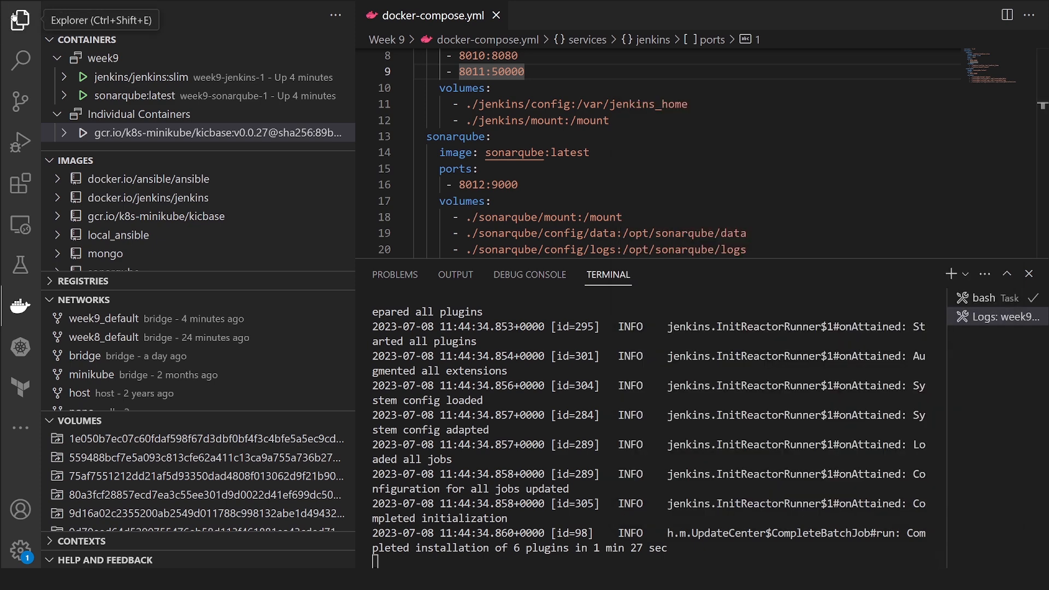
# - Bring up the compose actions for Week 9/docker-compose.yml to run Compose Down
pyautogui.rightClick(126, 245)
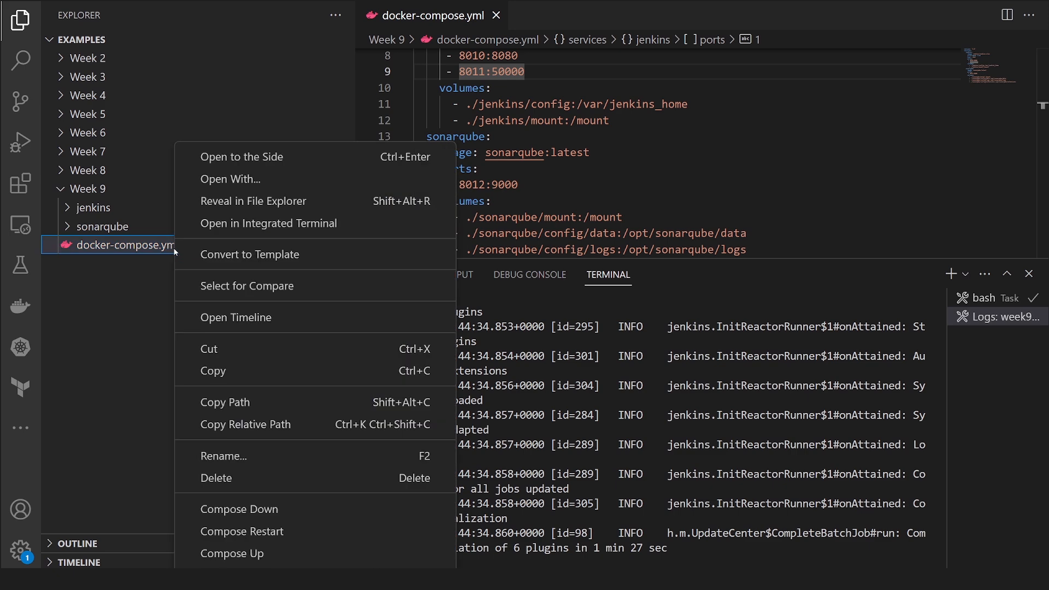
pyautogui.moveTo(175, 251)
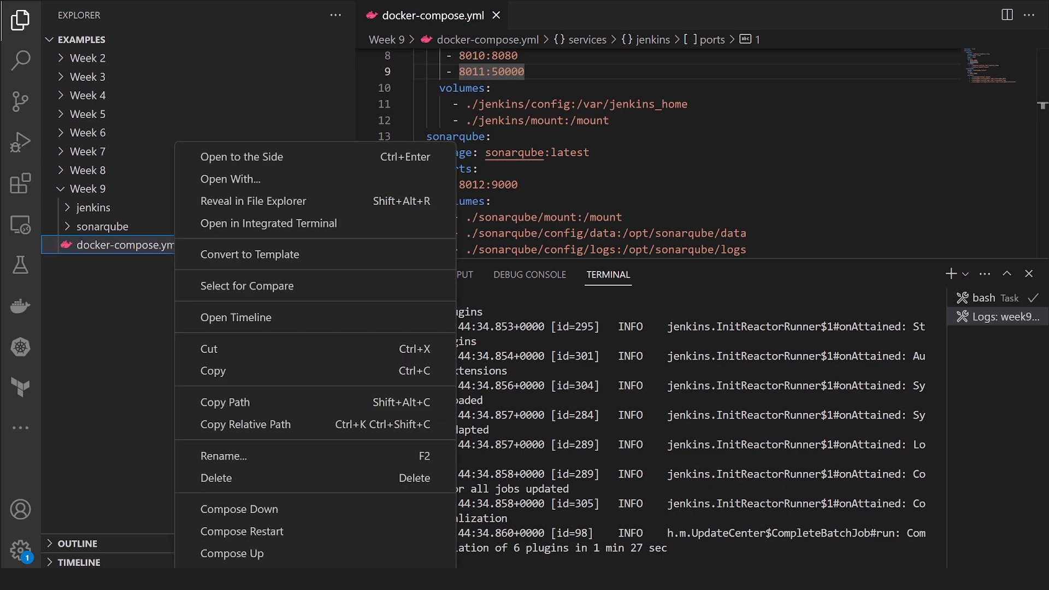
pyautogui.moveTo(244, 531)
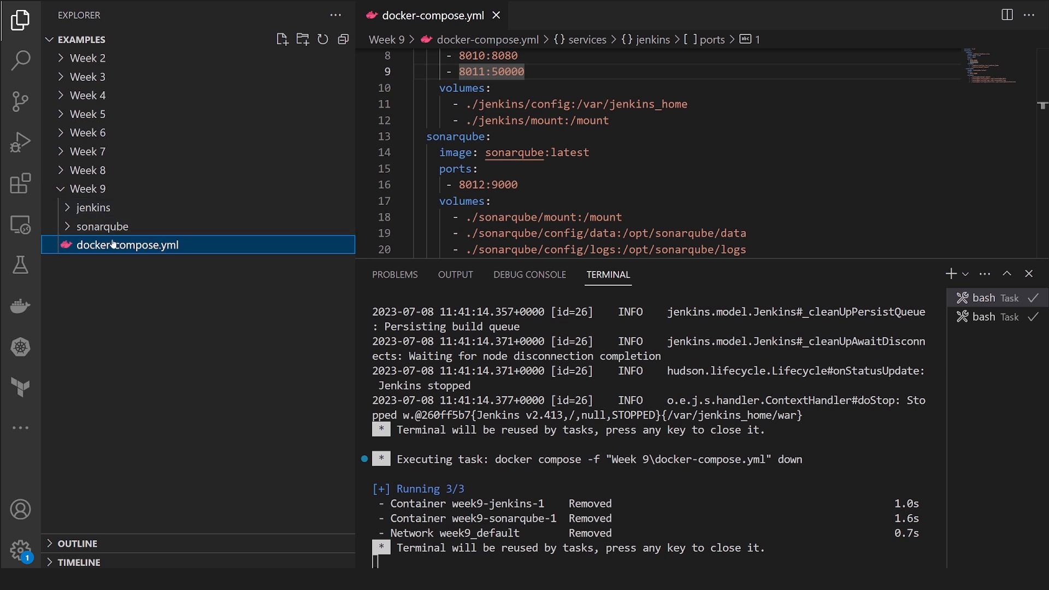
pyautogui.moveTo(102, 226)
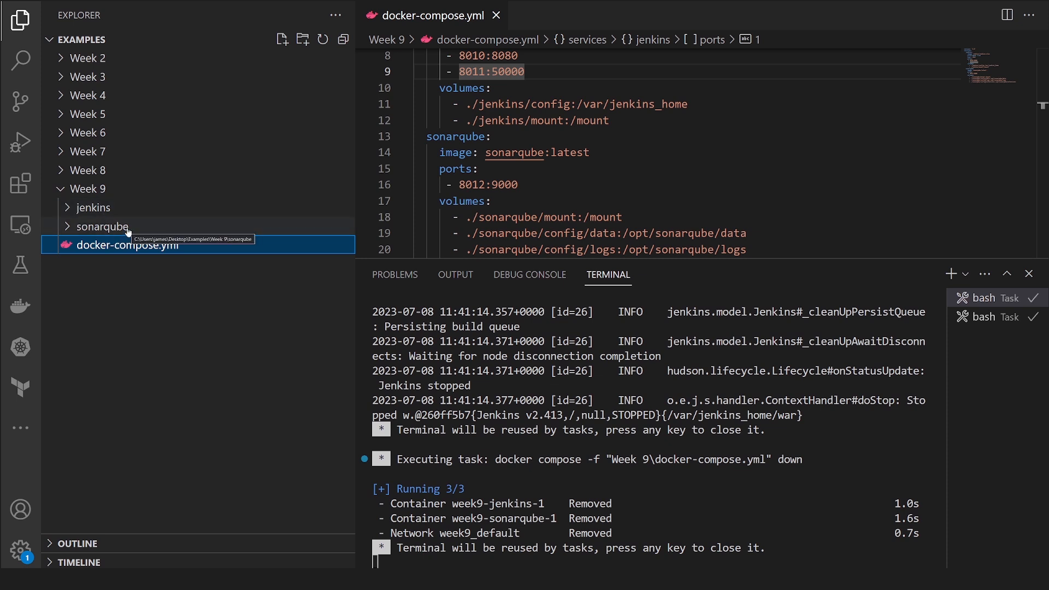
pyautogui.moveTo(128, 228)
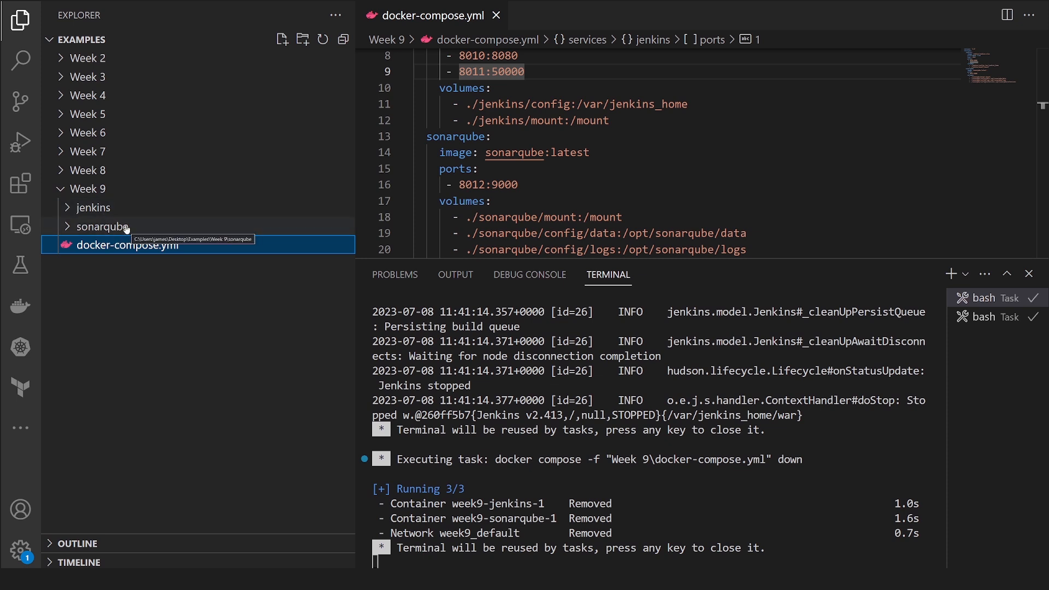